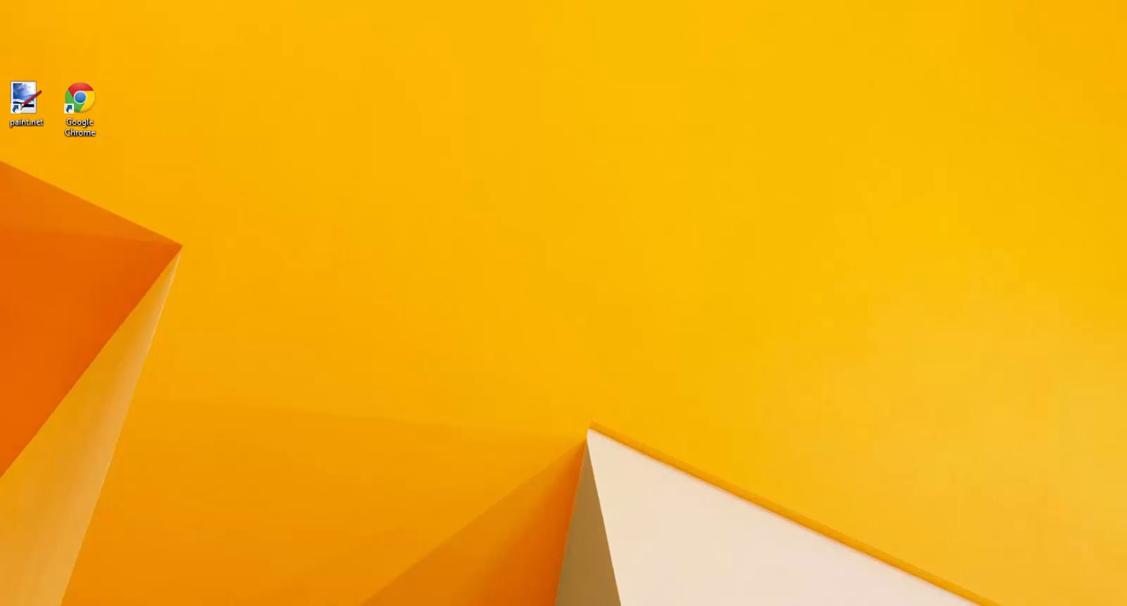
mouse_move(132, 84)
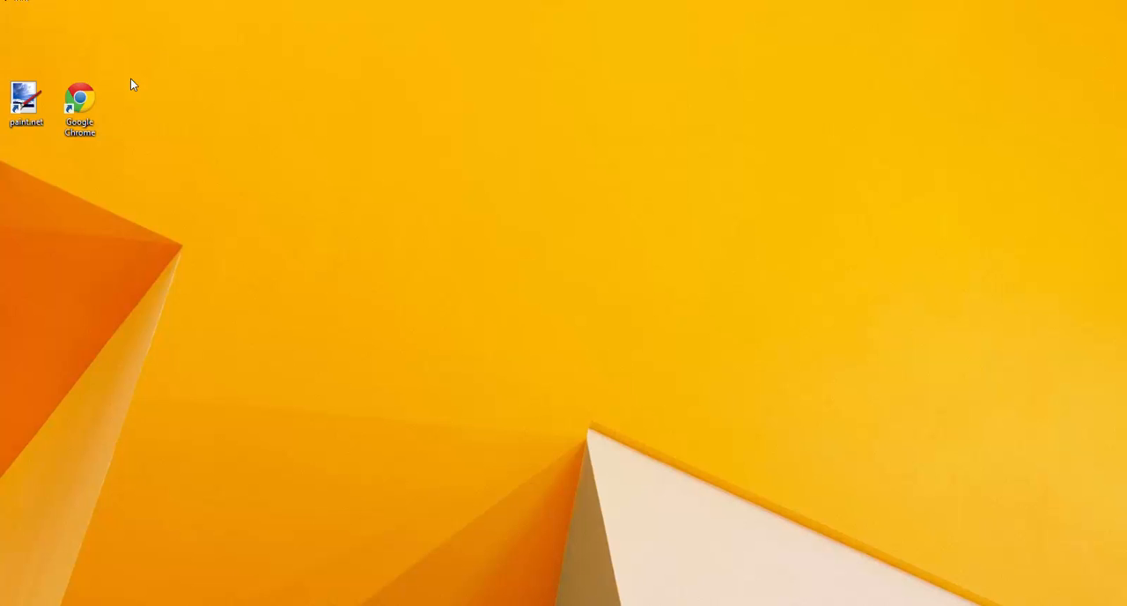
Launch Google Chrome from its desktop shortcut to show the Roblox home page
double_click(79, 97)
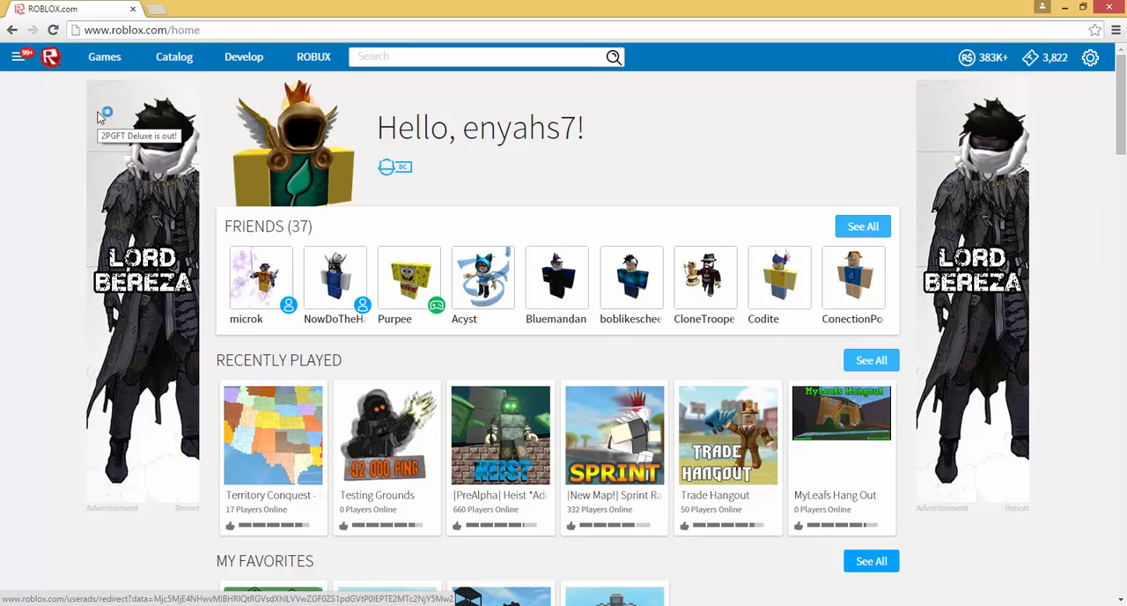
Go from the menu through Profile, Inventory and Shirts to Create a Shirt
left_click(16, 56)
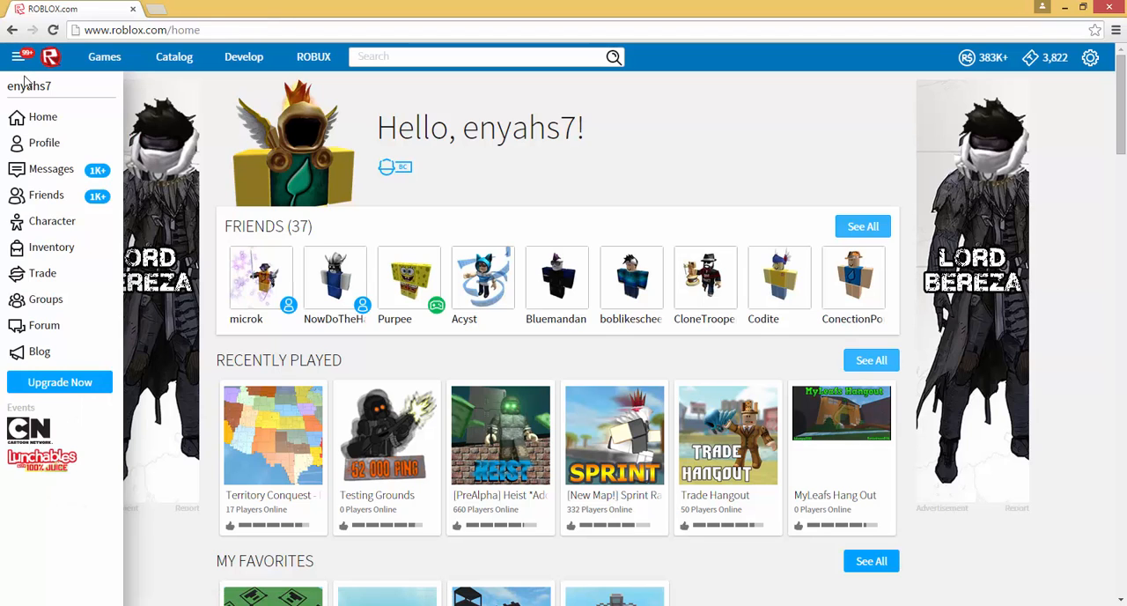
left_click(44, 141)
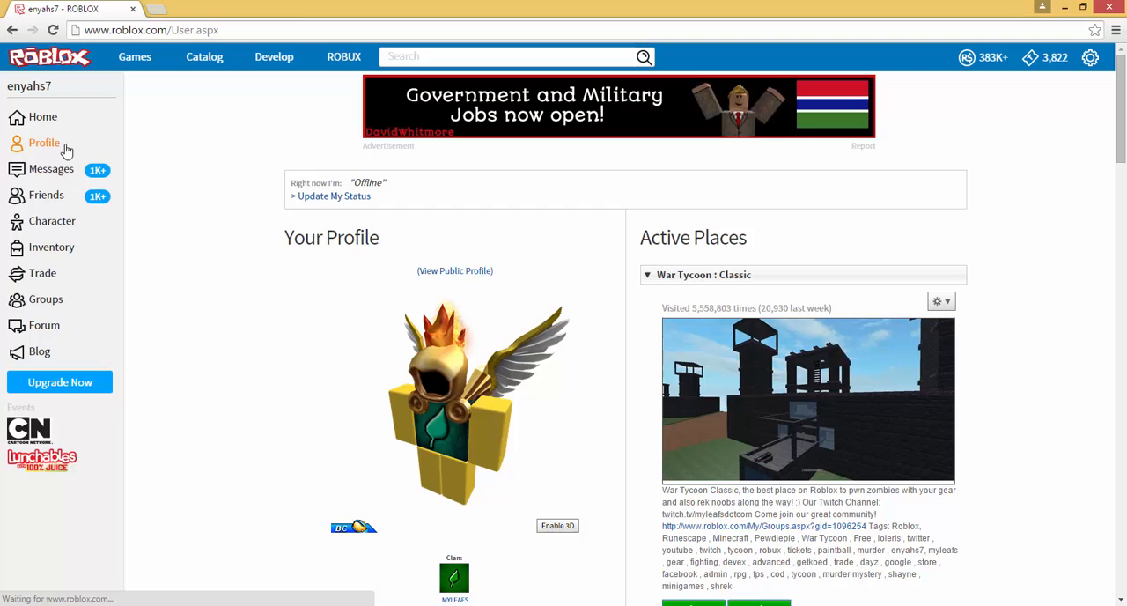
scroll("down", 3)
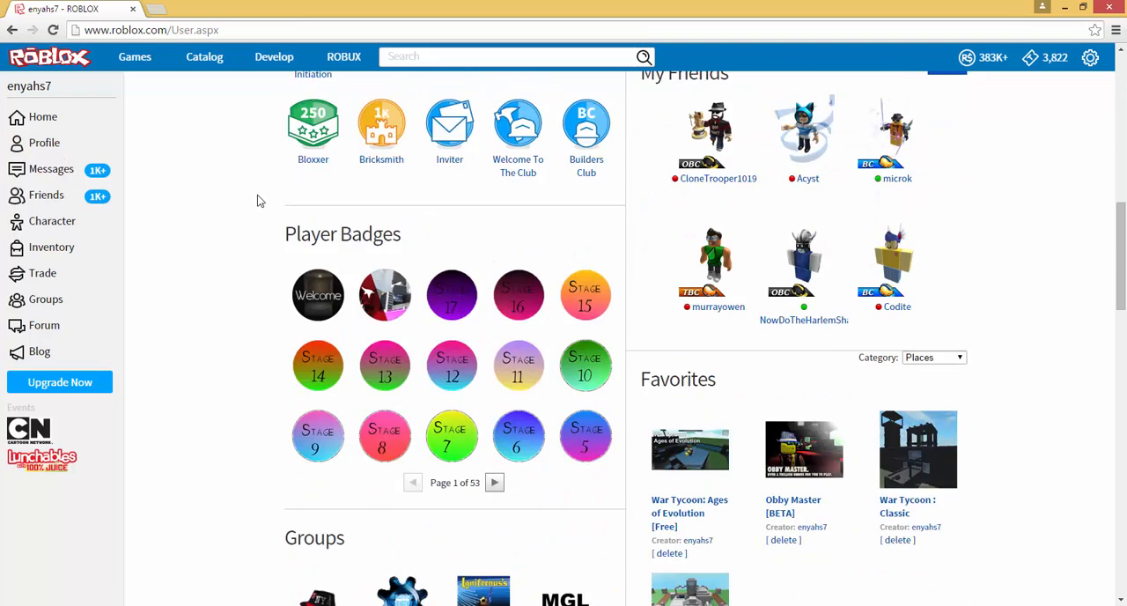
left_click(51, 246)
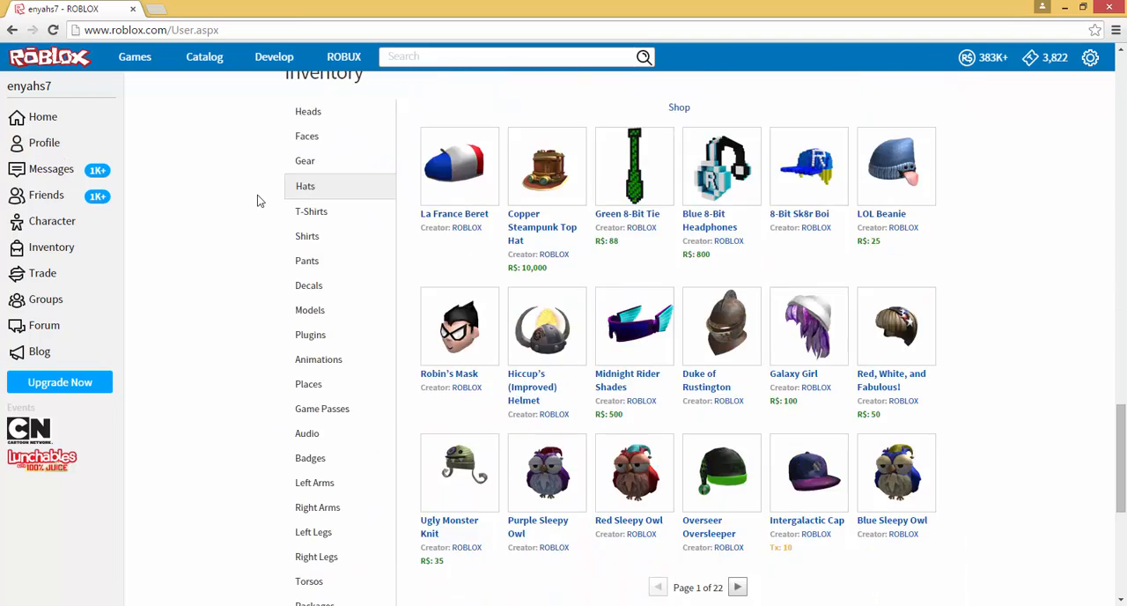
mouse_move(306, 240)
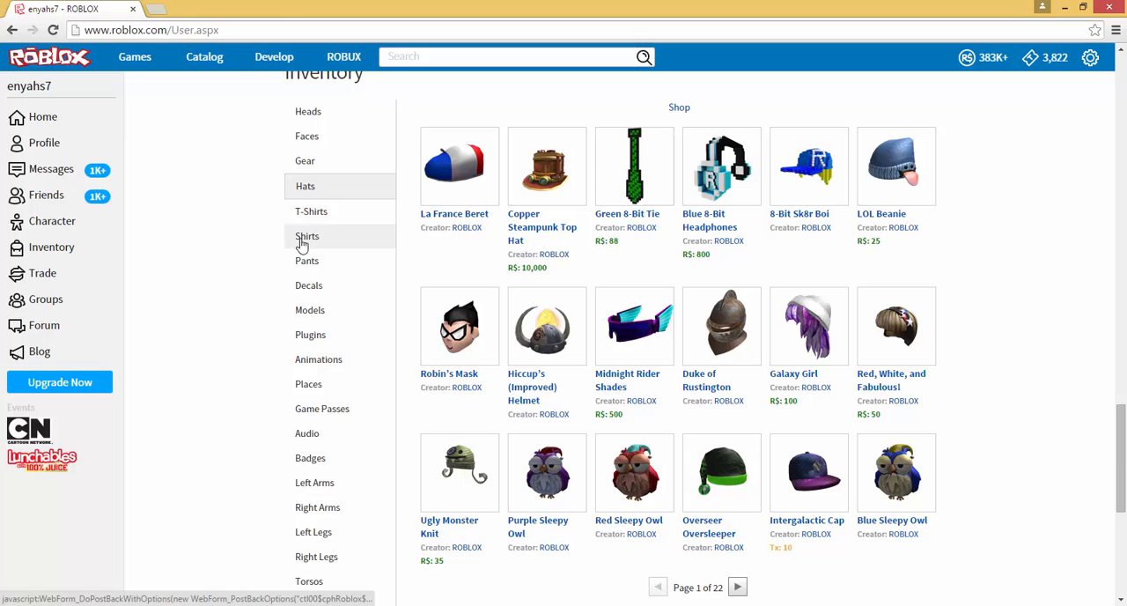
left_click(307, 235)
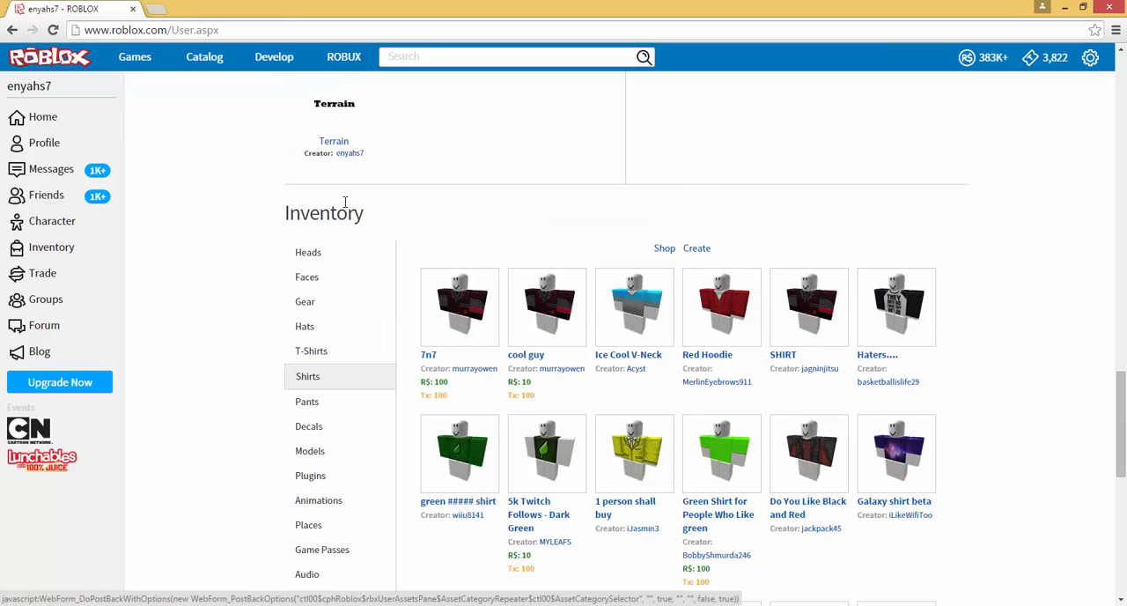
scroll("down", 3)
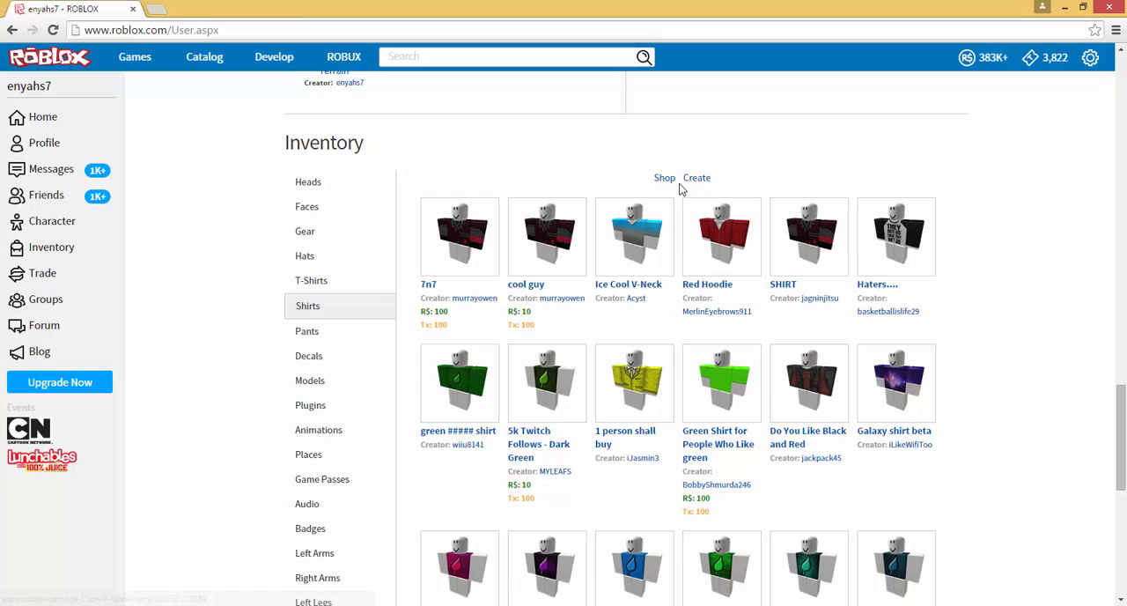
left_click(697, 177)
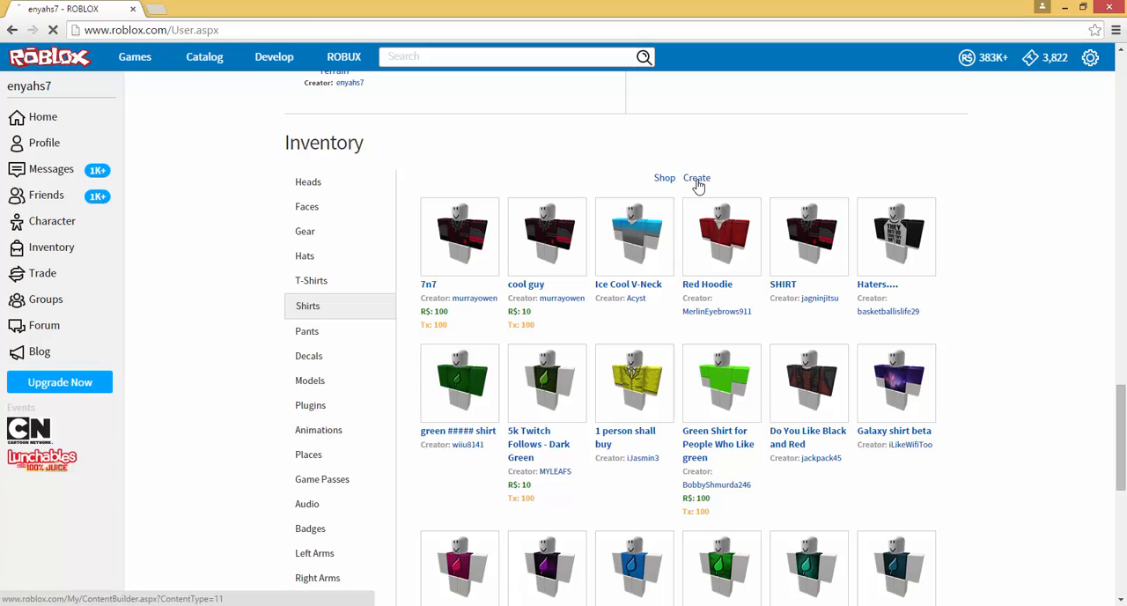
left_click(696, 177)
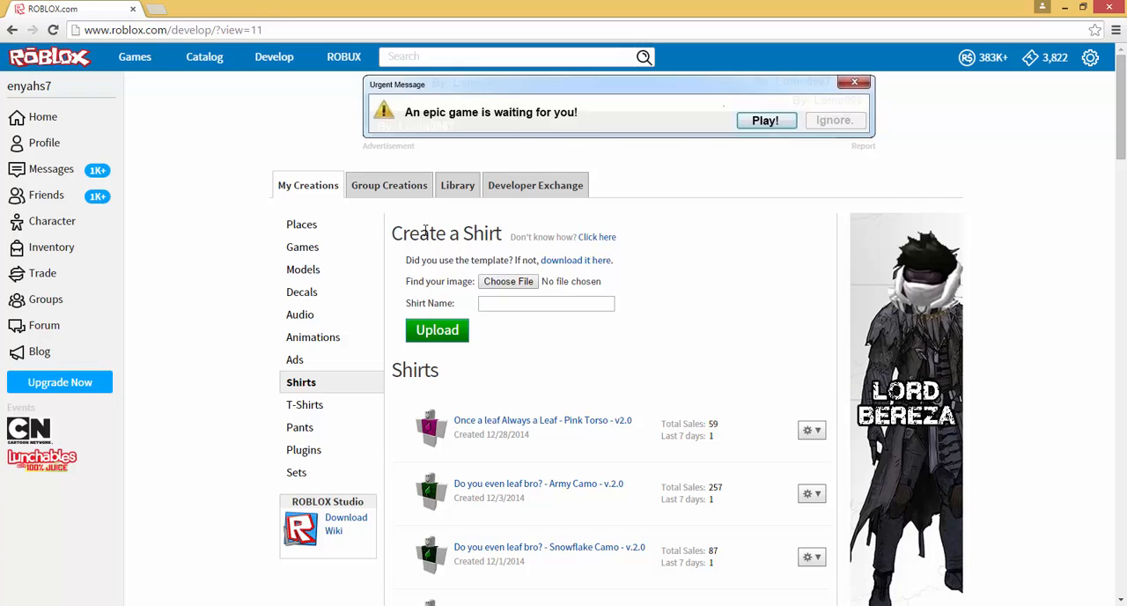
mouse_move(362, 229)
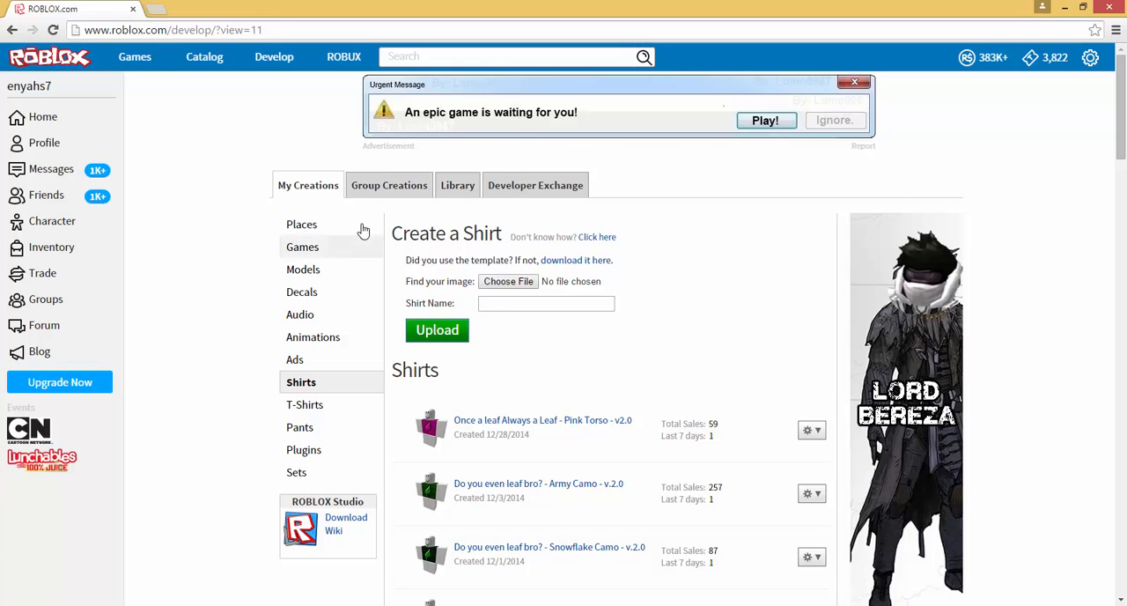
mouse_move(564, 372)
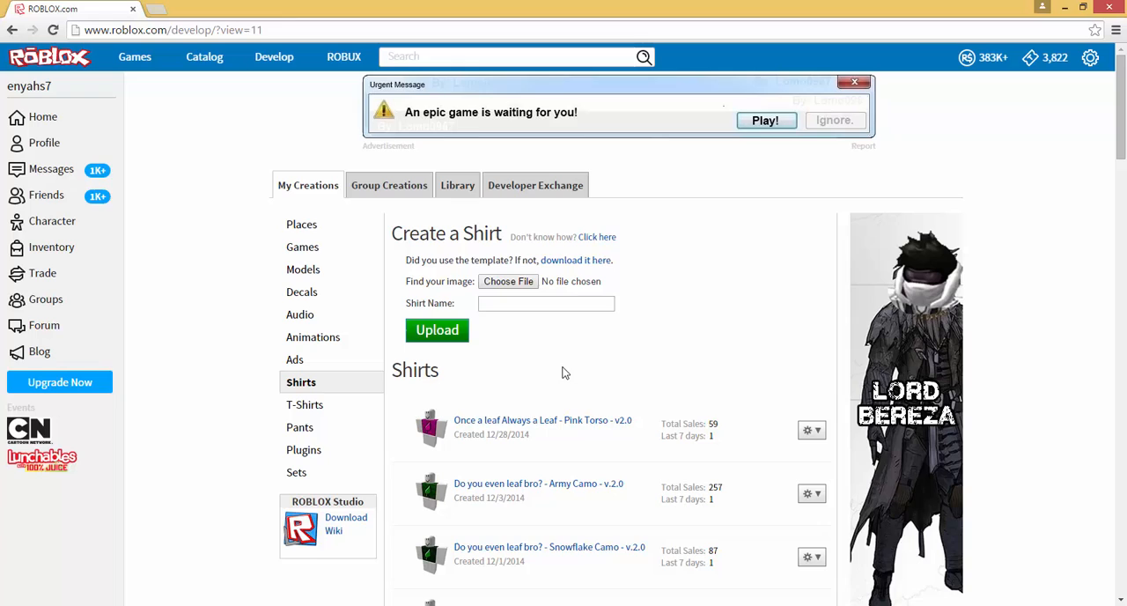
mouse_move(553, 367)
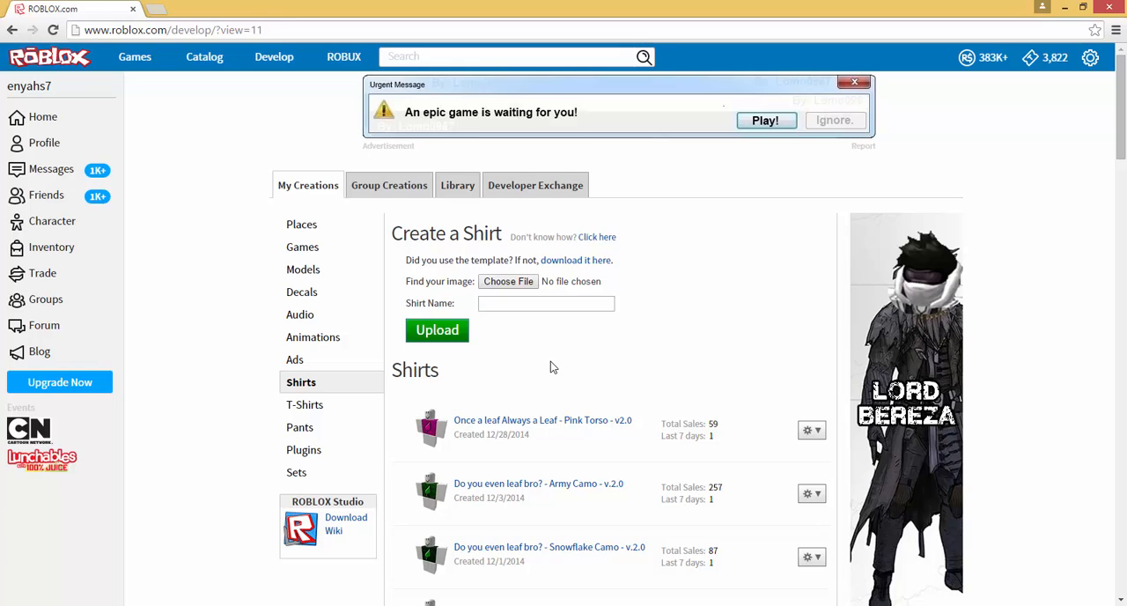
mouse_move(162, 60)
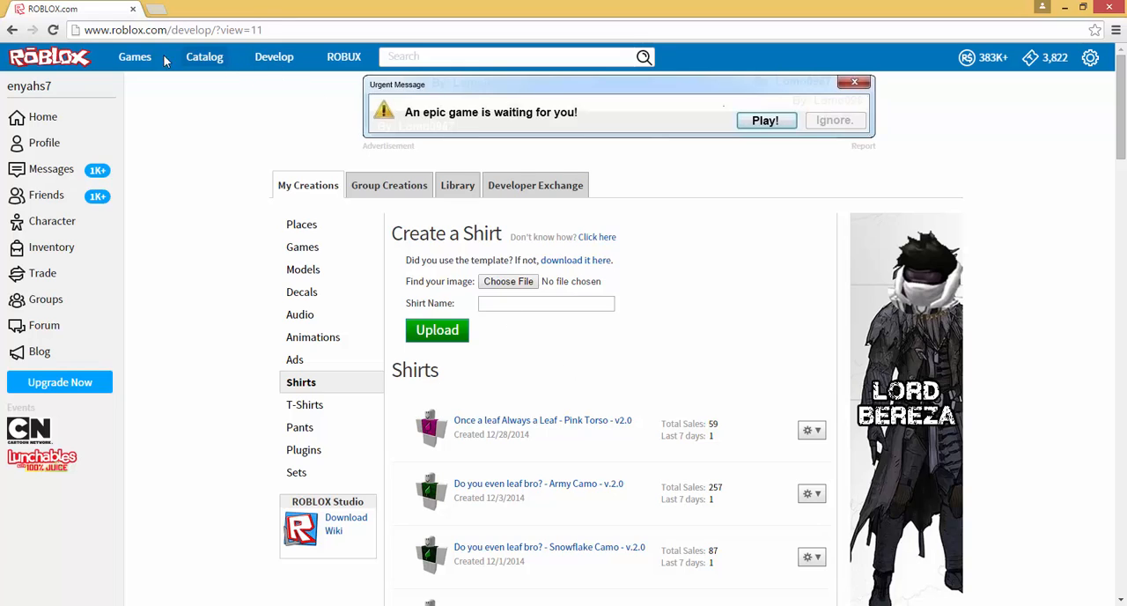
mouse_move(274, 57)
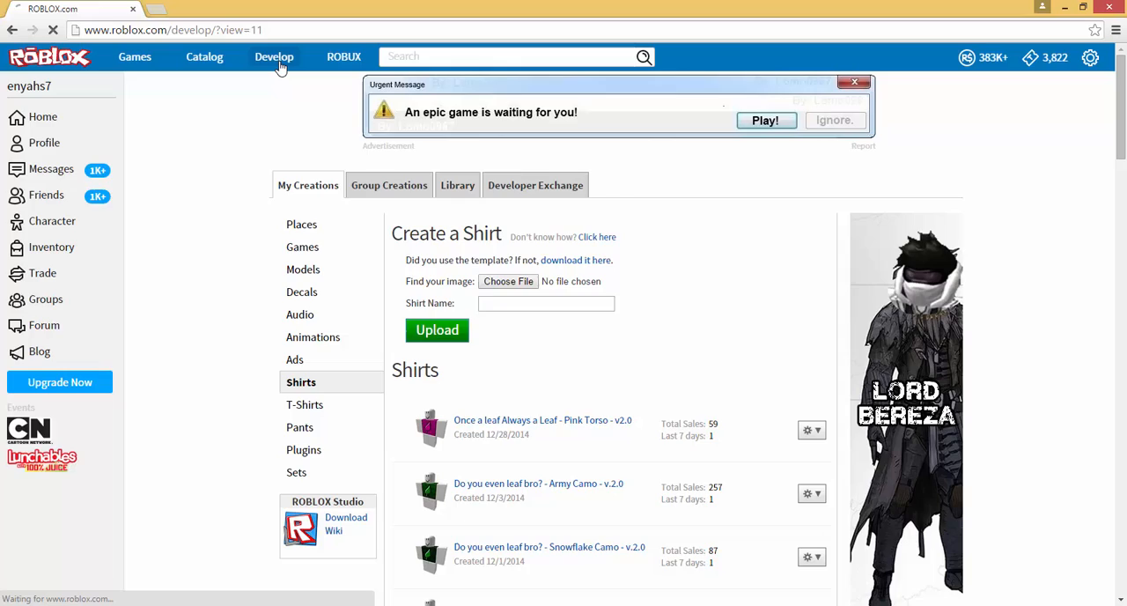
left_click(302, 223)
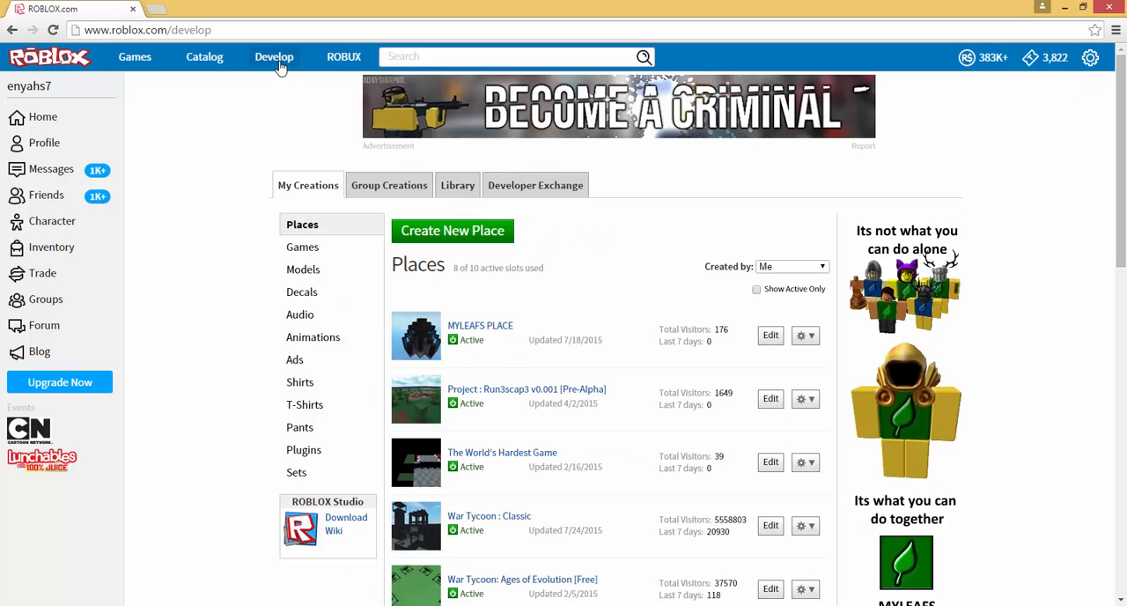
left_click(300, 382)
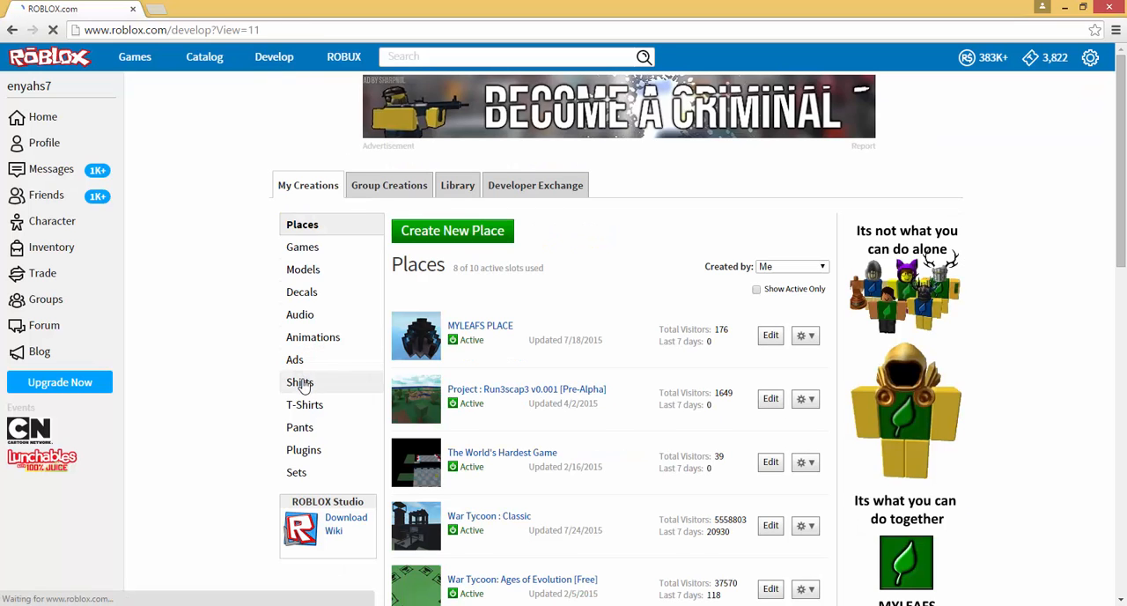
left_click(299, 381)
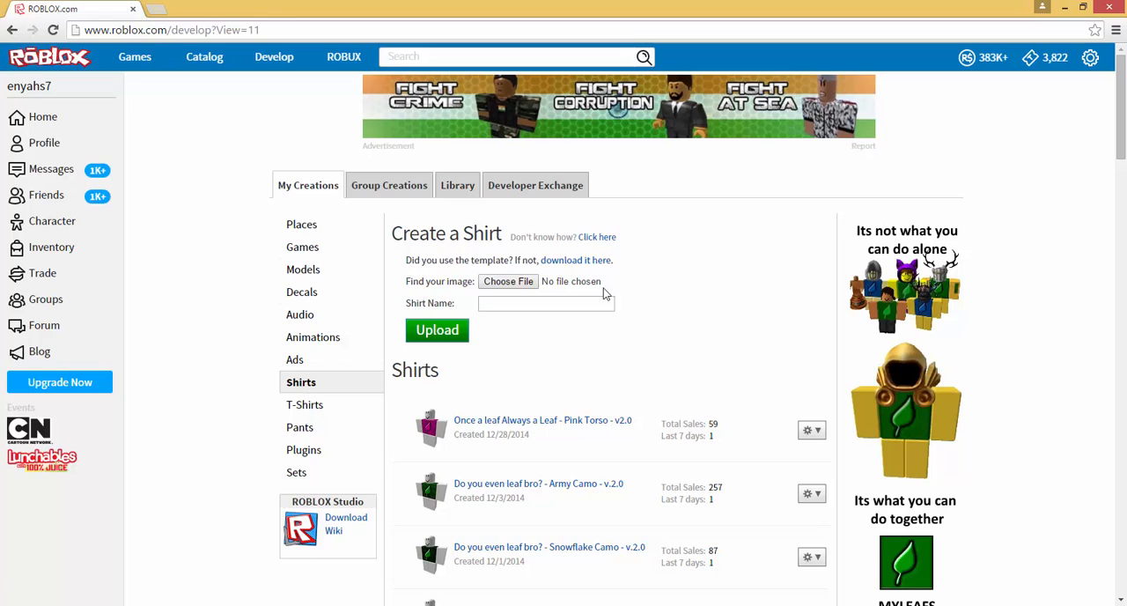
mouse_move(621, 239)
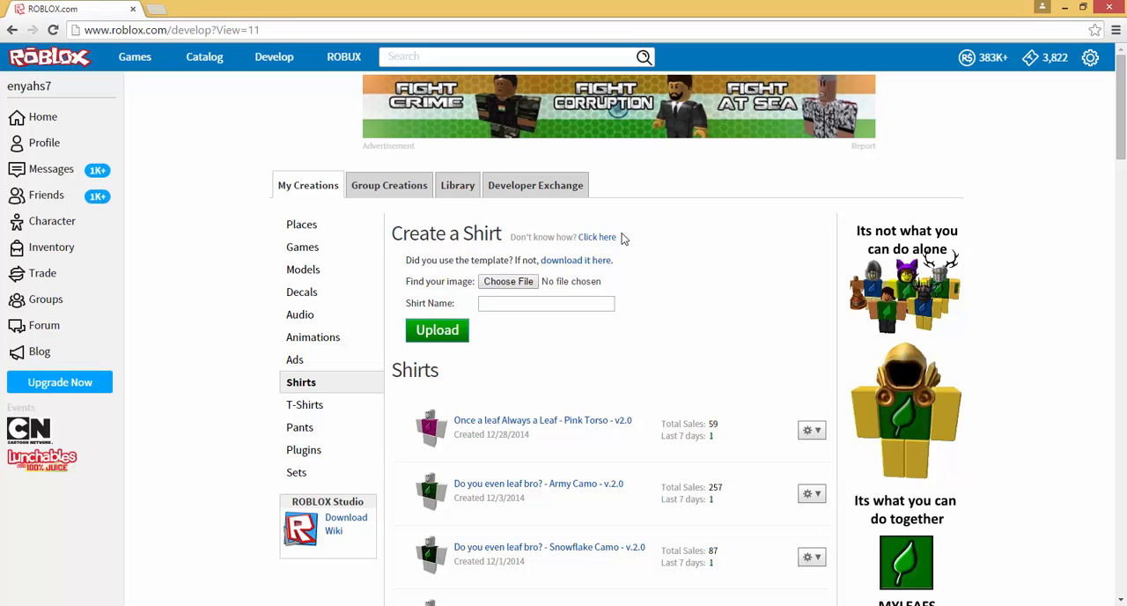
mouse_move(598, 249)
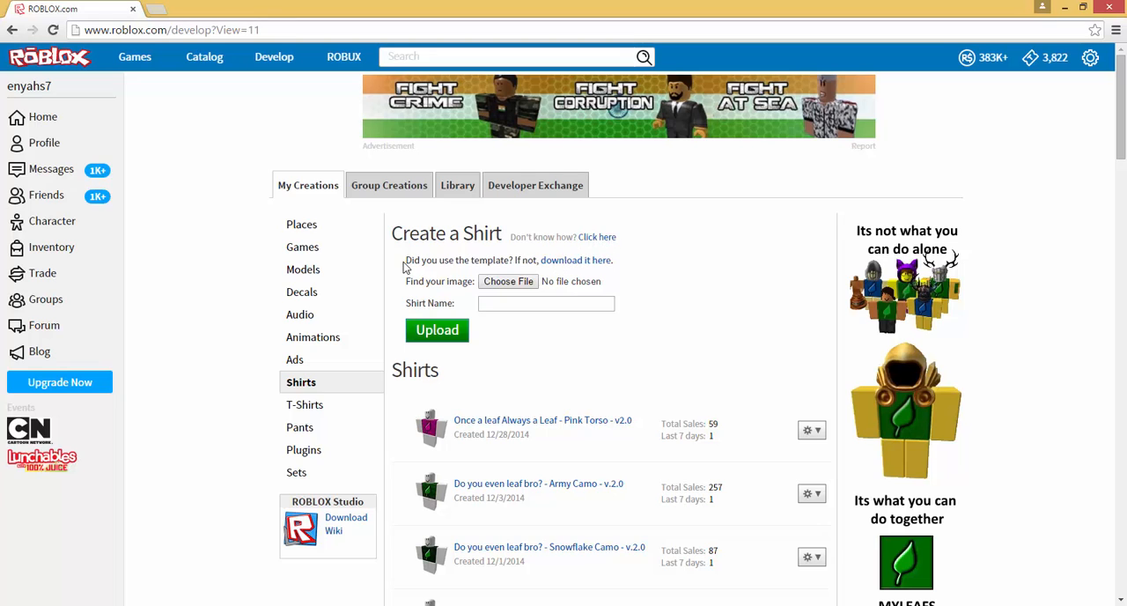
mouse_move(505, 265)
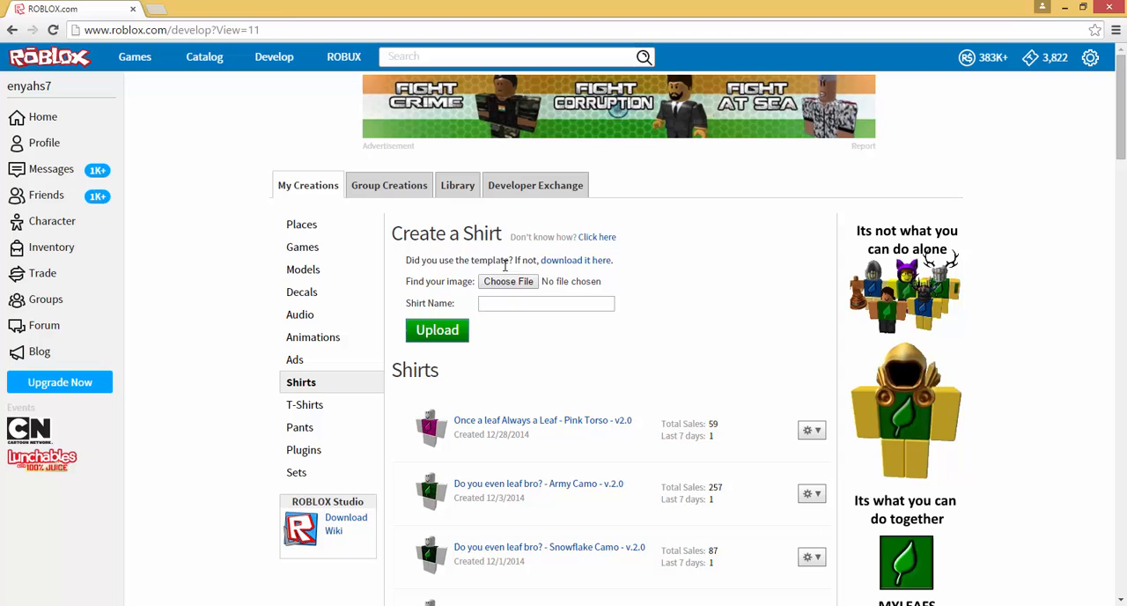
mouse_move(575, 260)
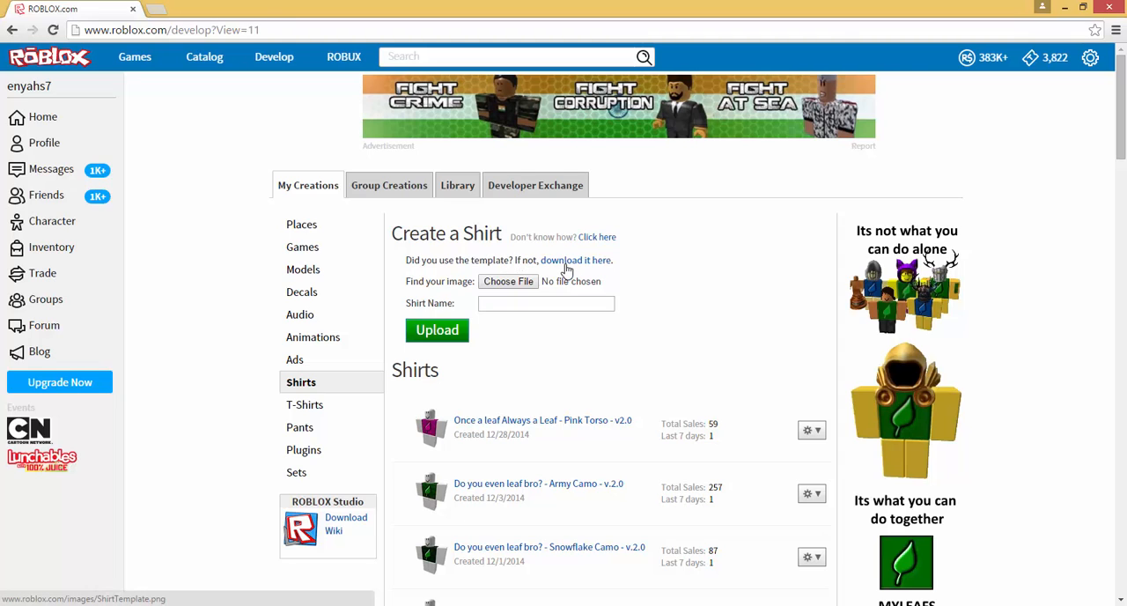
Open ShirtTemplate.png in a new tab and bring up its image options
left_click(575, 260)
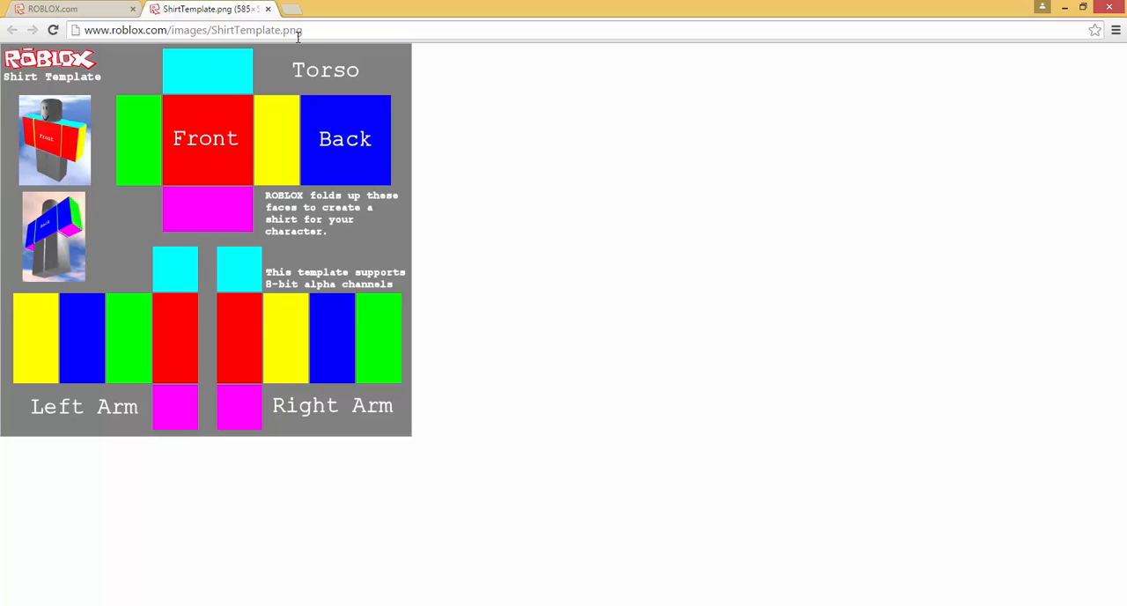
mouse_move(284, 97)
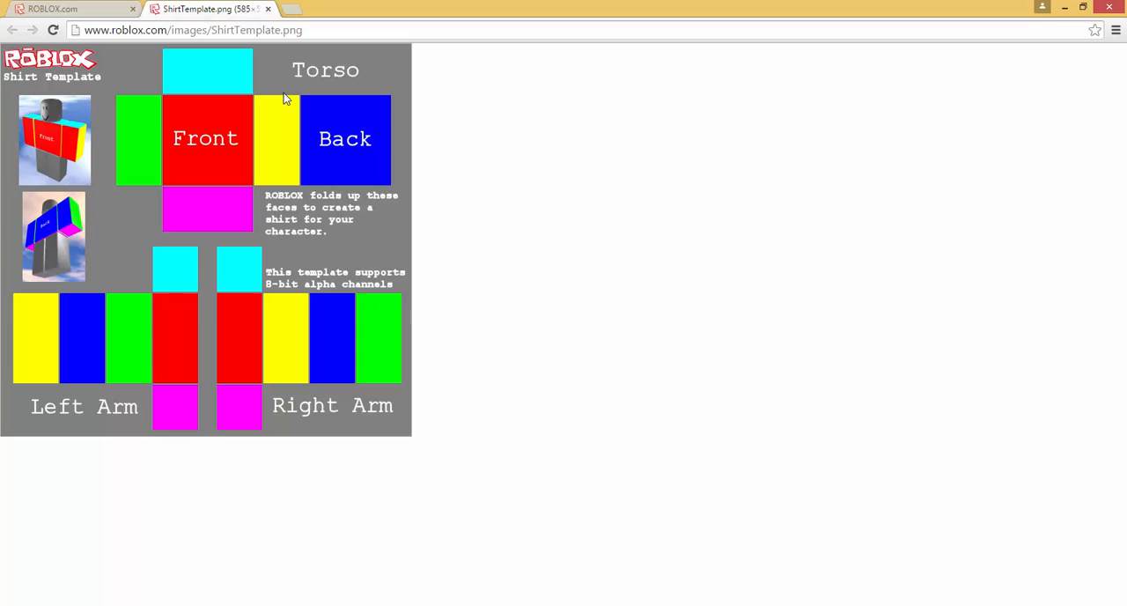
right_click(286, 101)
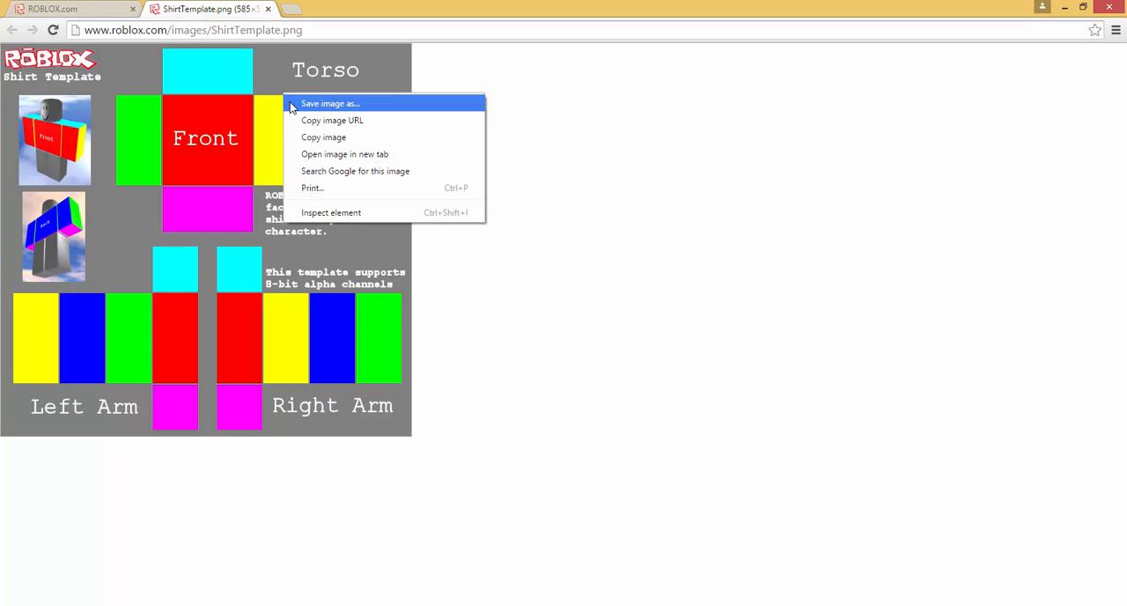
Save the image as ShirtTemplate.png in Documents\Video\Shirt
left_click(330, 103)
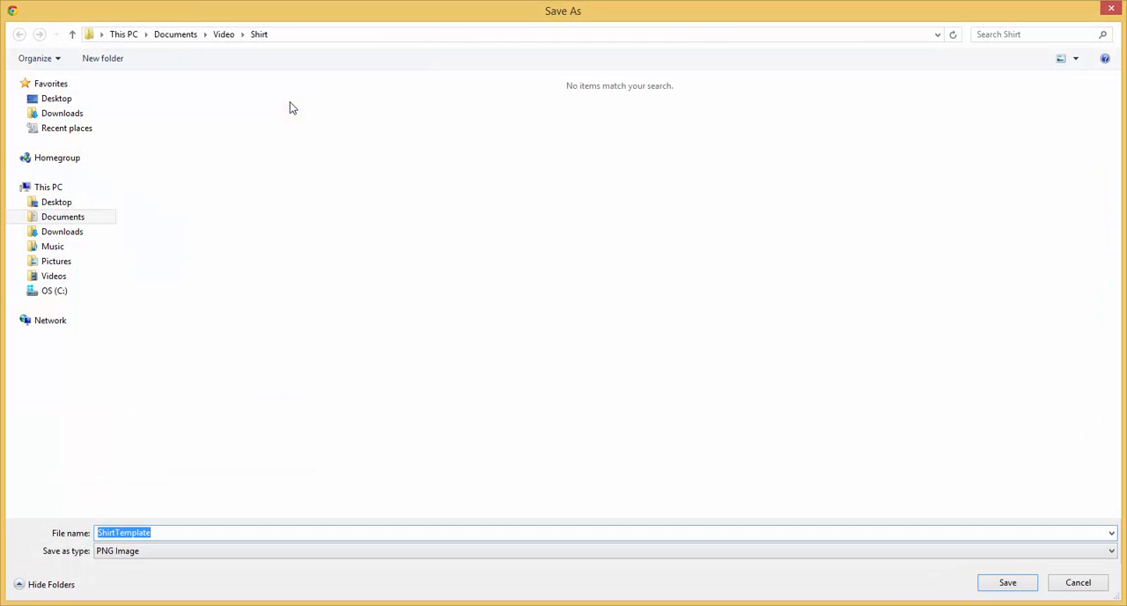
mouse_move(129, 458)
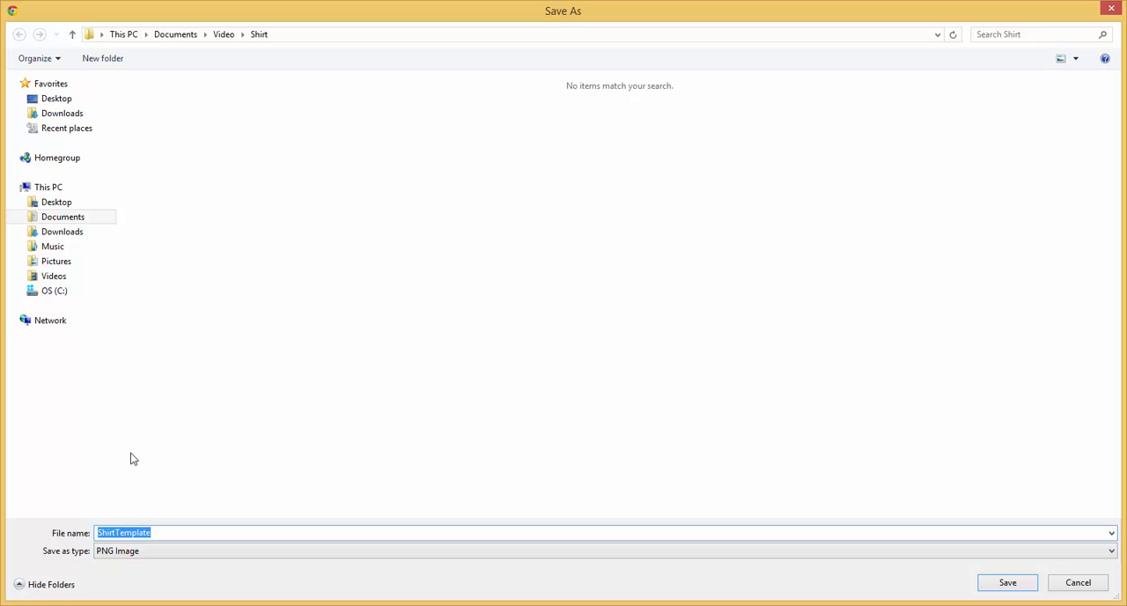
mouse_move(285, 352)
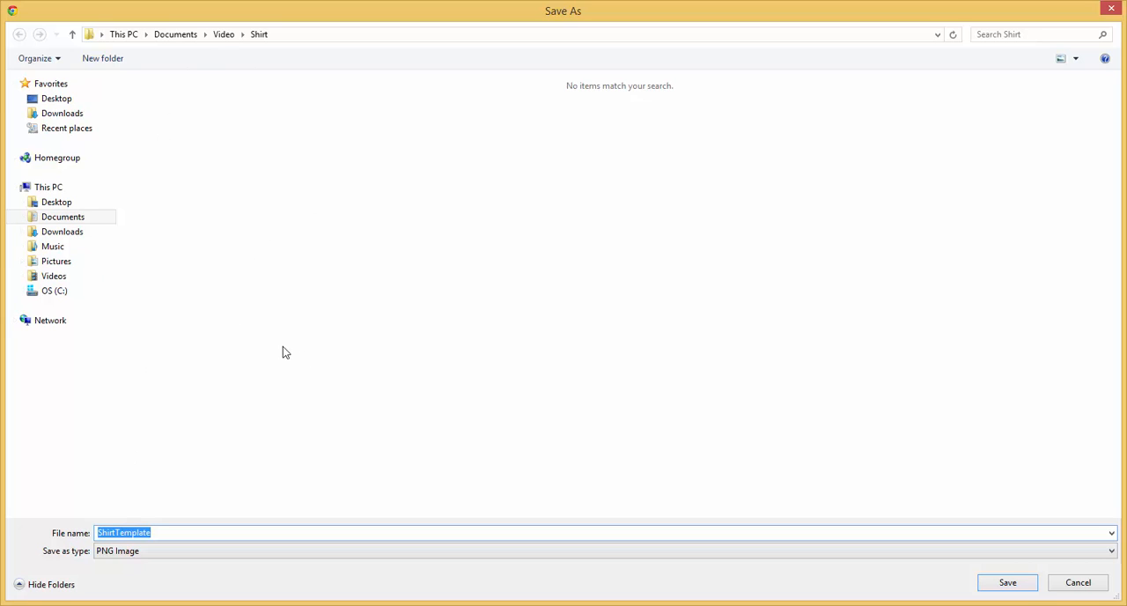
mouse_move(224, 46)
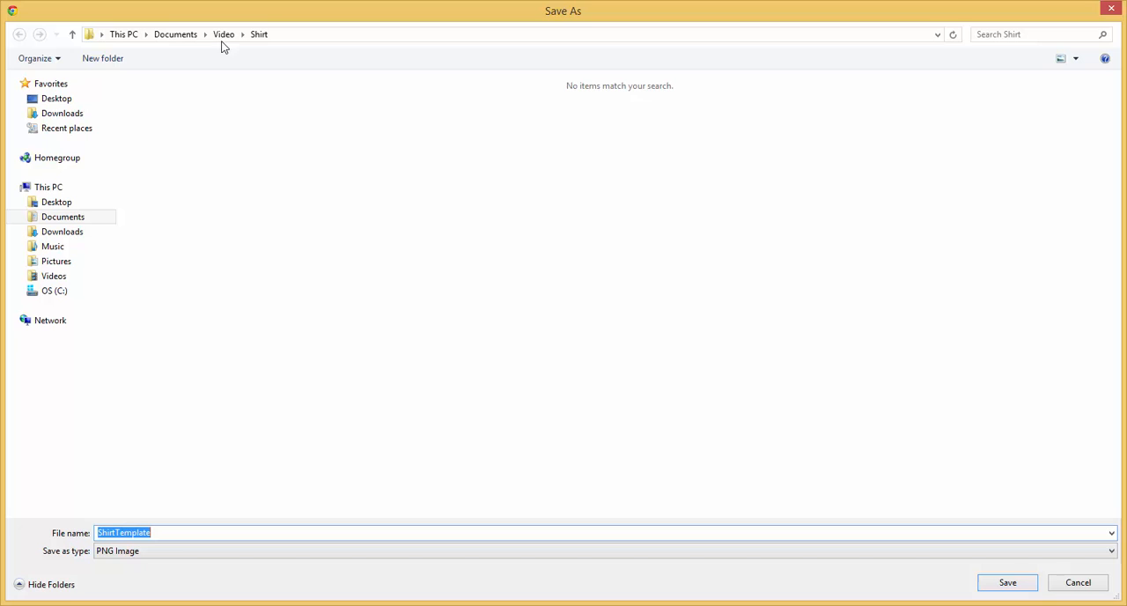
mouse_move(332, 534)
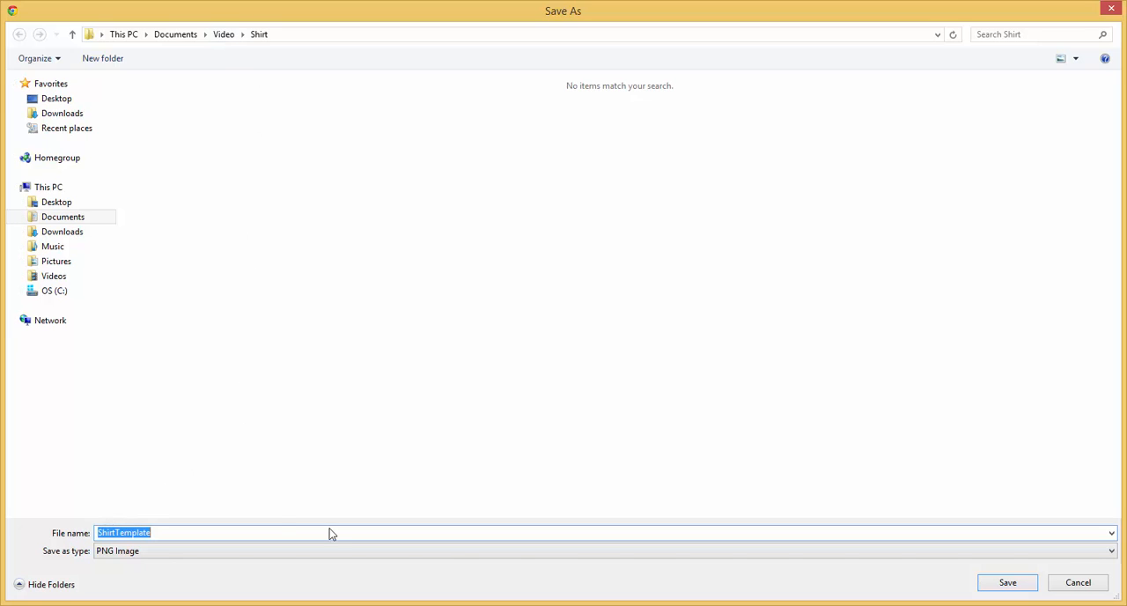
mouse_move(1007, 582)
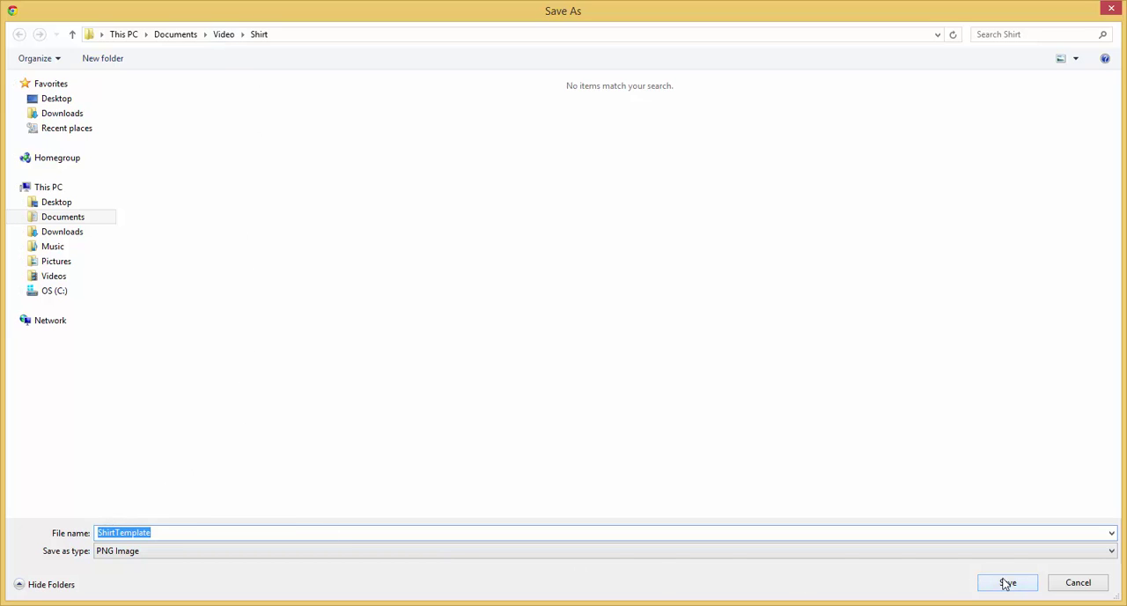
left_click(1007, 582)
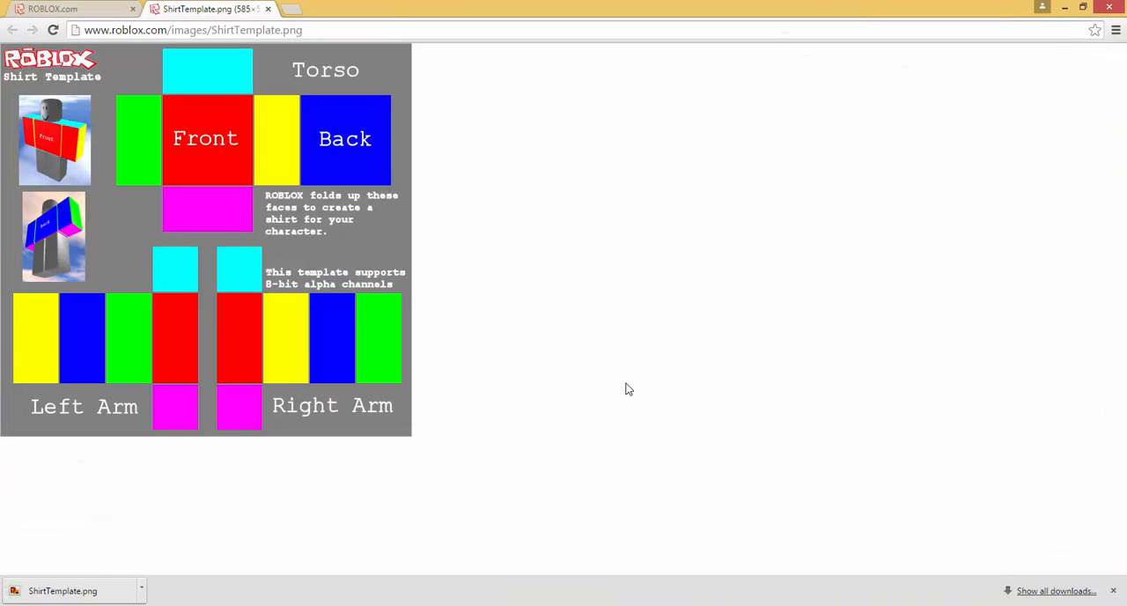
mouse_move(176, 581)
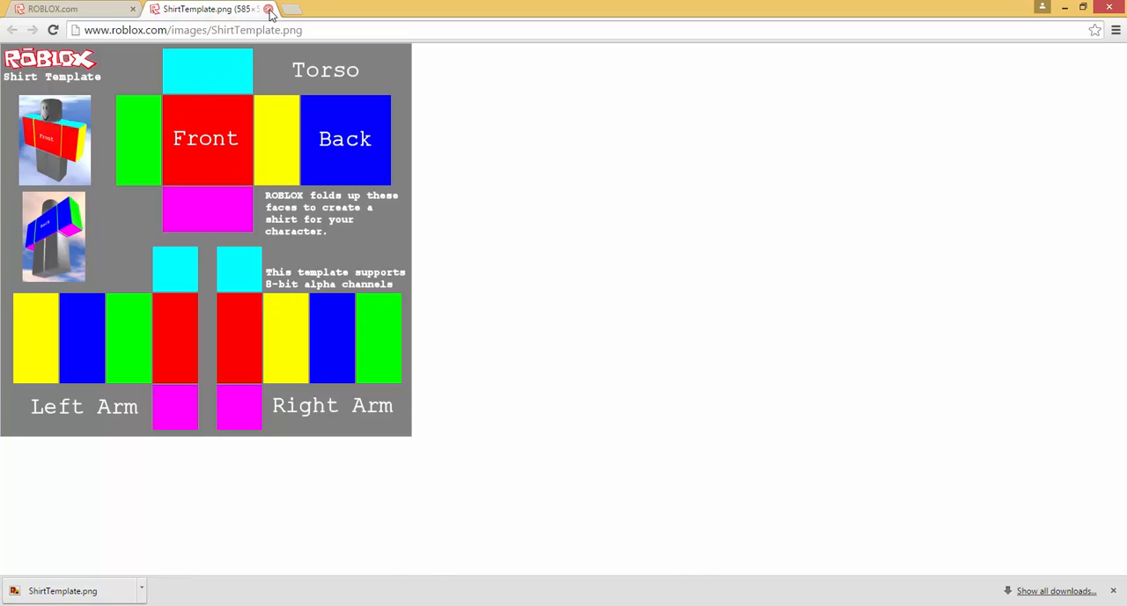
Close the ShirtTemplate tab, leaving the paint.net desktop shortcut selected
left_click(269, 9)
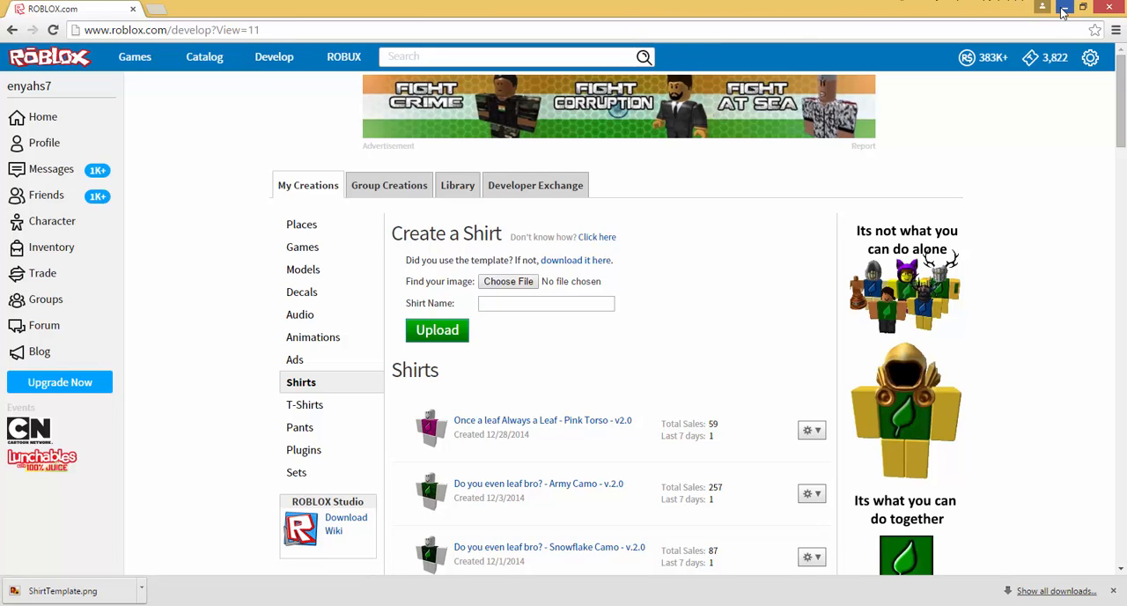
mouse_move(1064, 9)
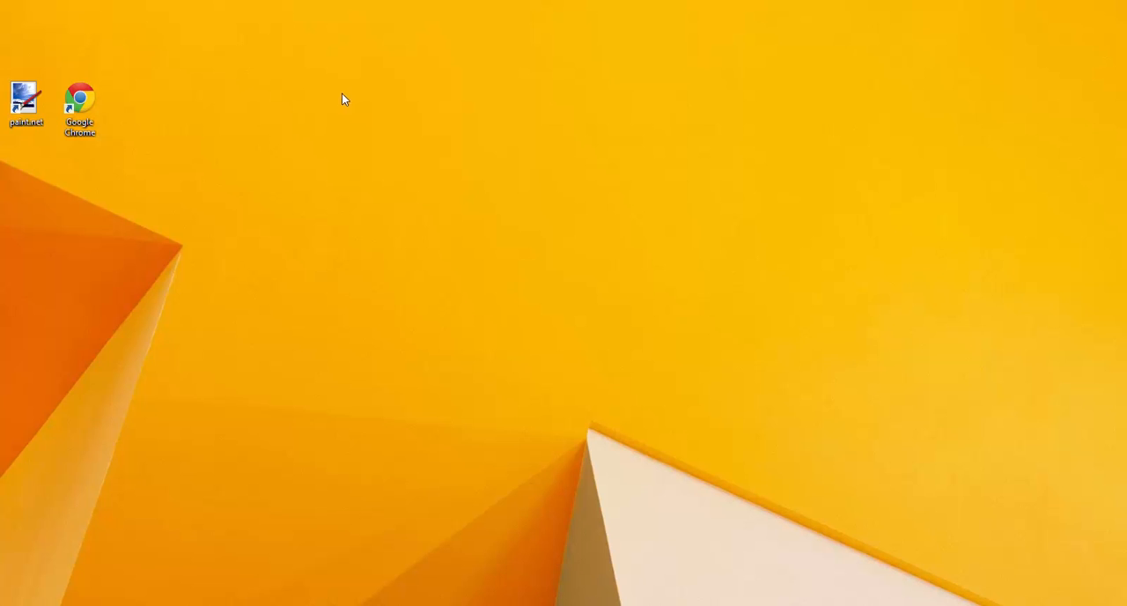
mouse_move(137, 115)
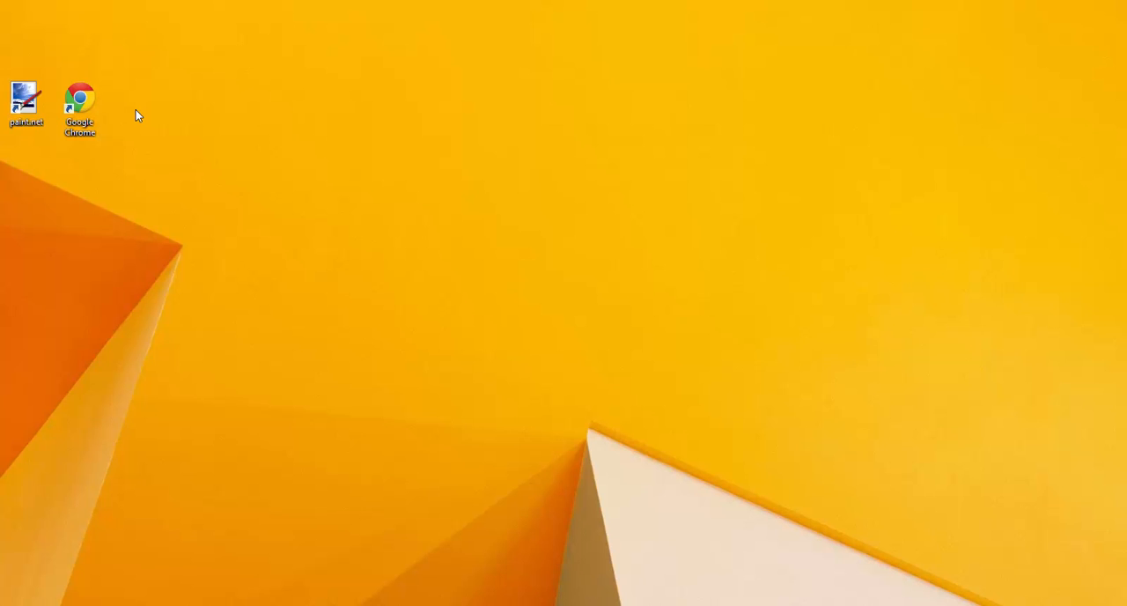
left_click(25, 104)
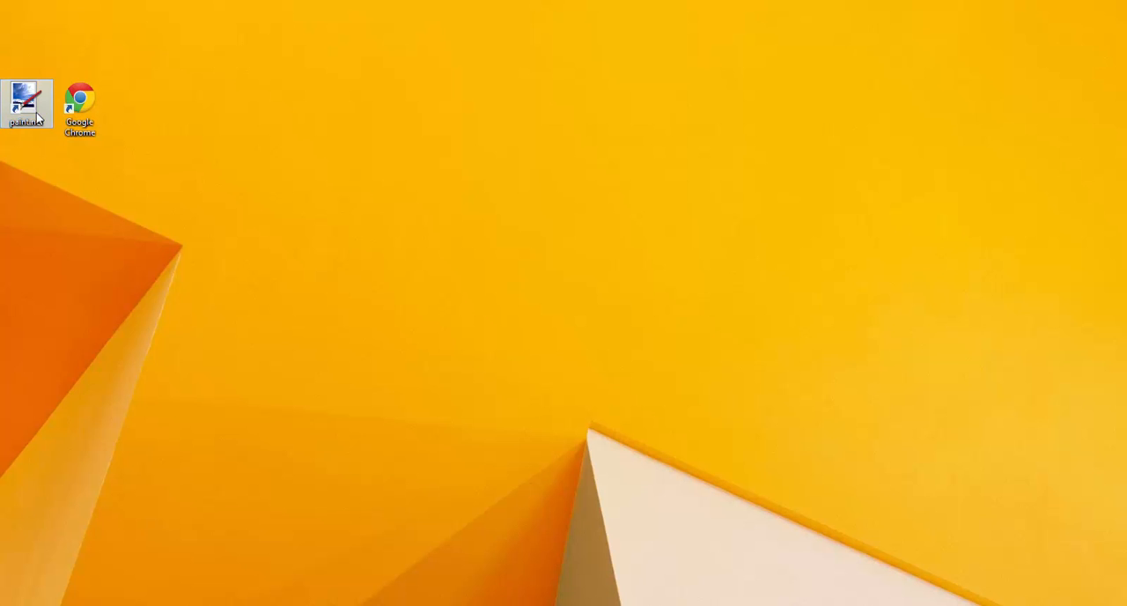
Launch paint.net maximized and load ShirtTemplate.png through File > Open
double_click(26, 103)
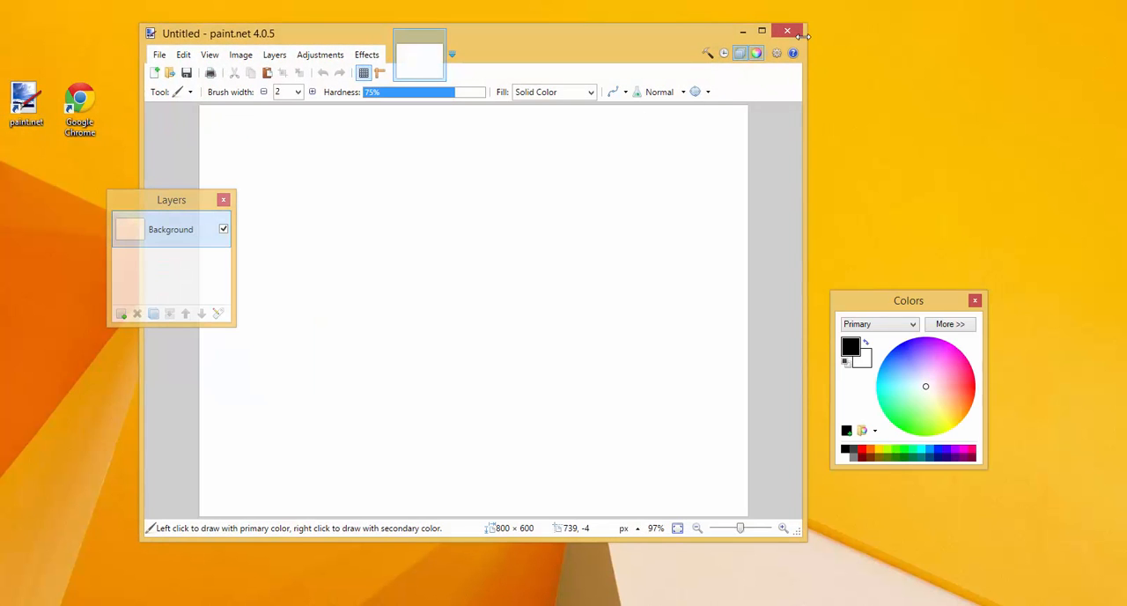
left_click(762, 30)
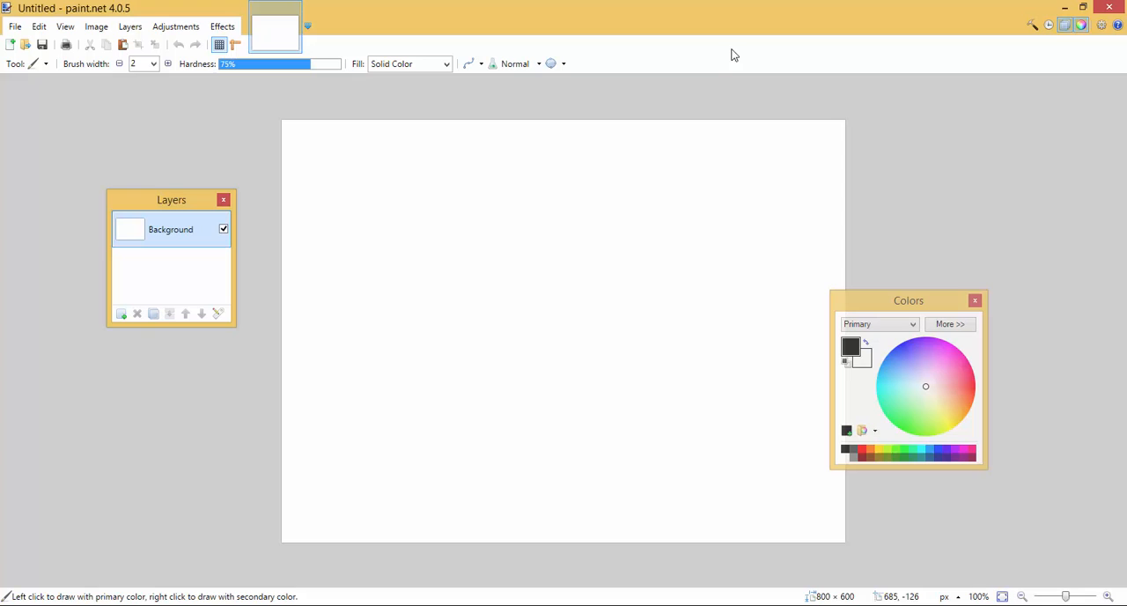
mouse_move(657, 91)
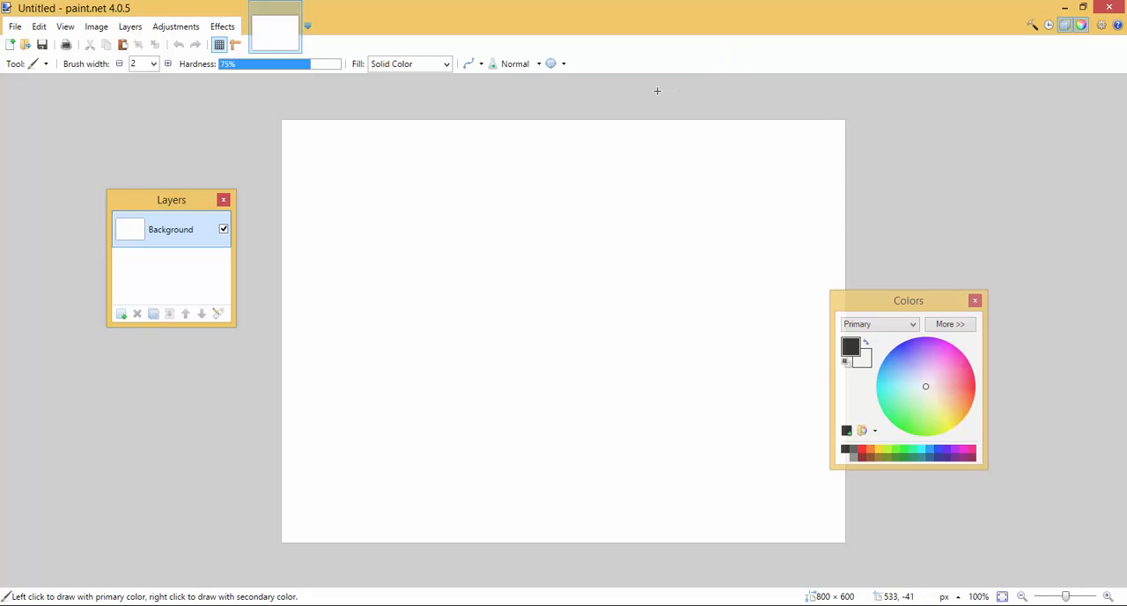
mouse_move(582, 90)
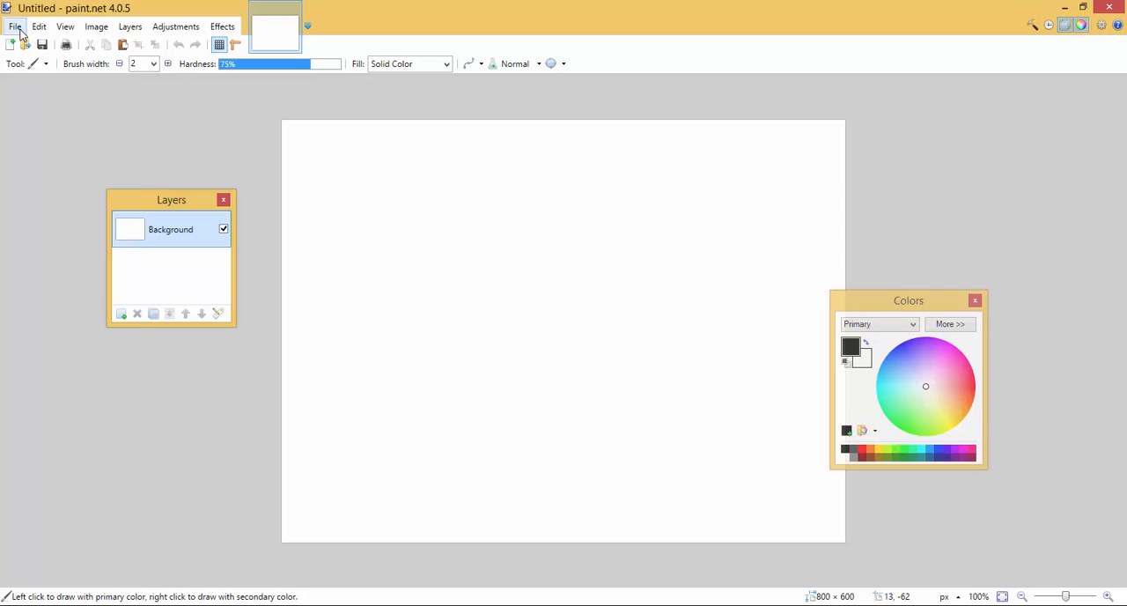
left_click(14, 25)
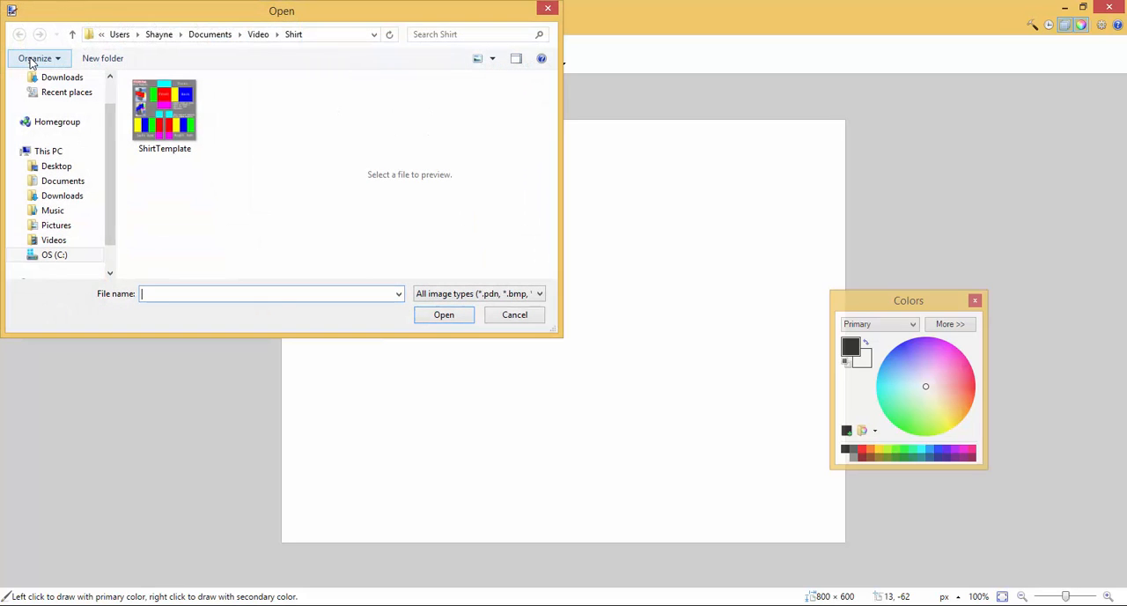
mouse_move(200, 148)
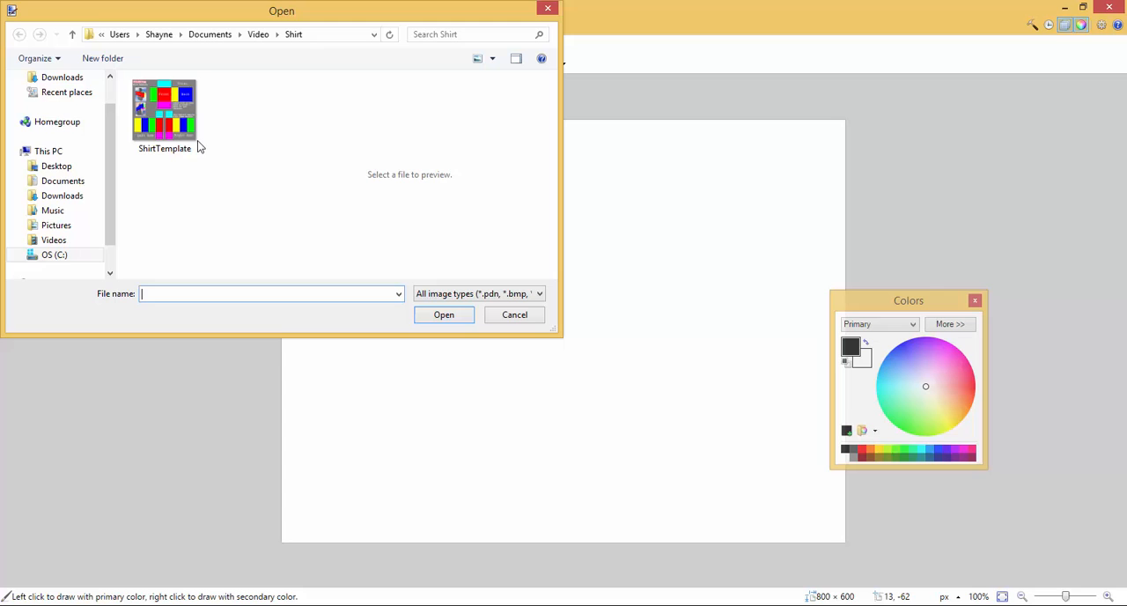
double_click(163, 106)
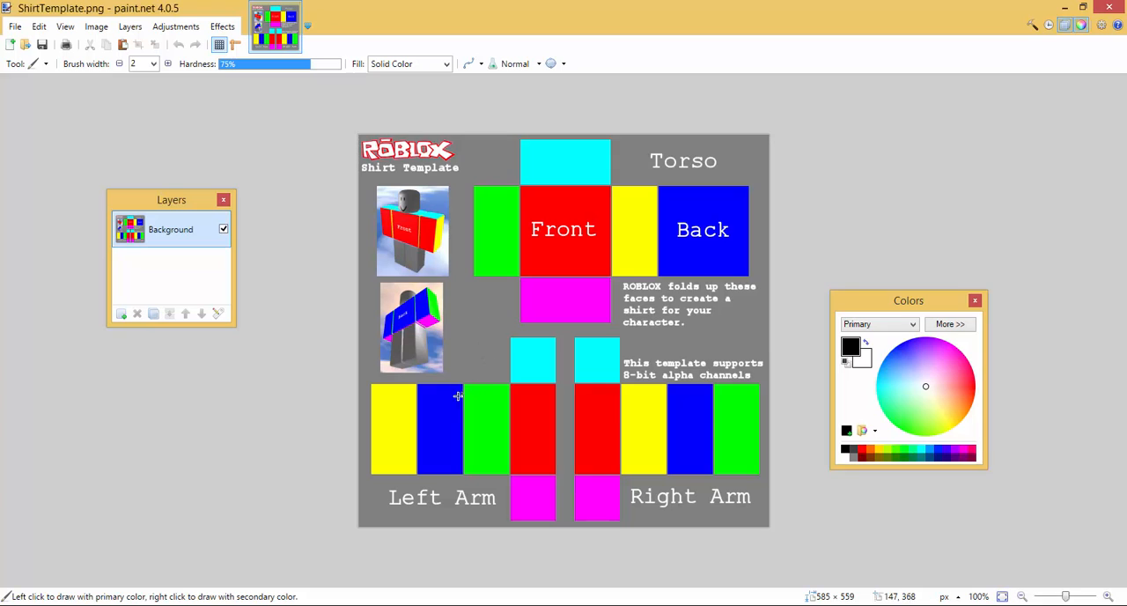
mouse_move(155, 127)
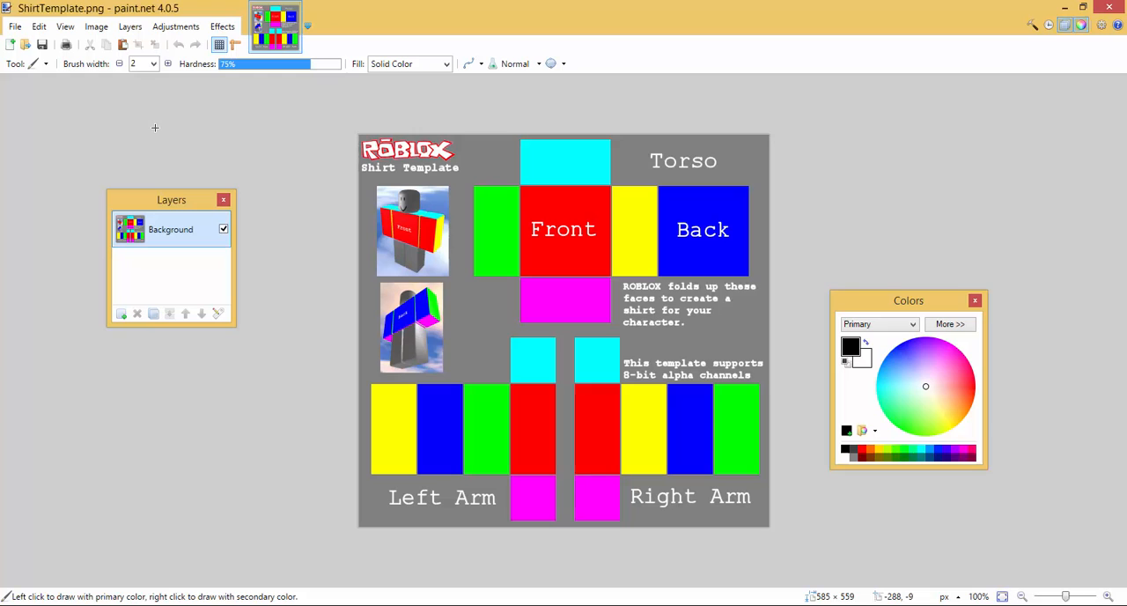
mouse_move(64, 69)
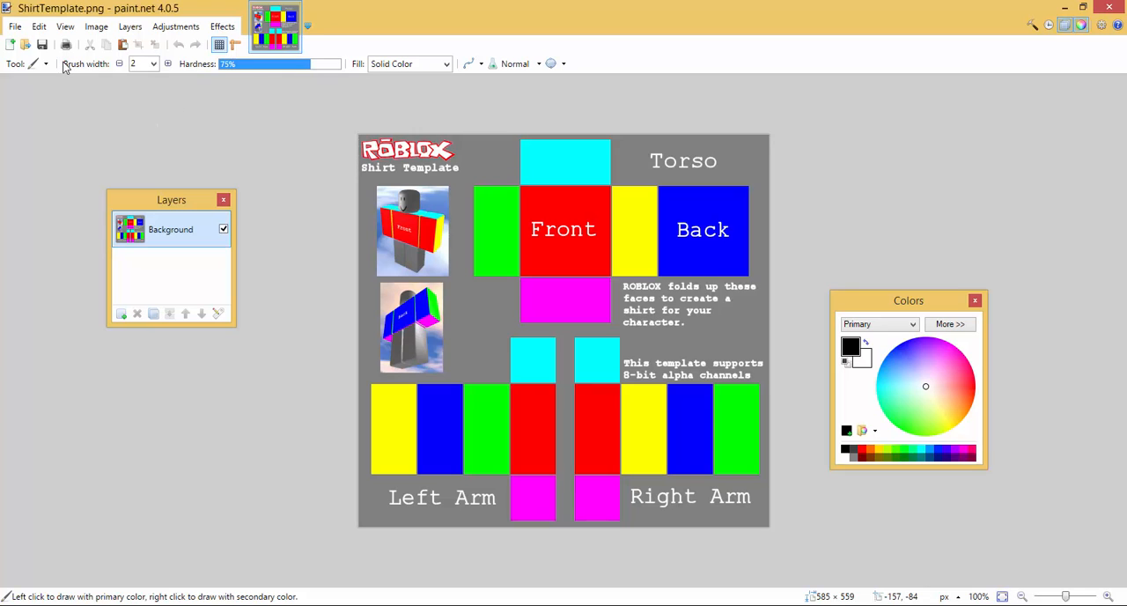
mouse_move(504, 209)
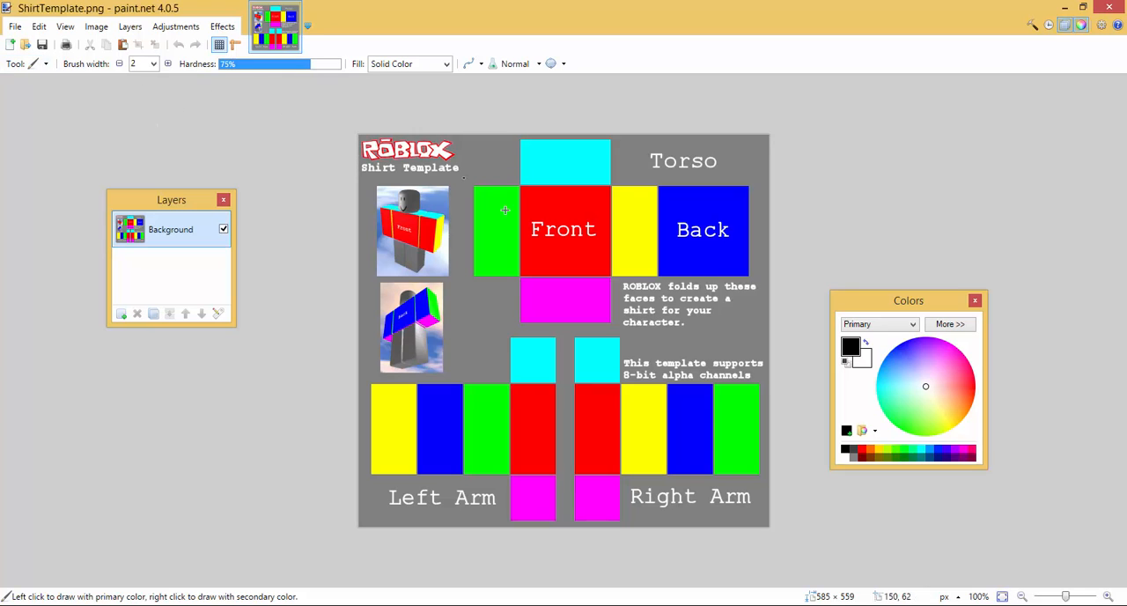
mouse_move(714, 188)
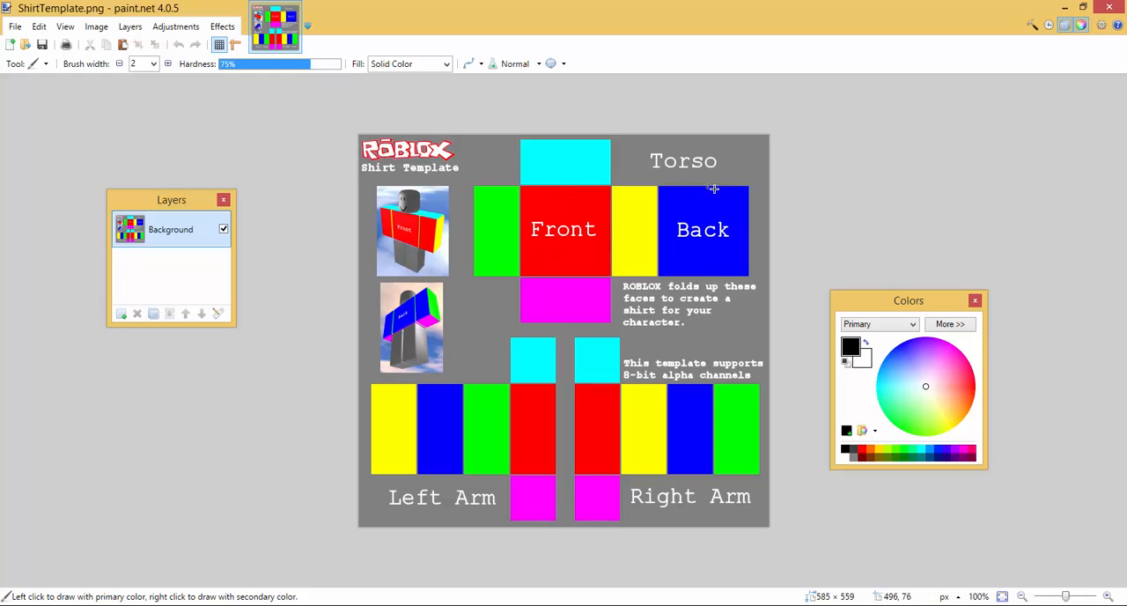
mouse_move(543, 230)
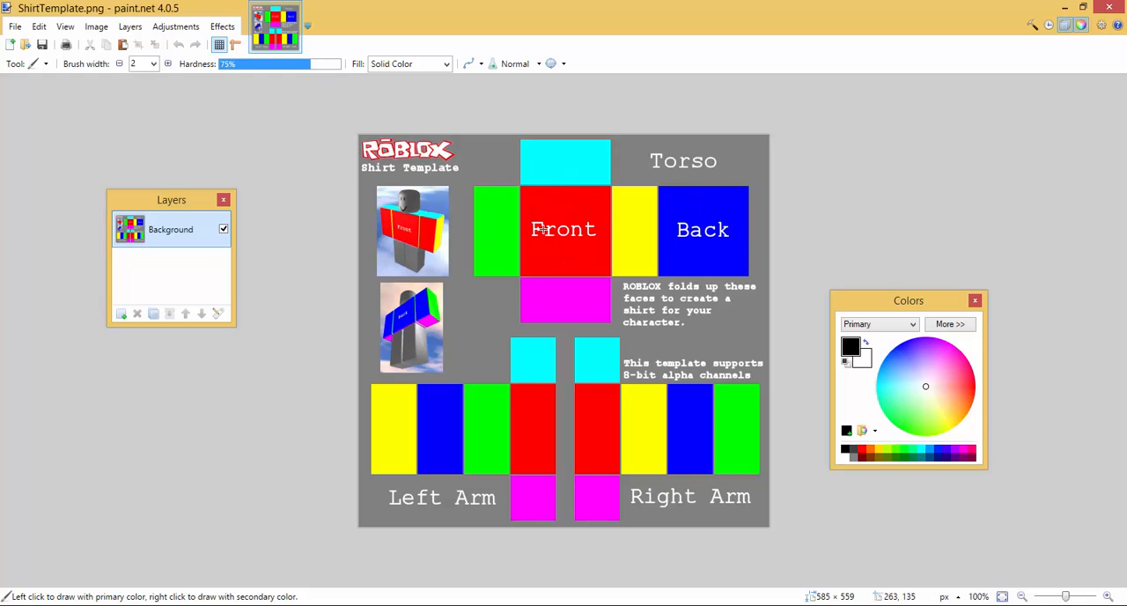
mouse_move(711, 226)
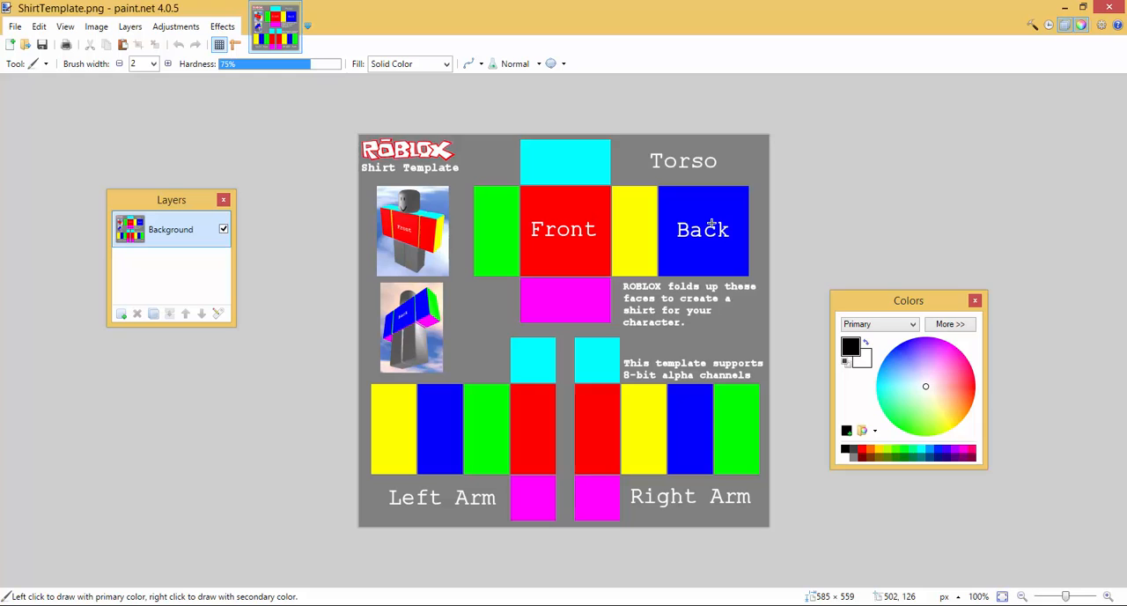
mouse_move(747, 184)
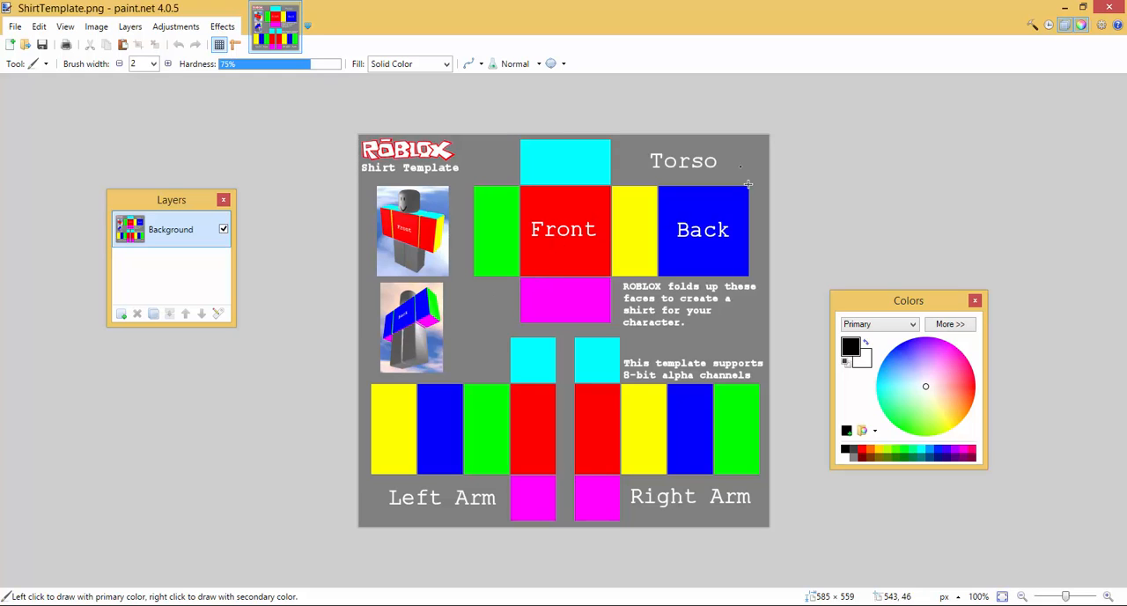
mouse_move(532, 274)
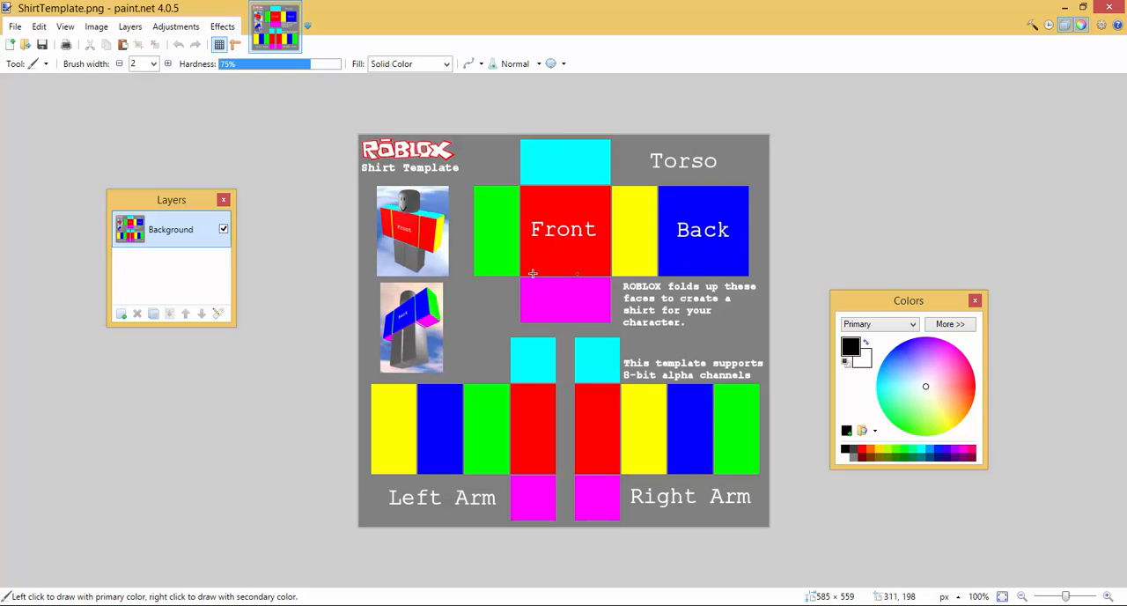
mouse_move(355, 252)
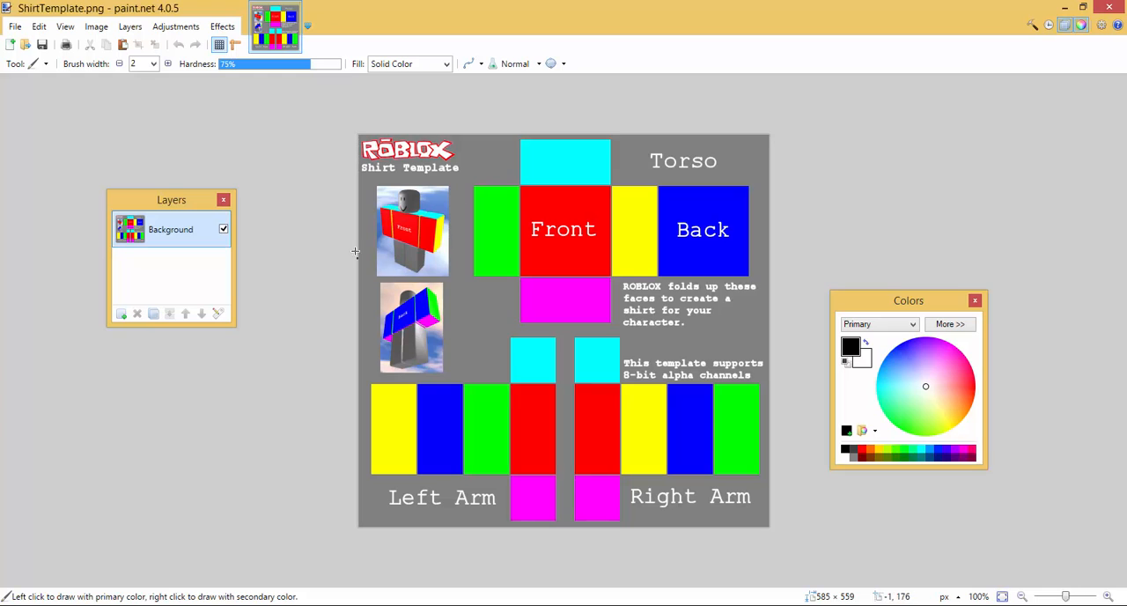
mouse_move(395, 280)
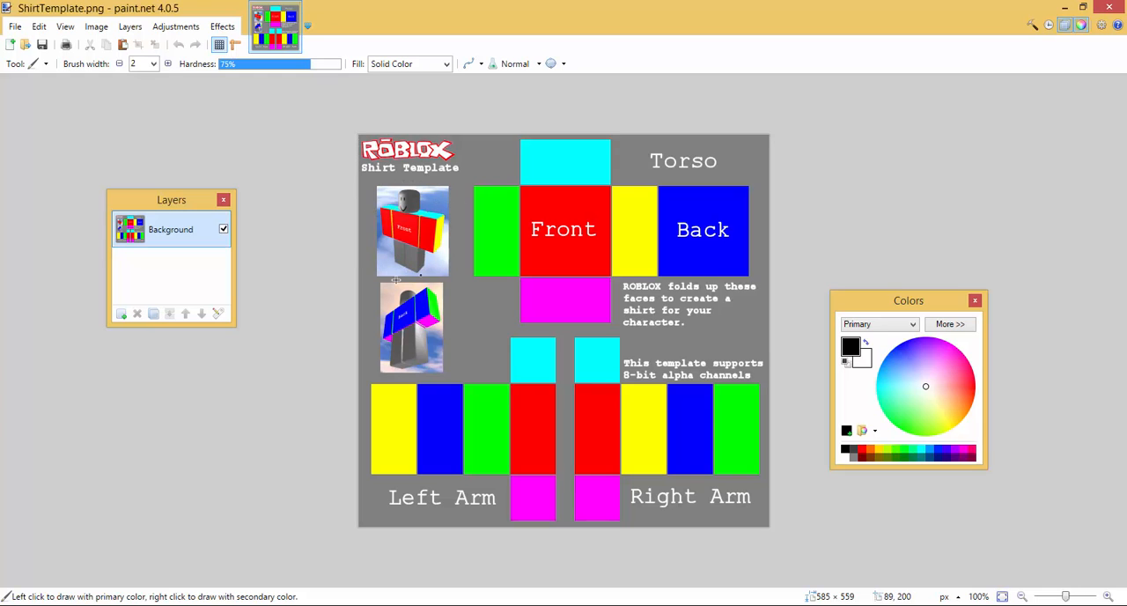
mouse_move(416, 180)
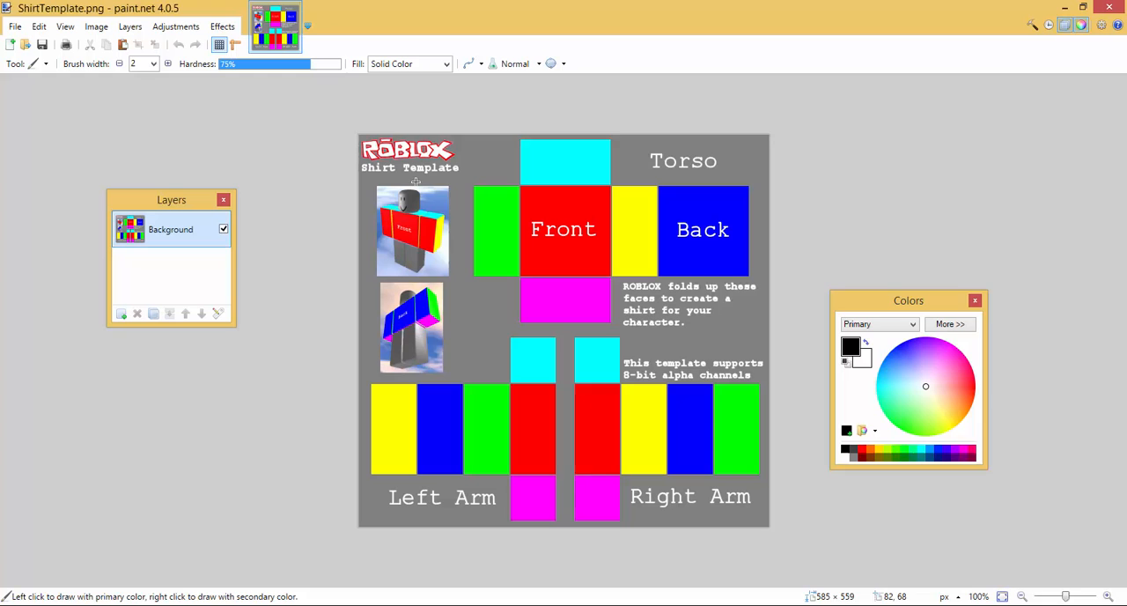
mouse_move(709, 172)
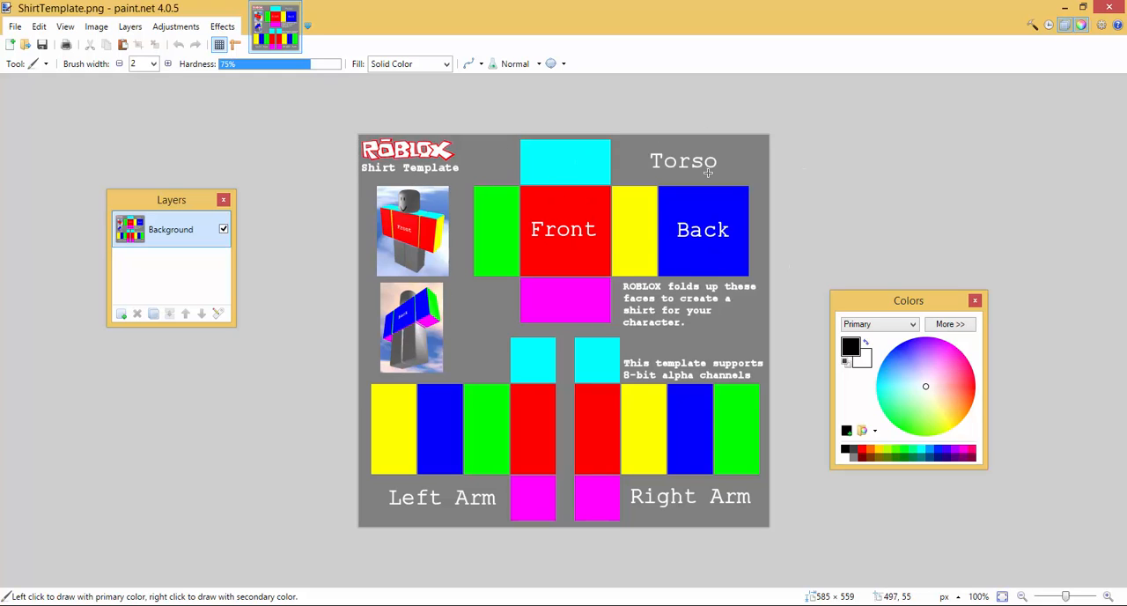
mouse_move(576, 353)
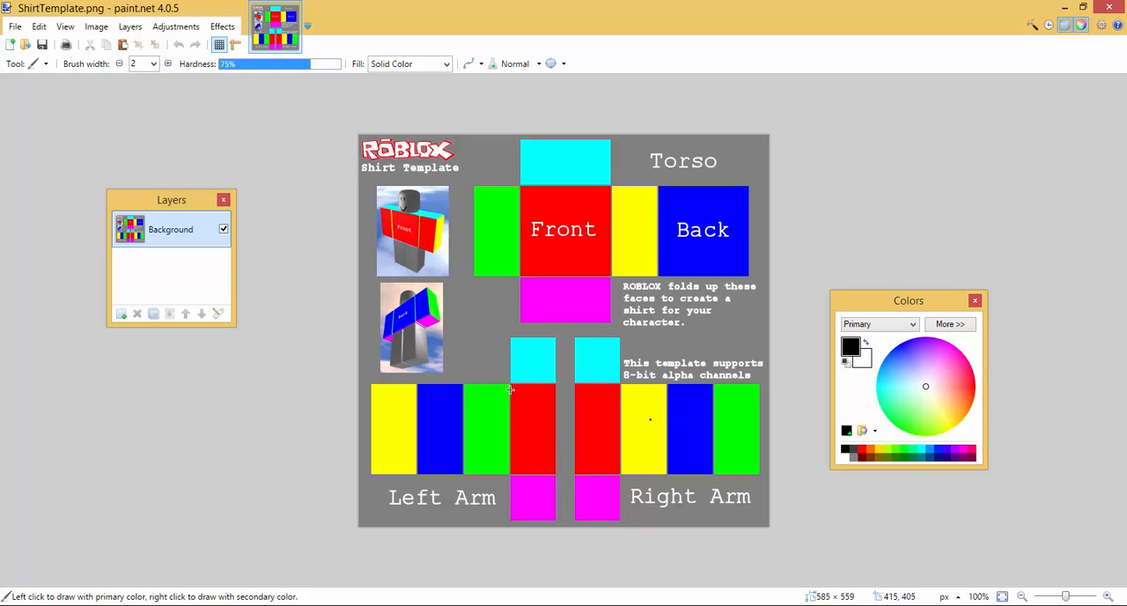
Clear the green side, red front and yellow right-arm faces to transparency with Magic Wand
left_click(44, 63)
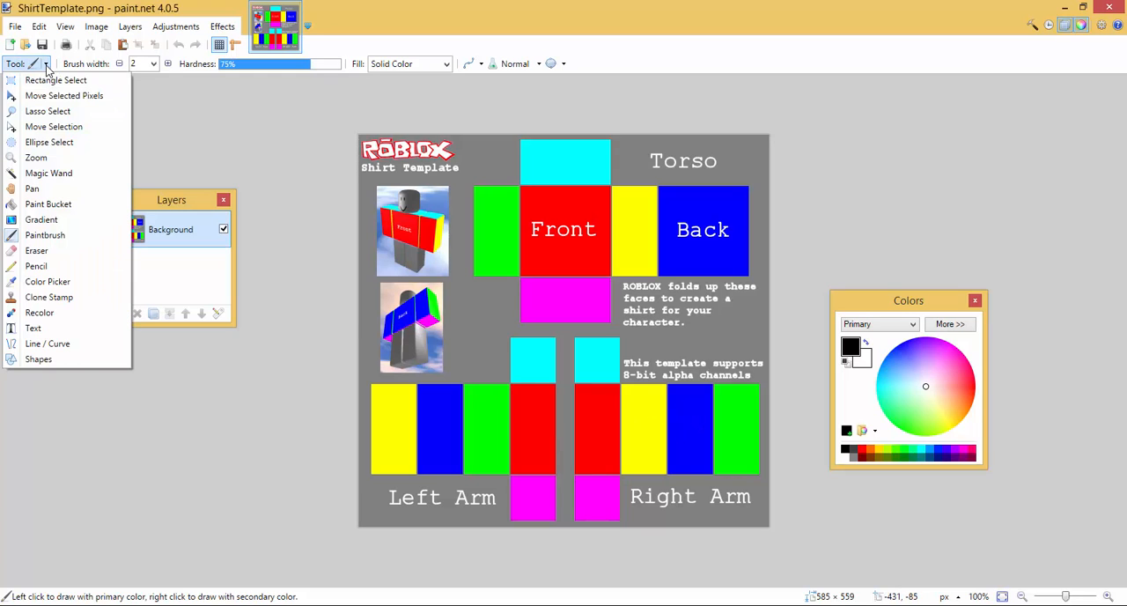
mouse_move(48, 173)
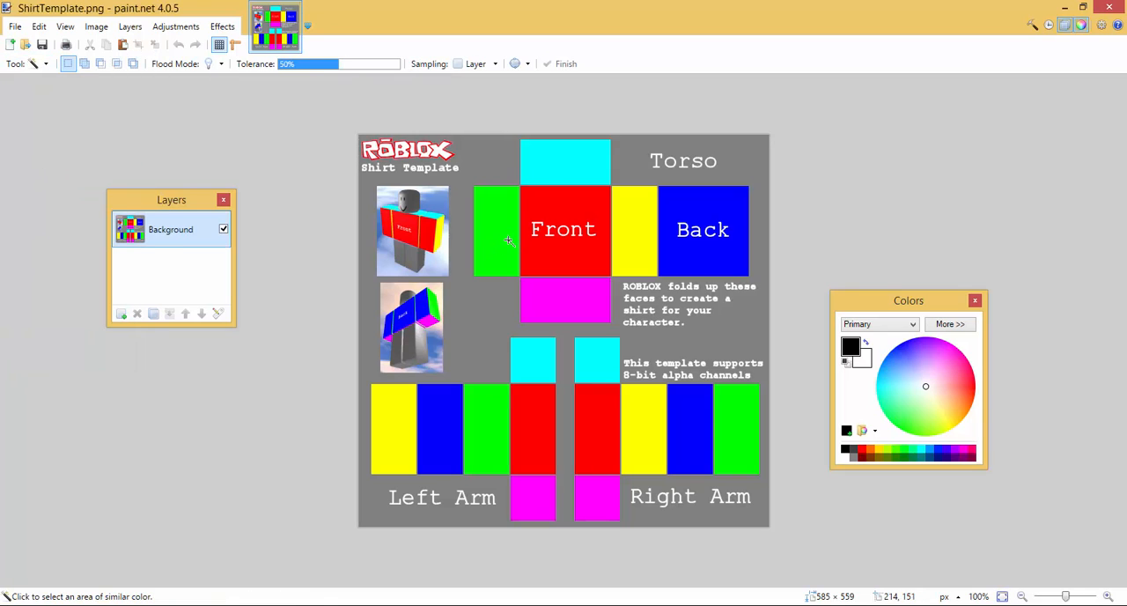
left_click(495, 231)
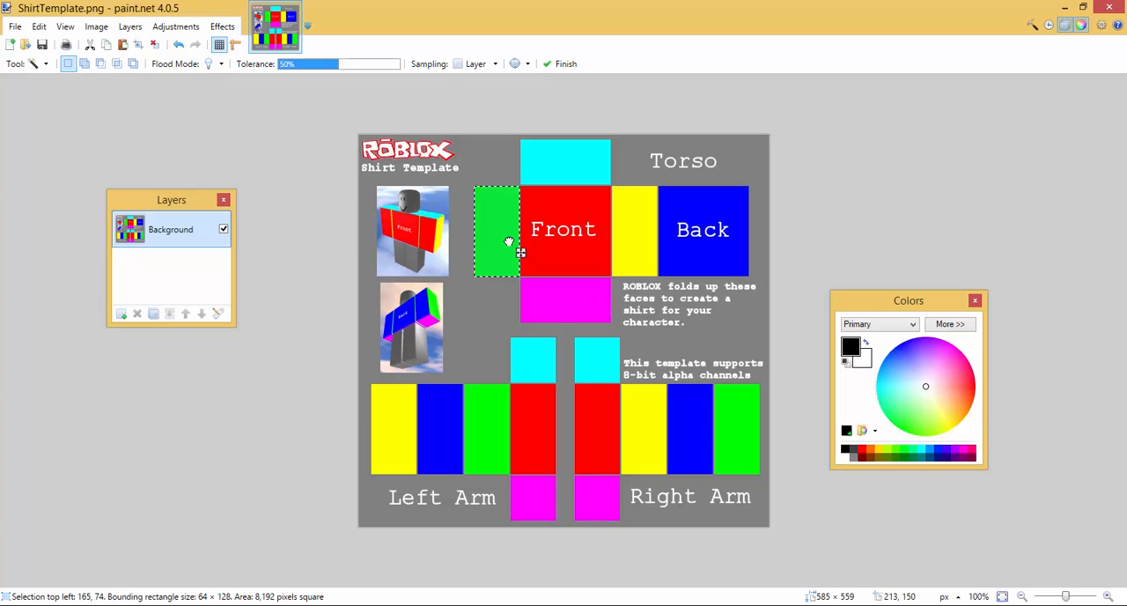
left_click(495, 231)
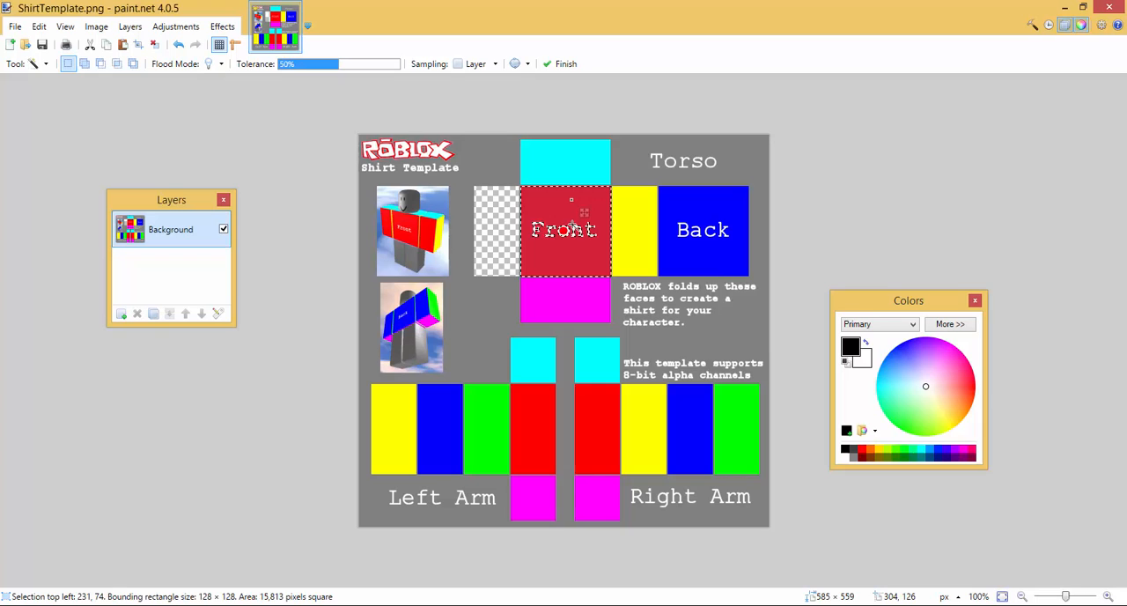
left_click(563, 231)
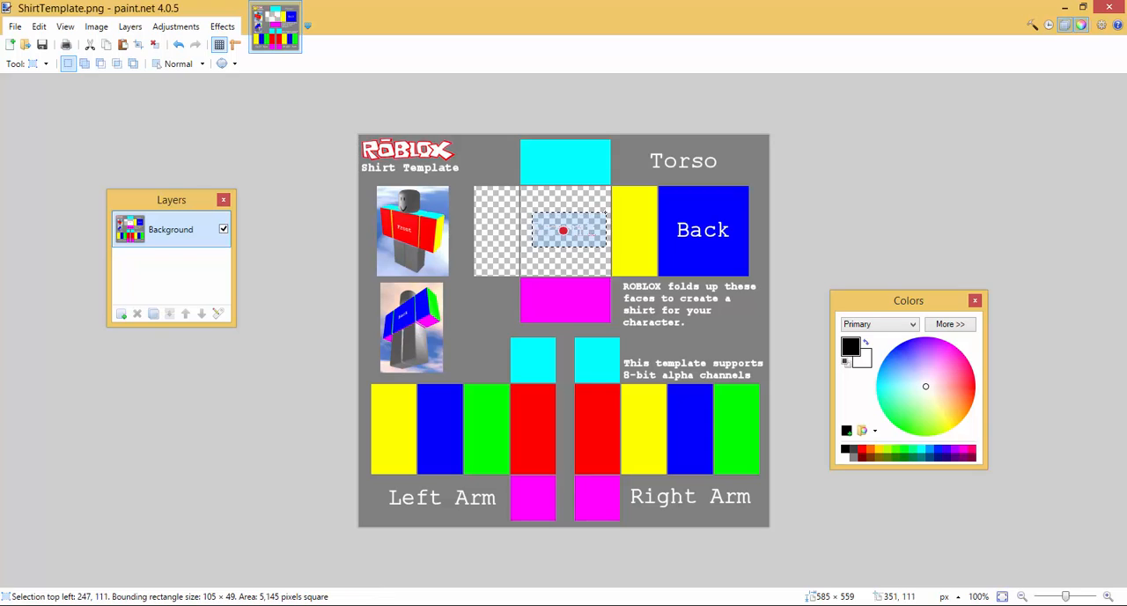
mouse_move(575, 204)
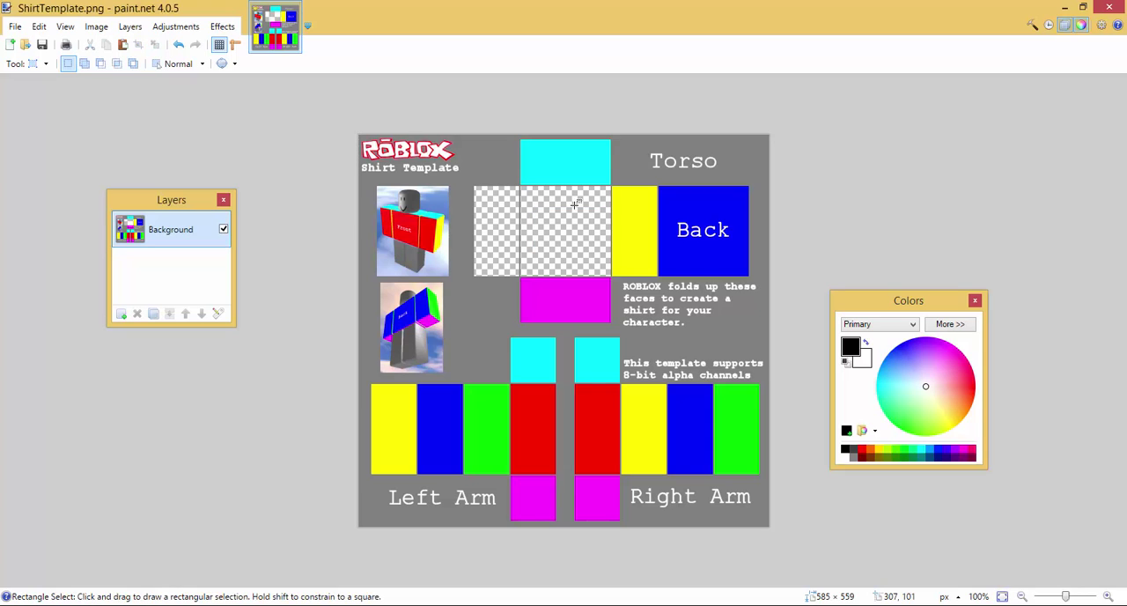
left_click(22, 64)
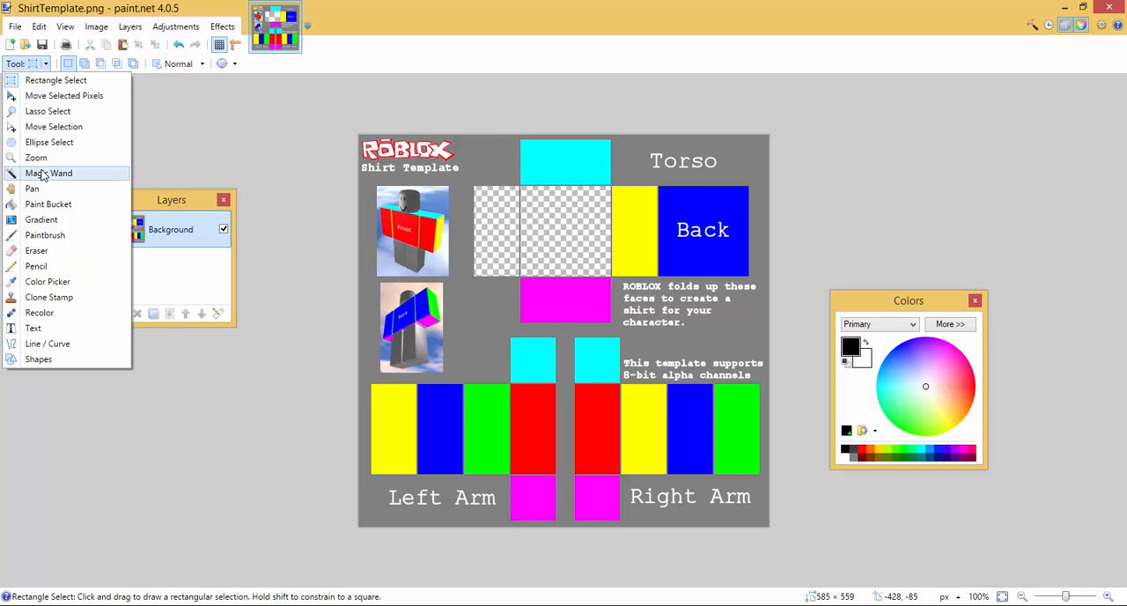
left_click(48, 172)
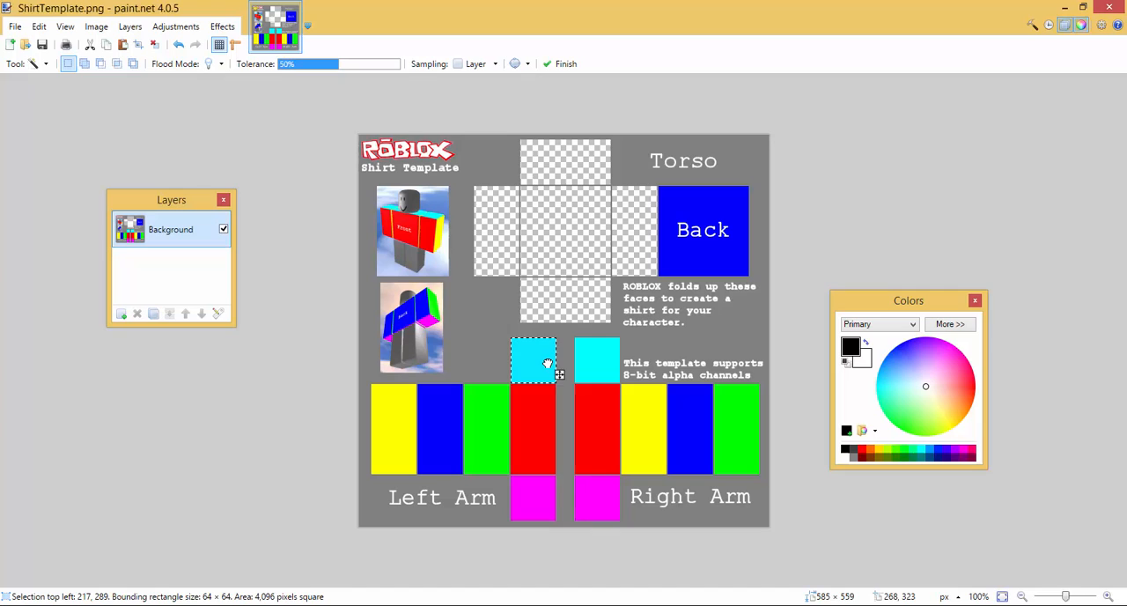
mouse_move(545, 363)
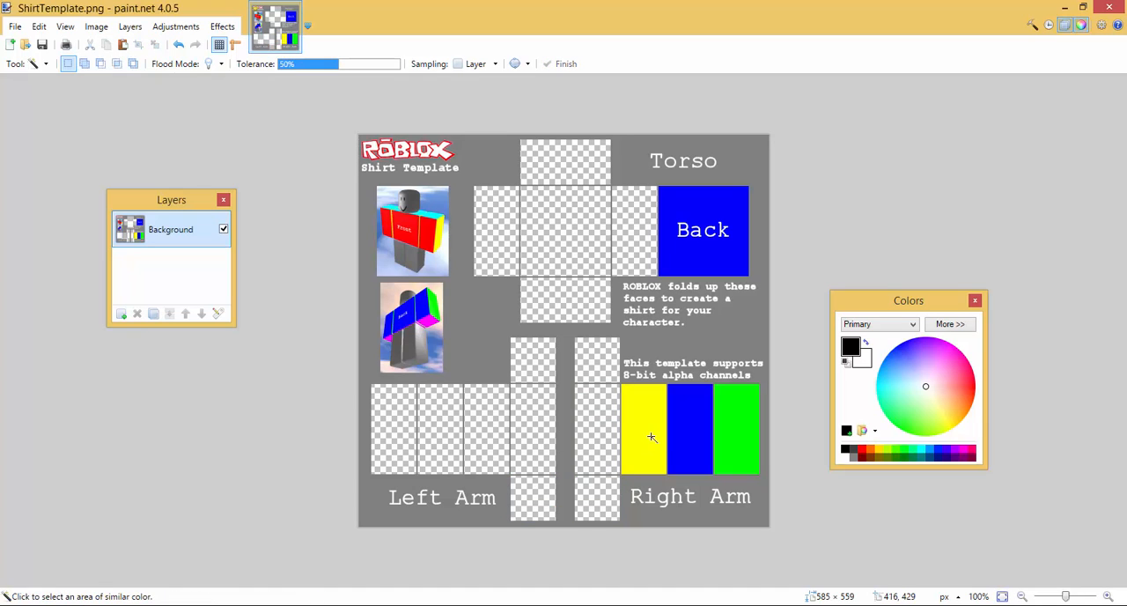
left_click(651, 438)
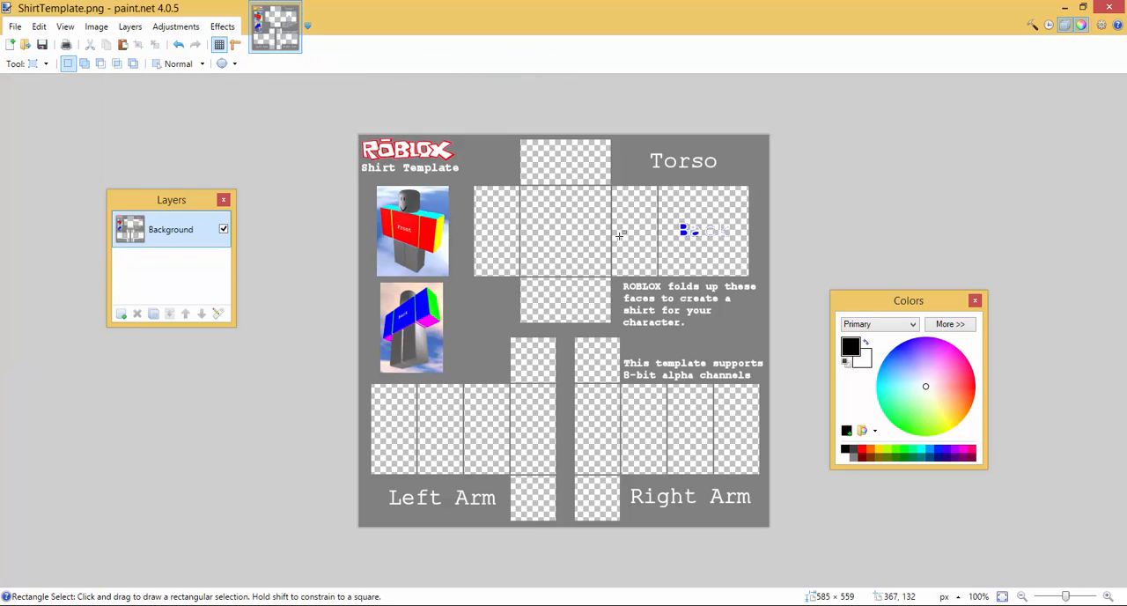
Delete the leftover Back lettering with a rectangle selection, then select the Paintbrush
left_click_drag(669, 215, 744, 256)
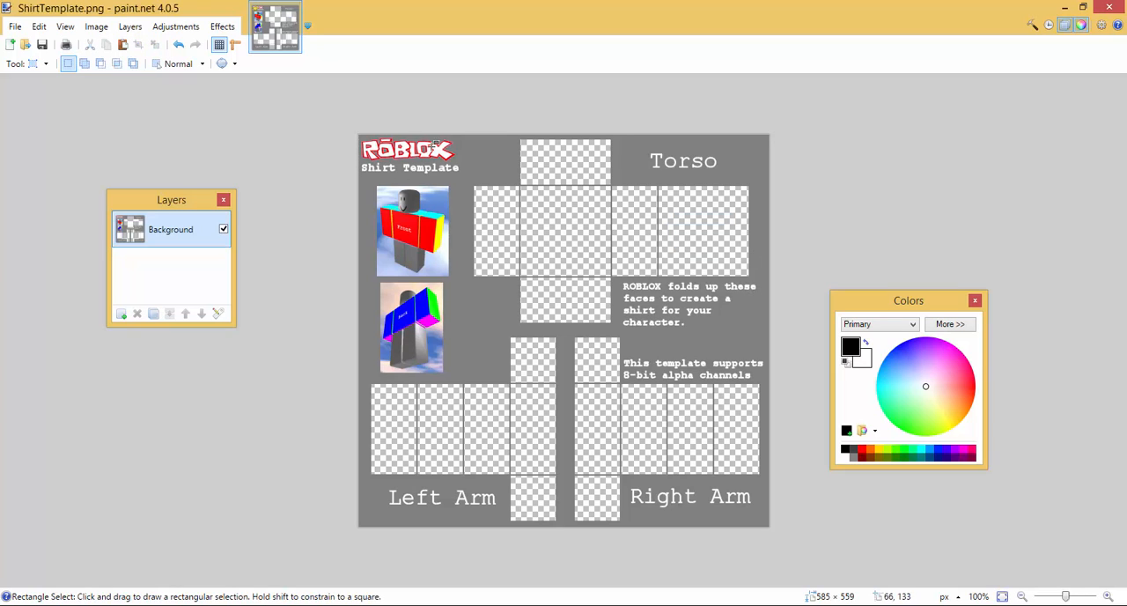
mouse_move(520, 205)
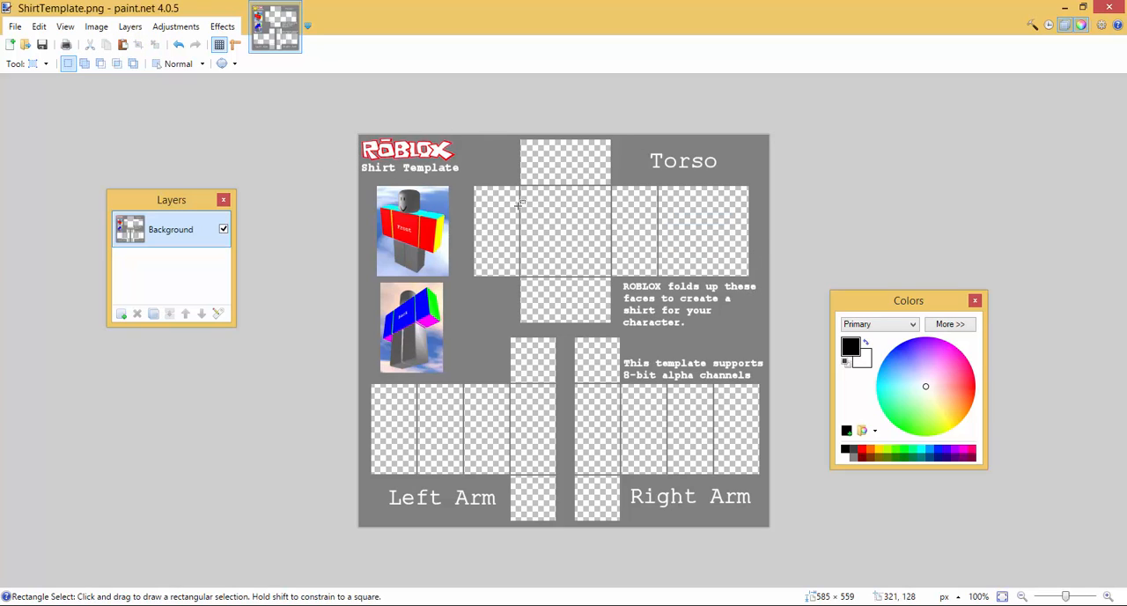
mouse_move(545, 218)
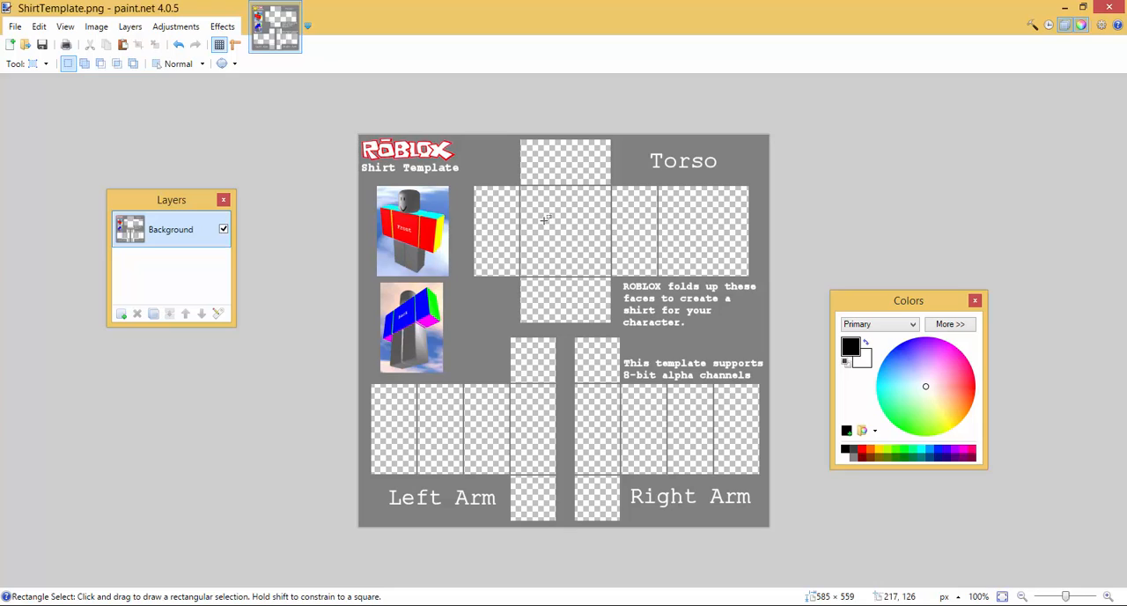
mouse_move(403, 421)
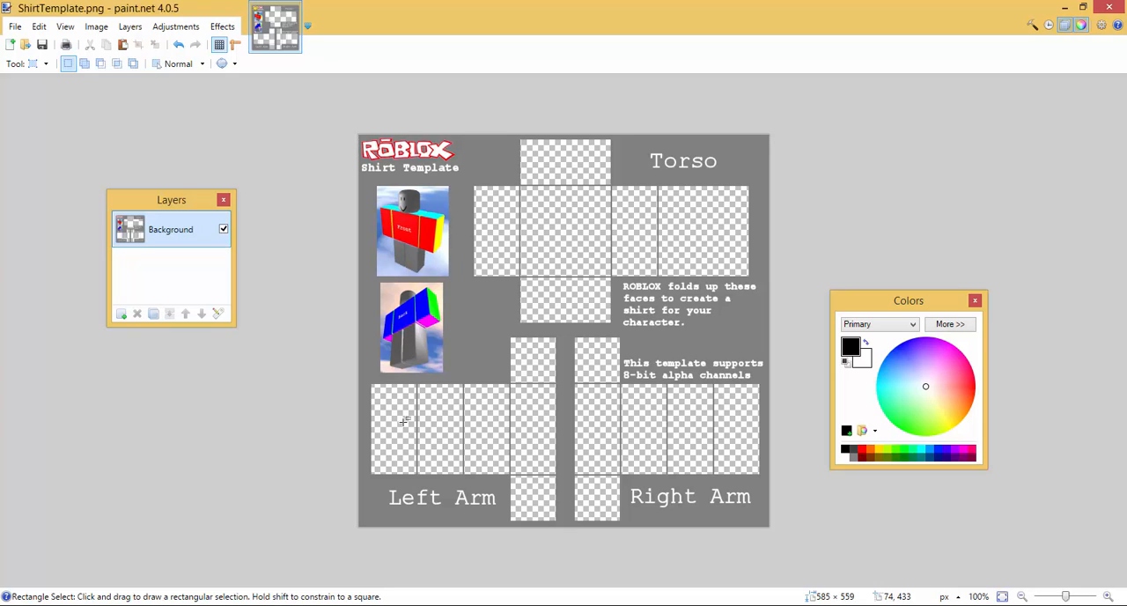
mouse_move(399, 449)
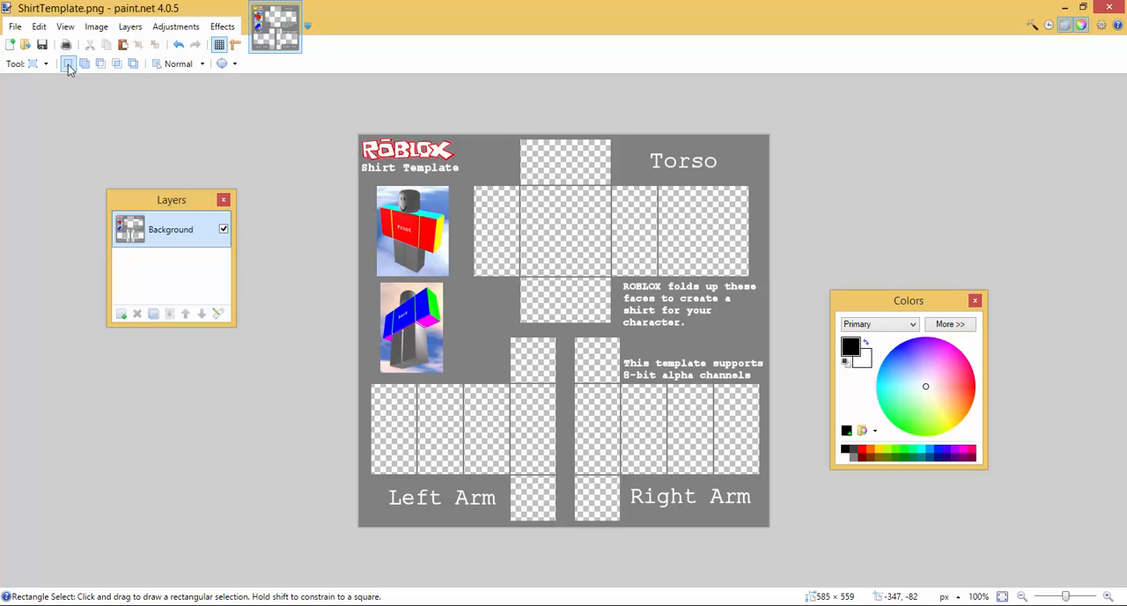
left_click(45, 63)
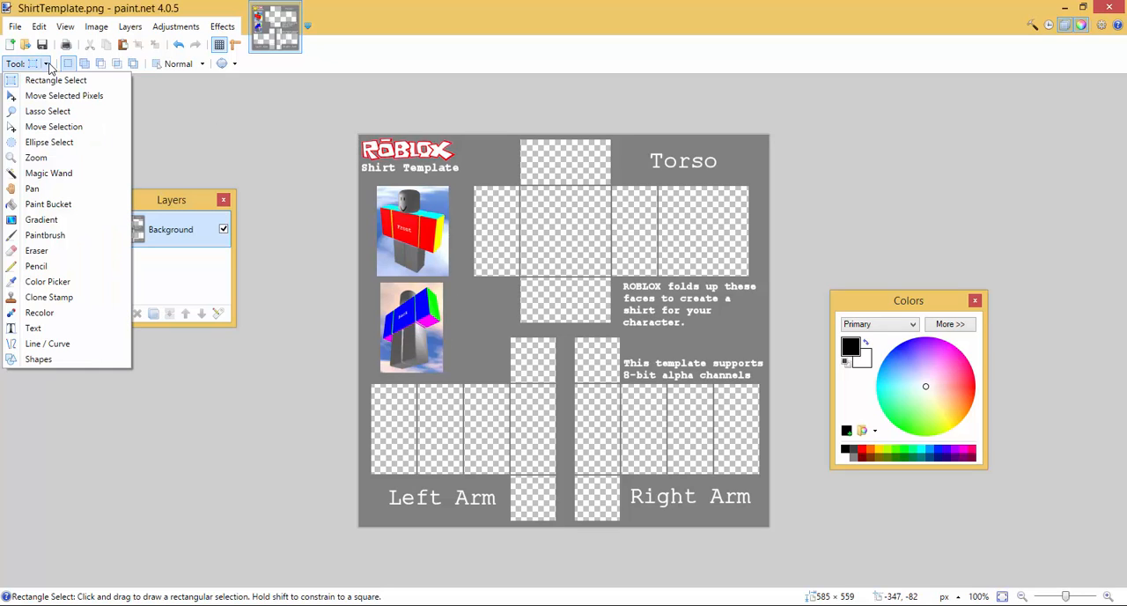
left_click(44, 234)
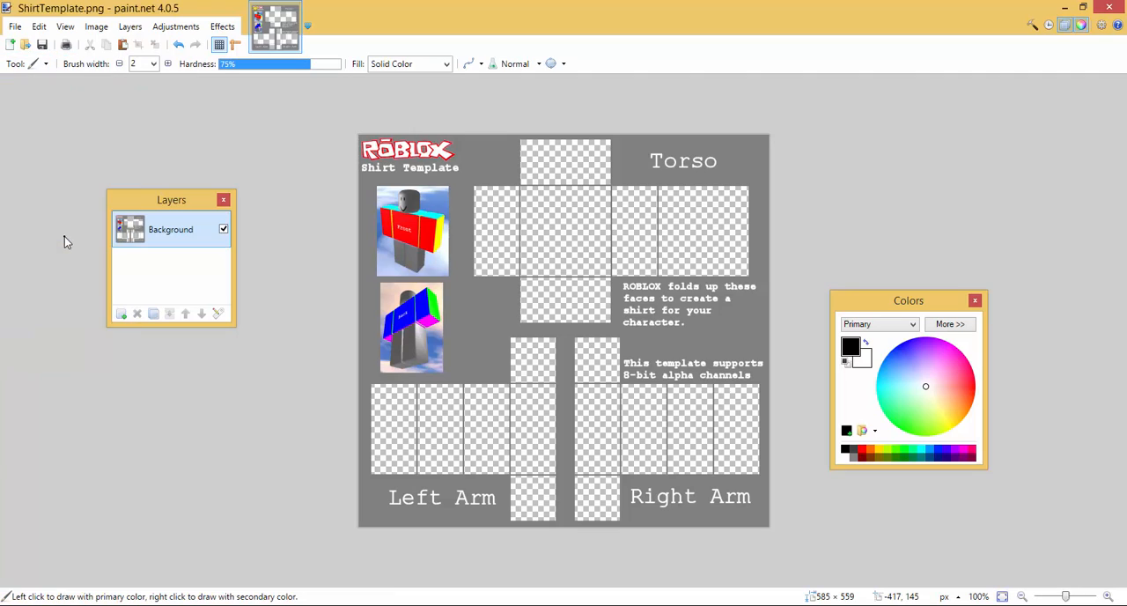
mouse_move(556, 257)
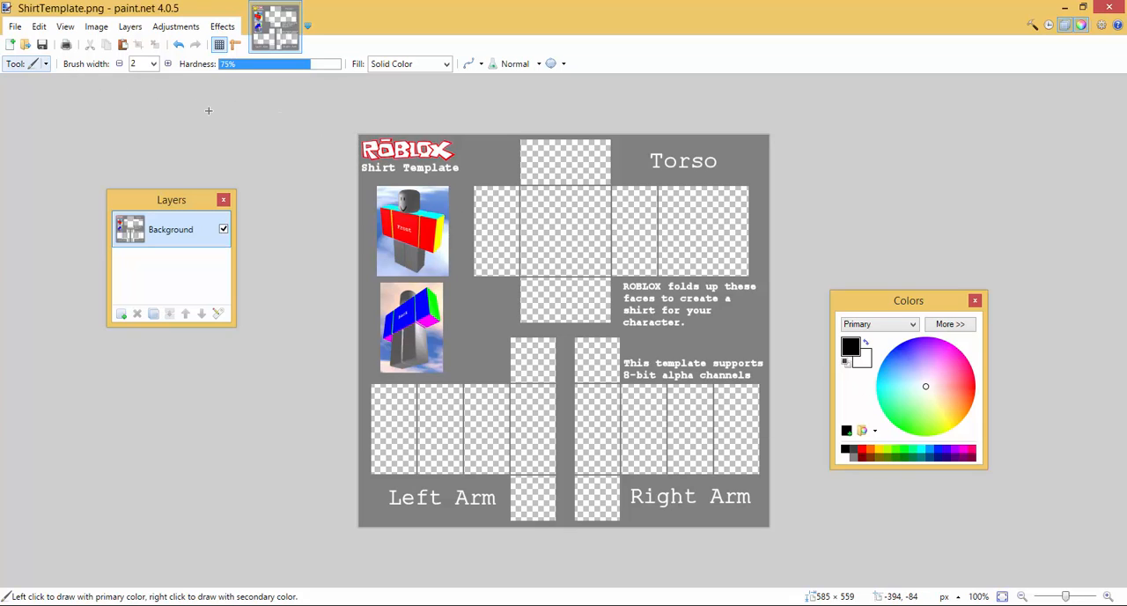
mouse_move(579, 240)
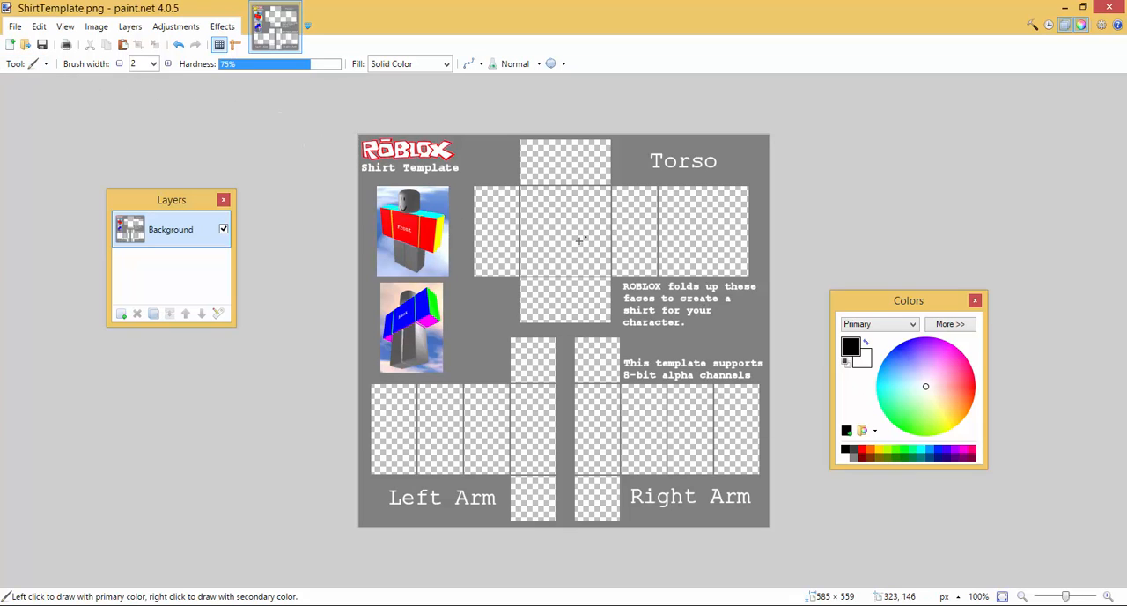
mouse_move(558, 273)
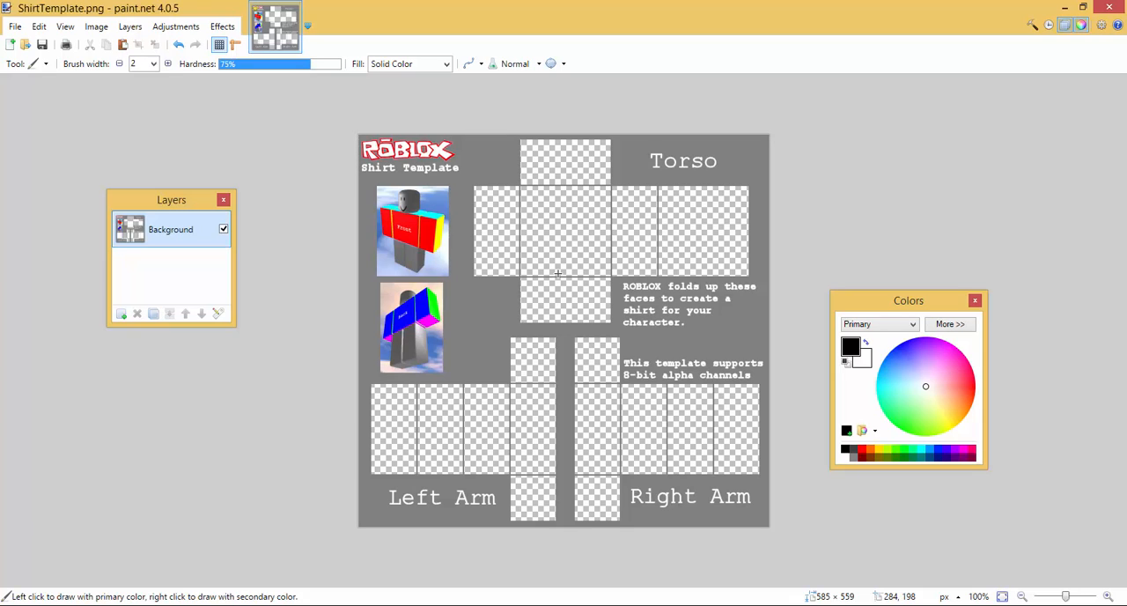
Paint black lines down both sides of the front torso and a curve atop the back face
left_click_drag(546, 210, 555, 271)
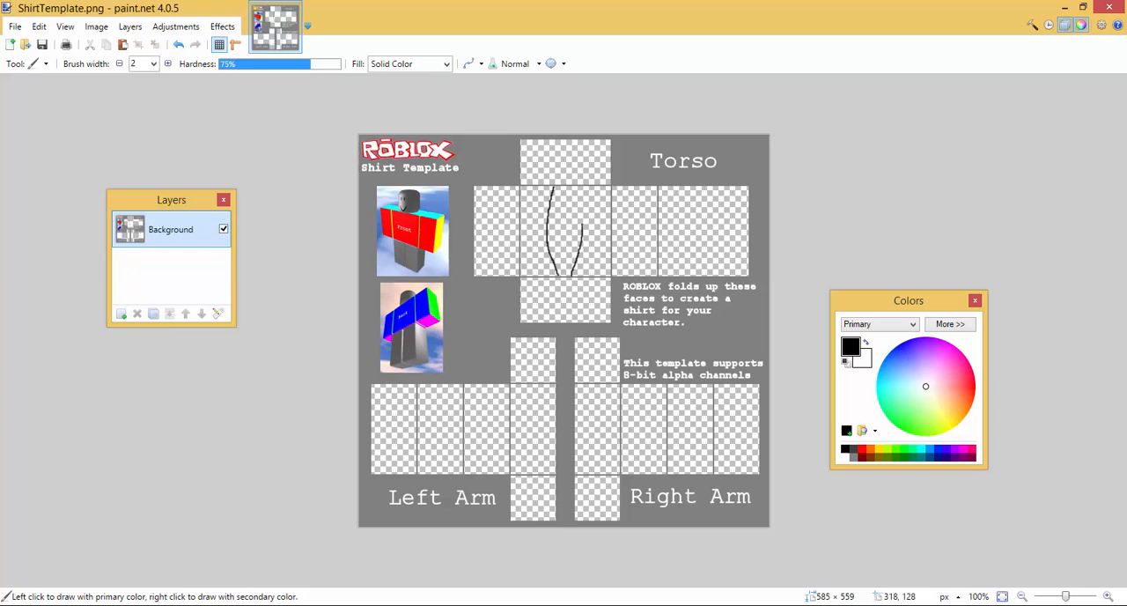
left_click_drag(568, 189, 572, 260)
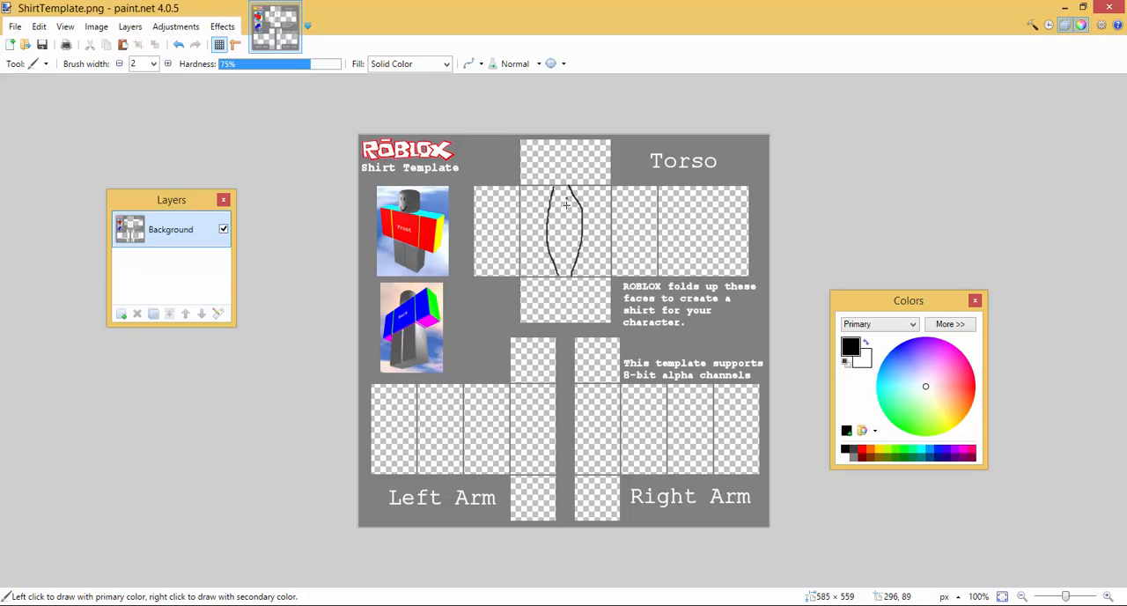
mouse_move(560, 194)
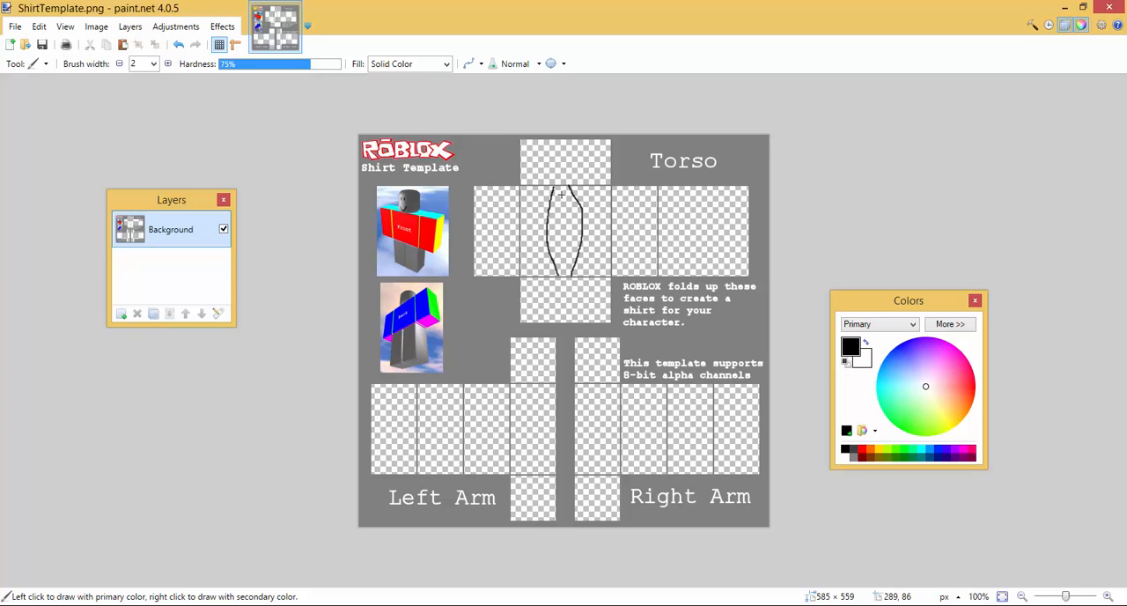
mouse_move(554, 190)
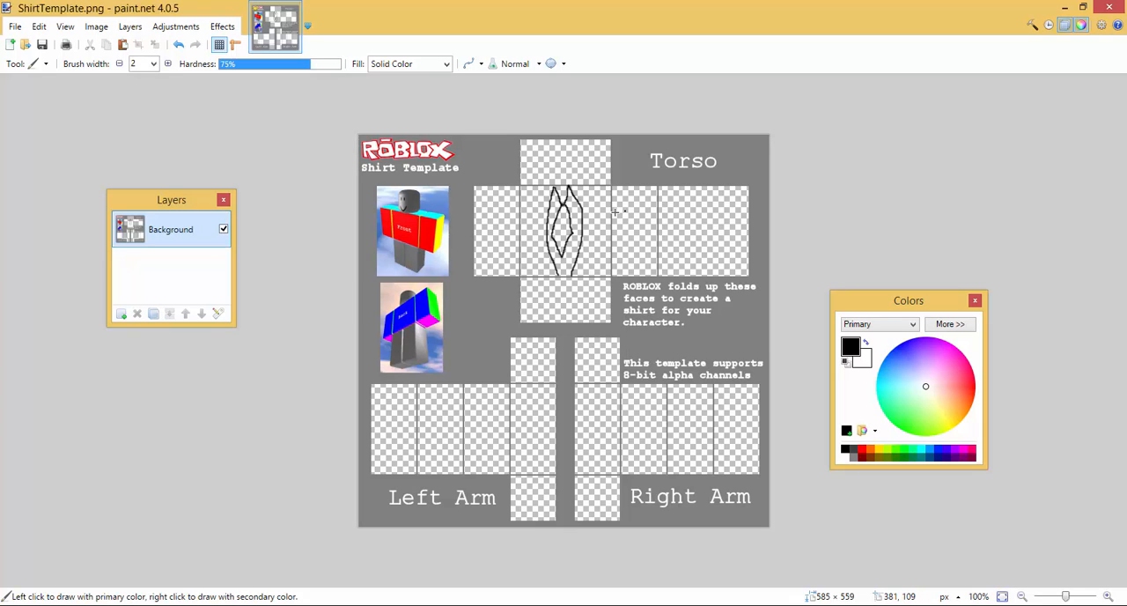
mouse_move(593, 216)
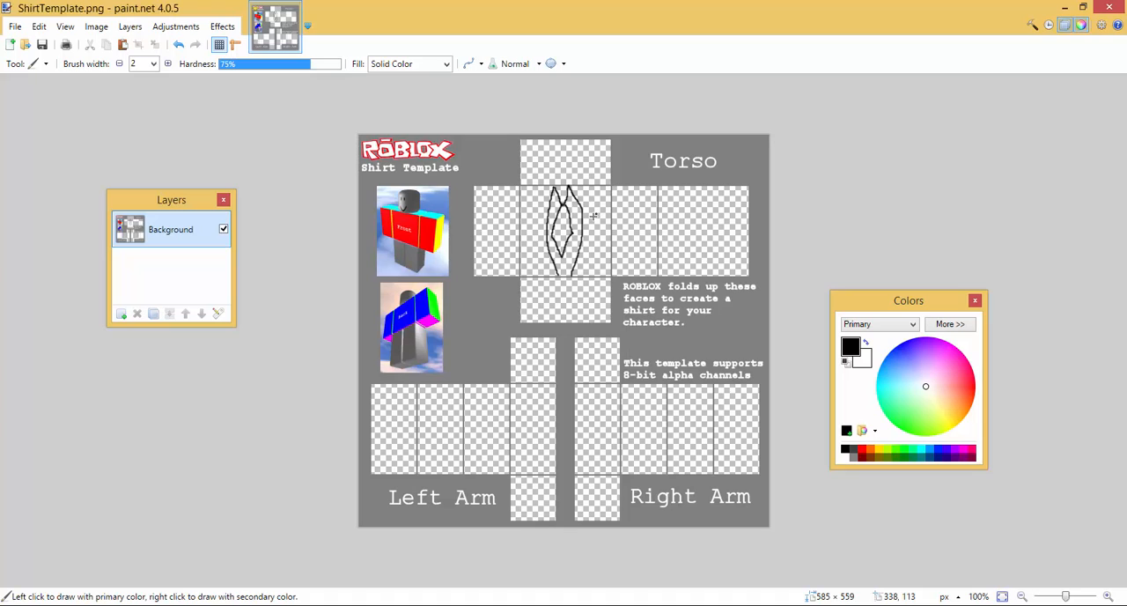
mouse_move(517, 270)
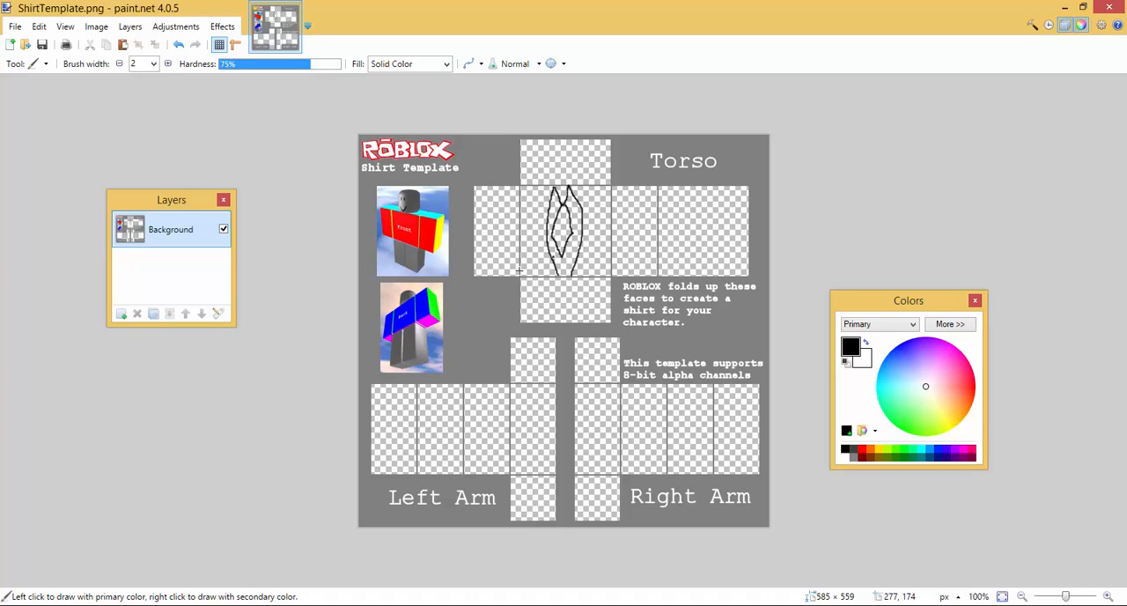
mouse_move(656, 279)
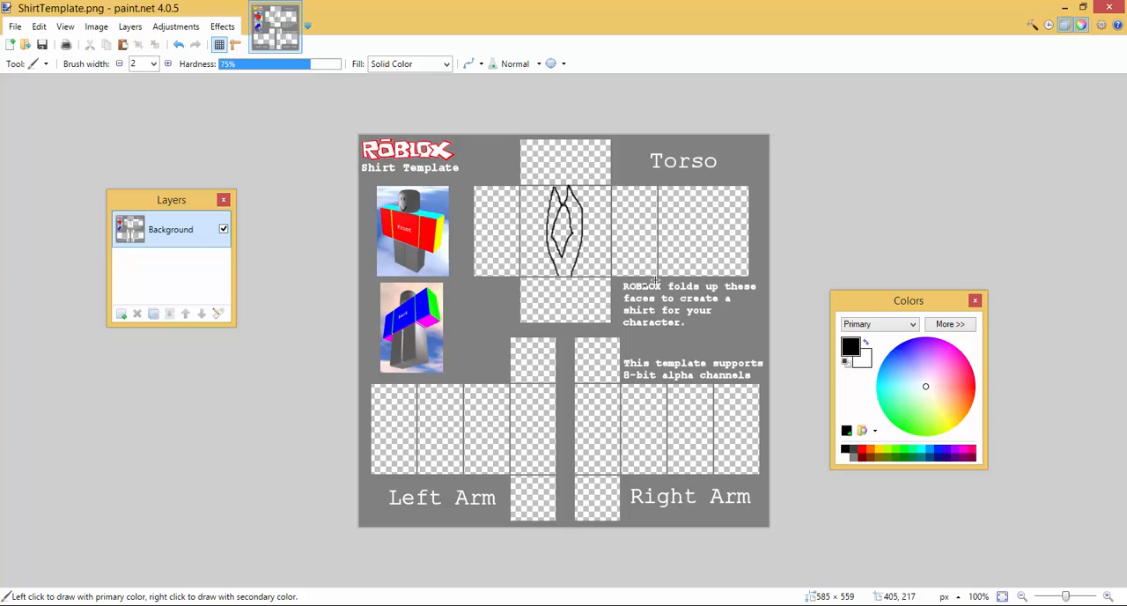
mouse_move(687, 198)
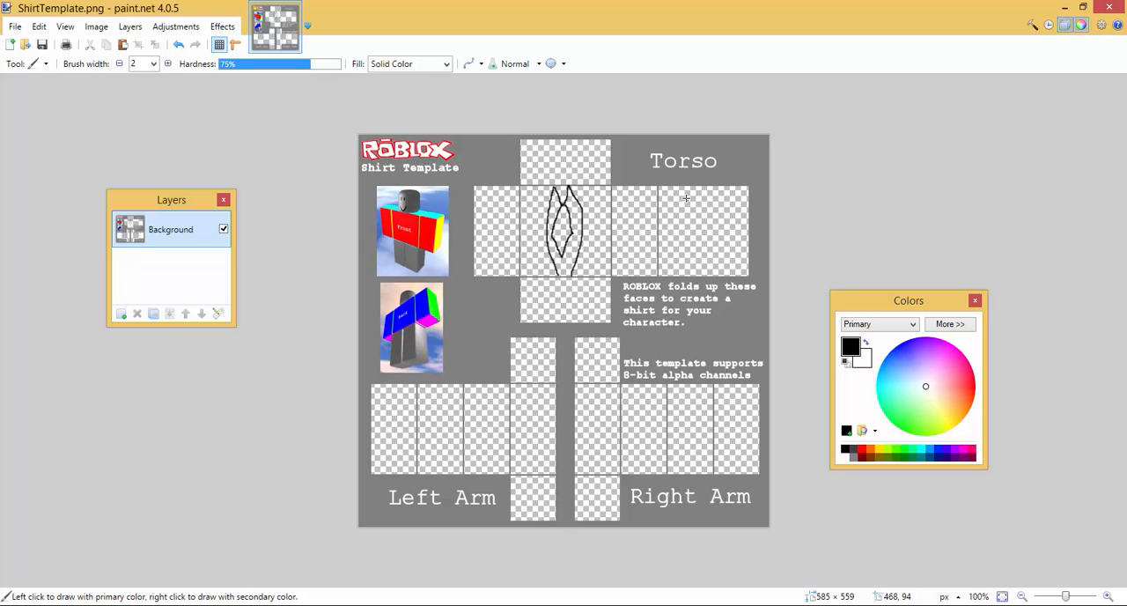
left_click_drag(674, 194, 731, 192)
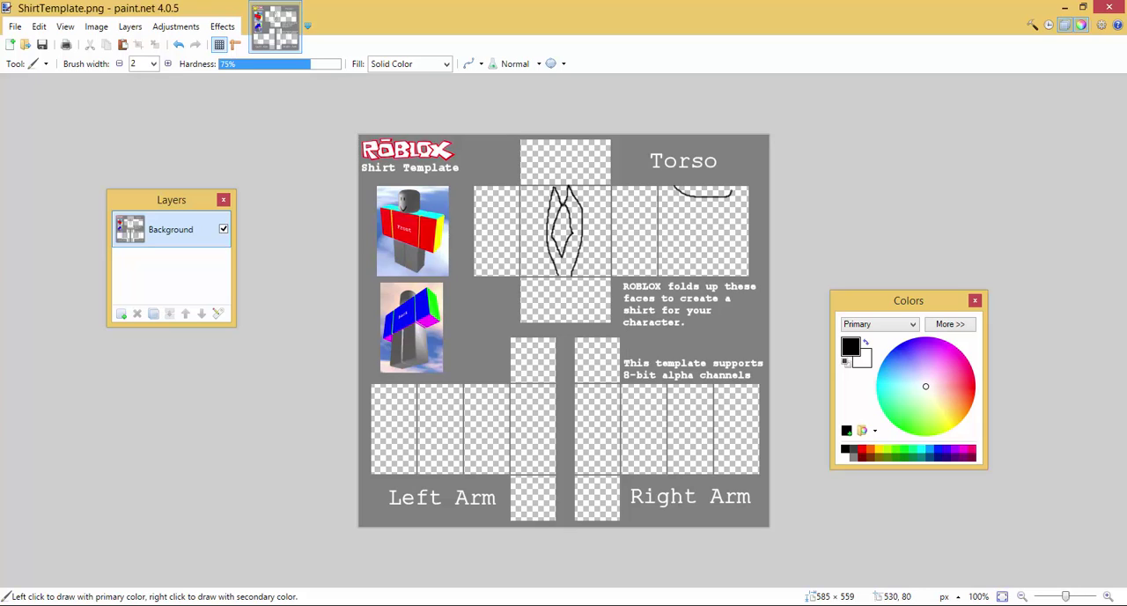
mouse_move(775, 302)
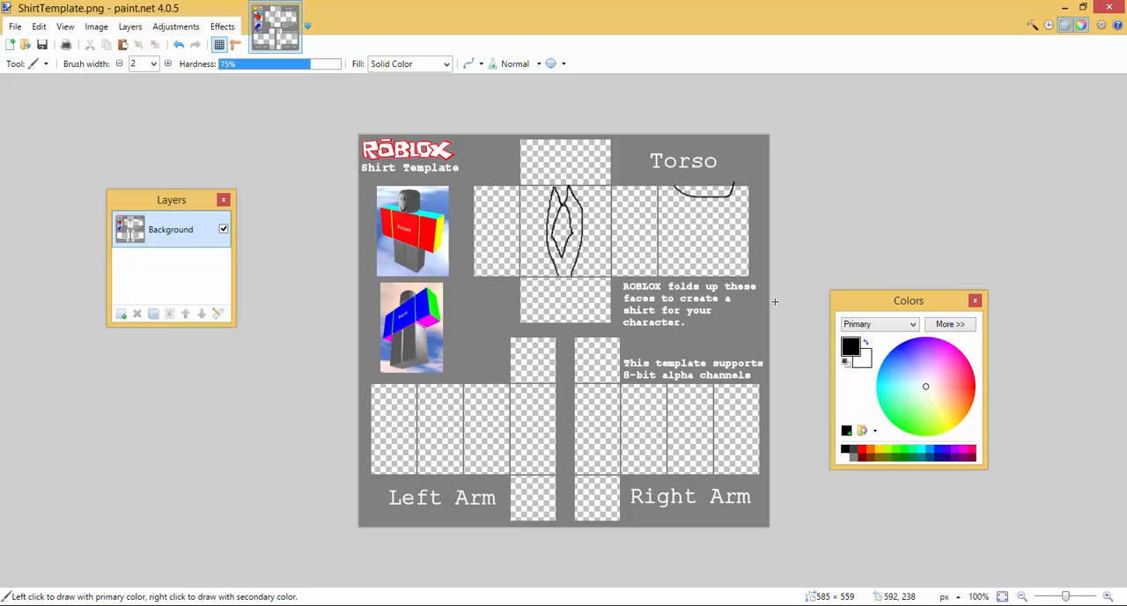
mouse_move(586, 229)
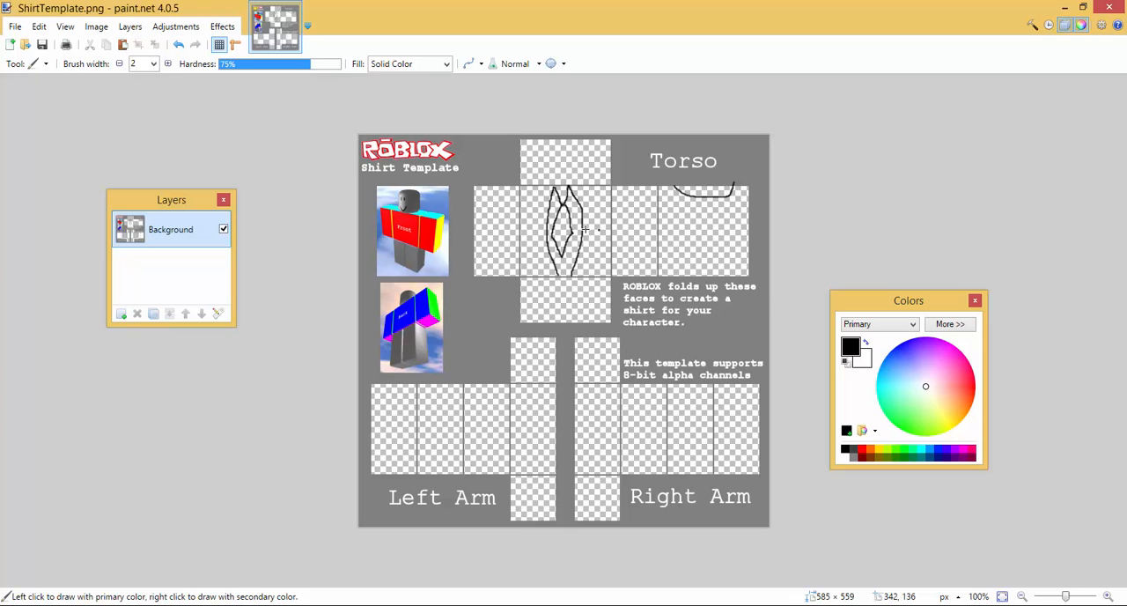
mouse_move(587, 259)
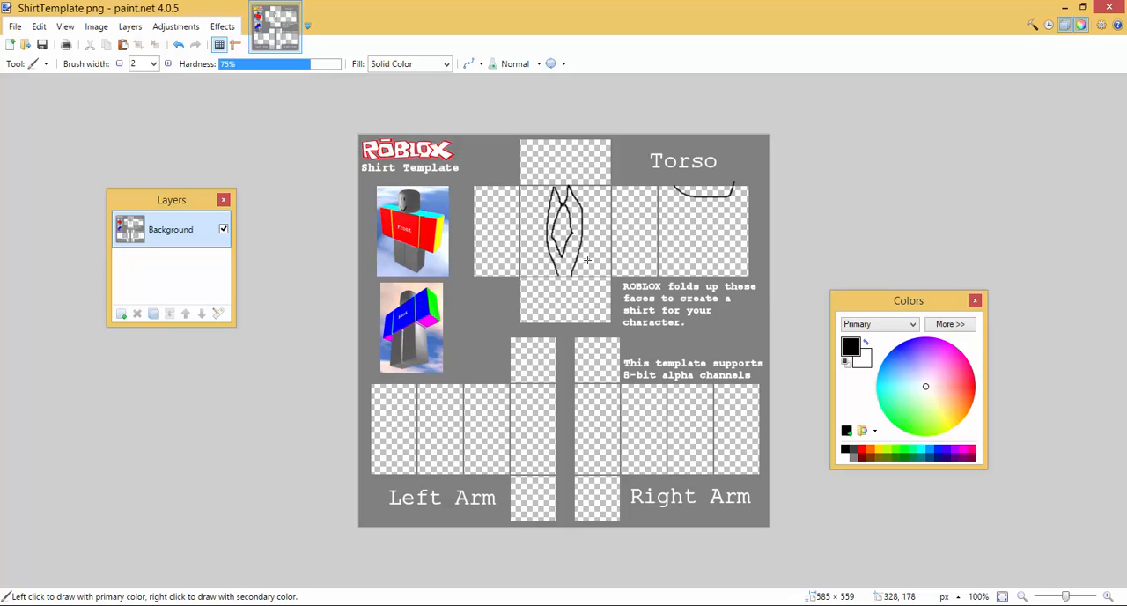
mouse_move(41, 55)
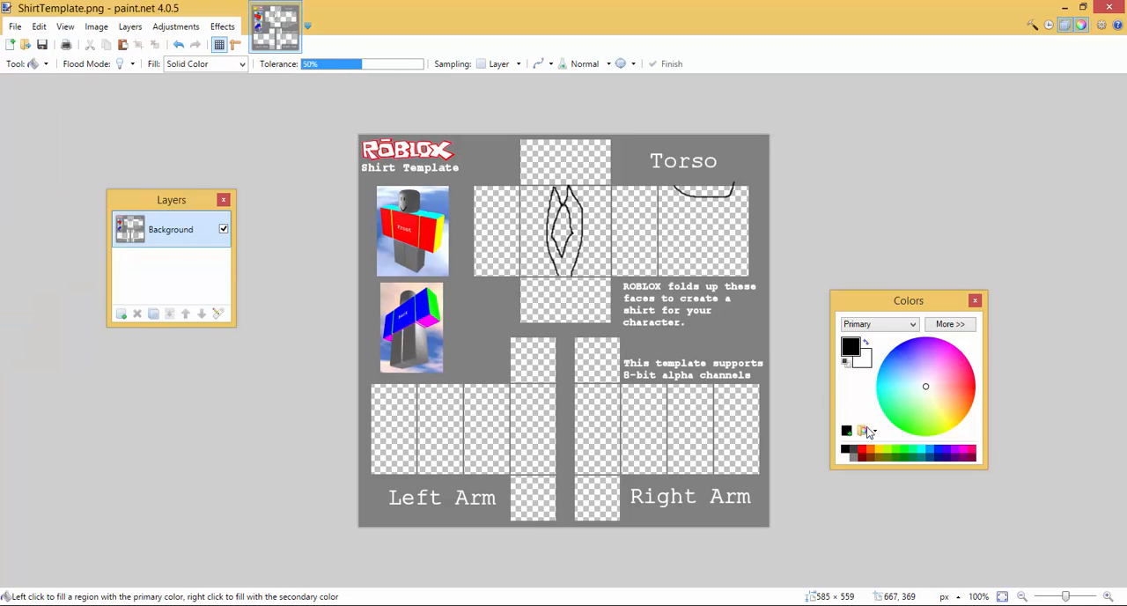
mouse_move(968, 393)
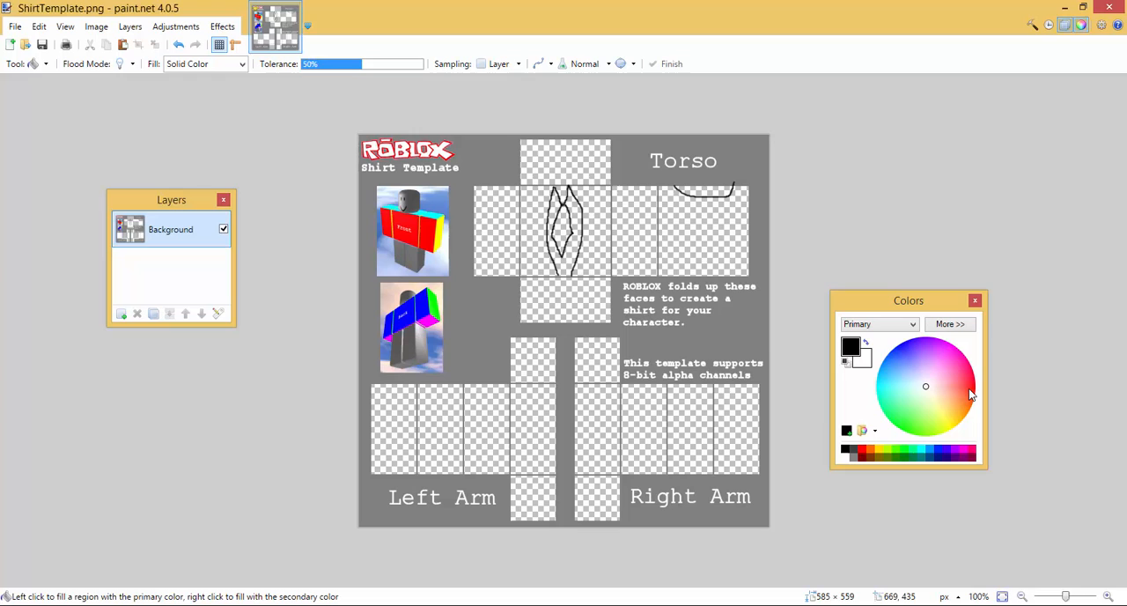
Pick a new primary colour from the colour wheel and open the tools list
left_click(533, 429)
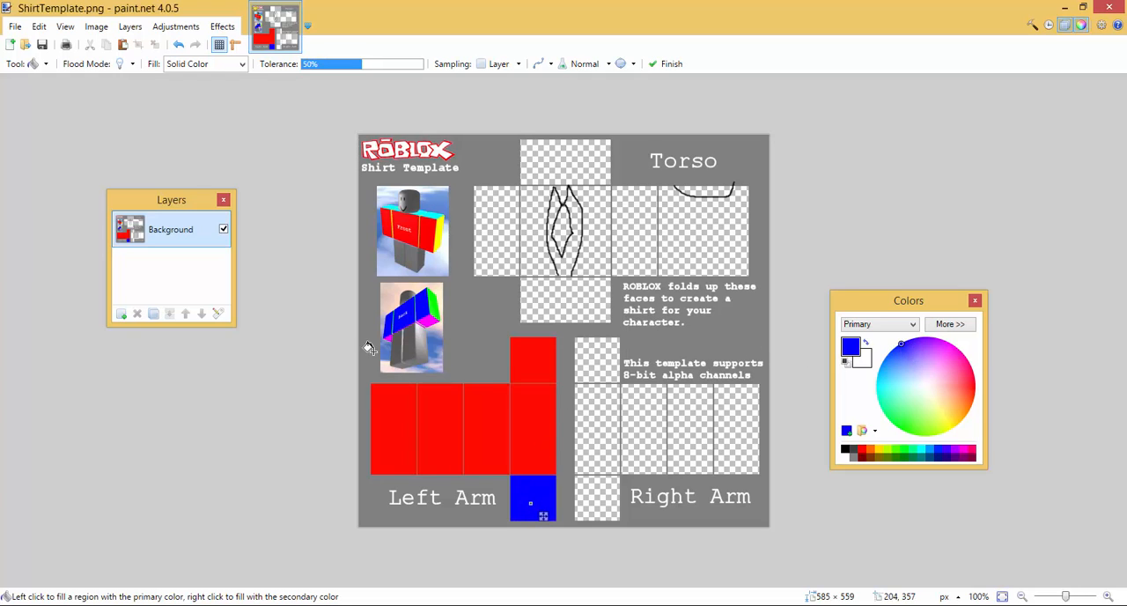
mouse_move(49, 61)
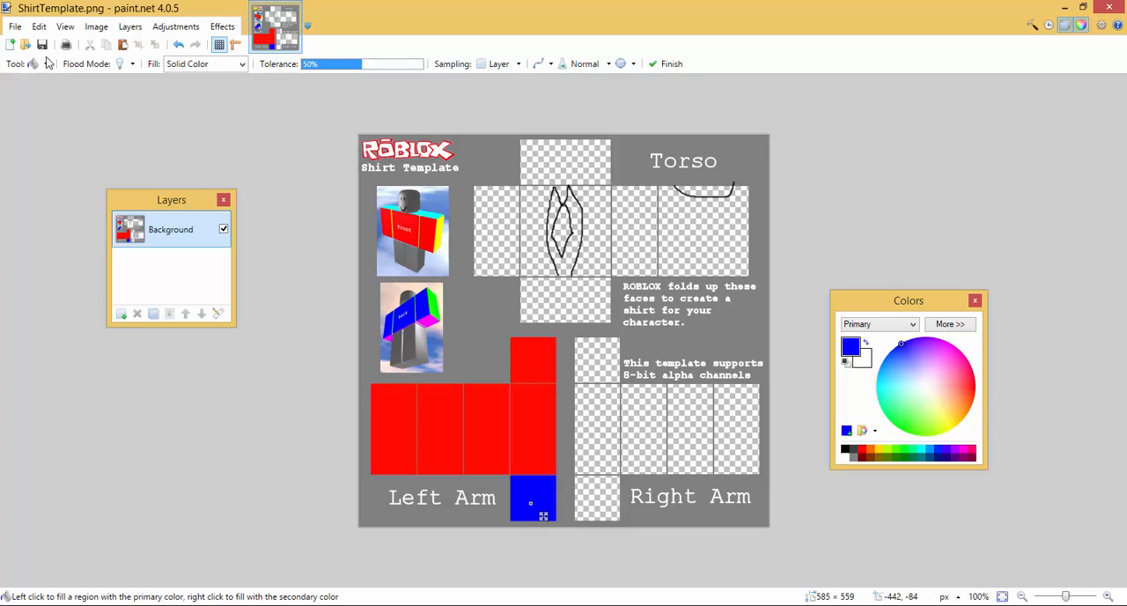
left_click(32, 63)
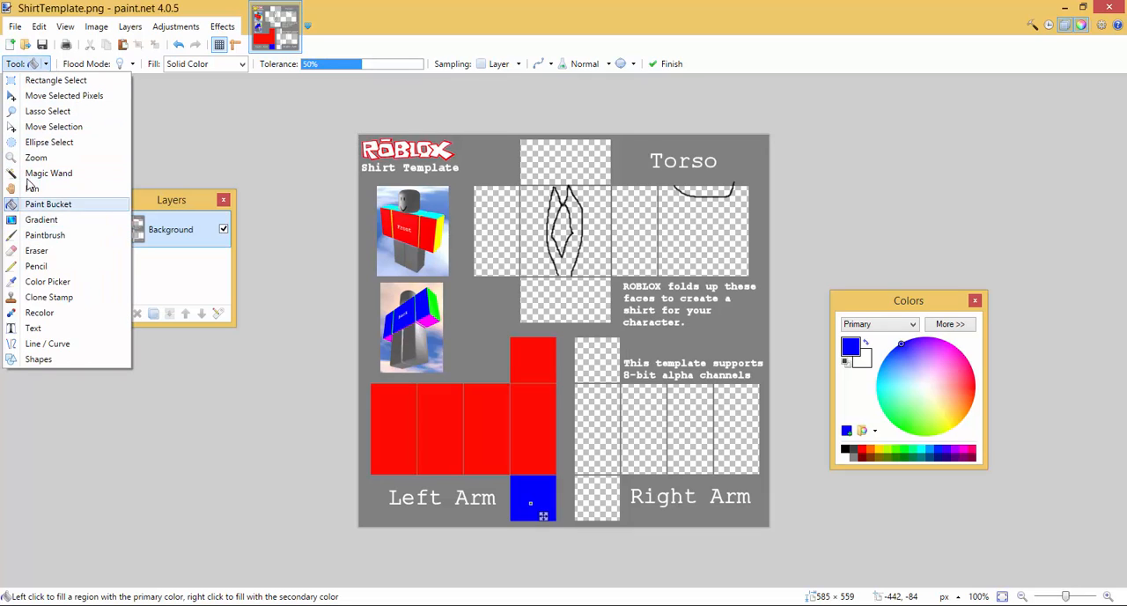
Sample the red colour from the left arm with Color Picker, then return to Paint Bucket
left_click(48, 281)
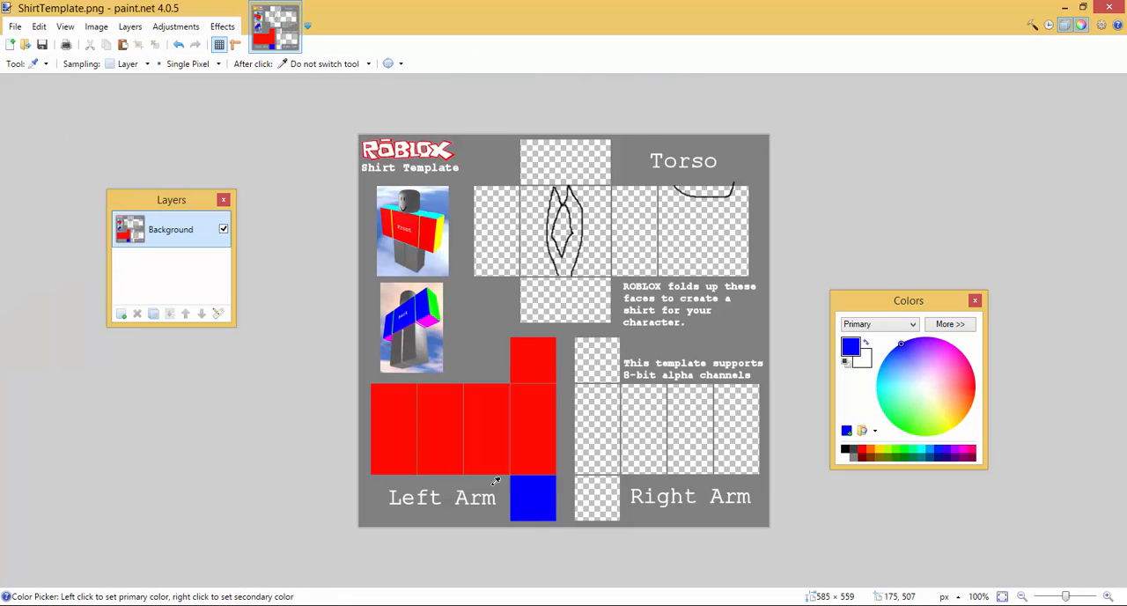
left_click(34, 63)
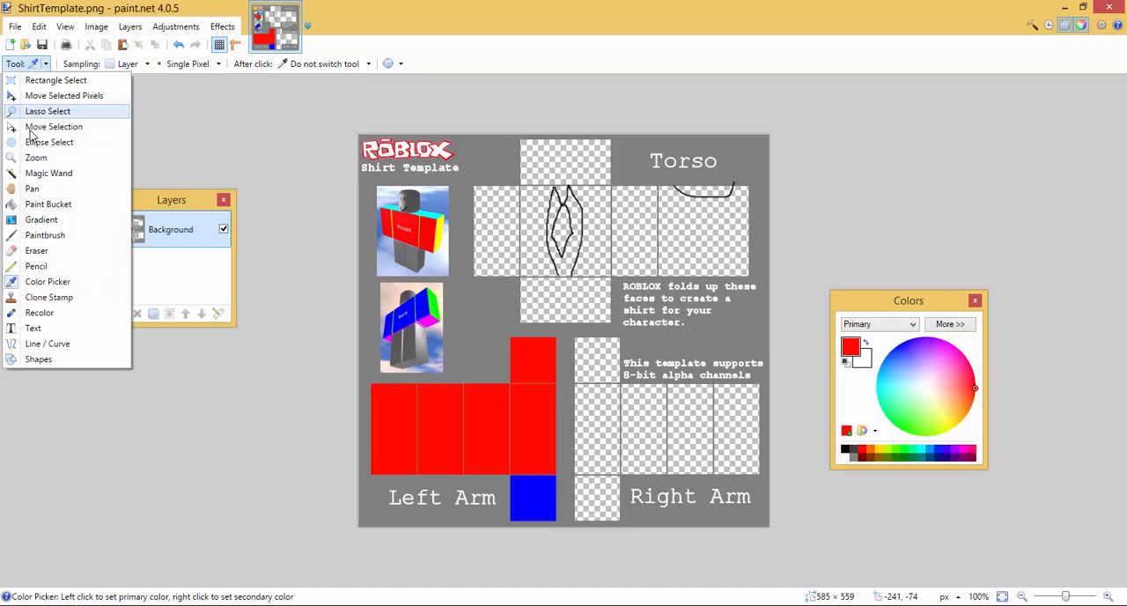
left_click(47, 203)
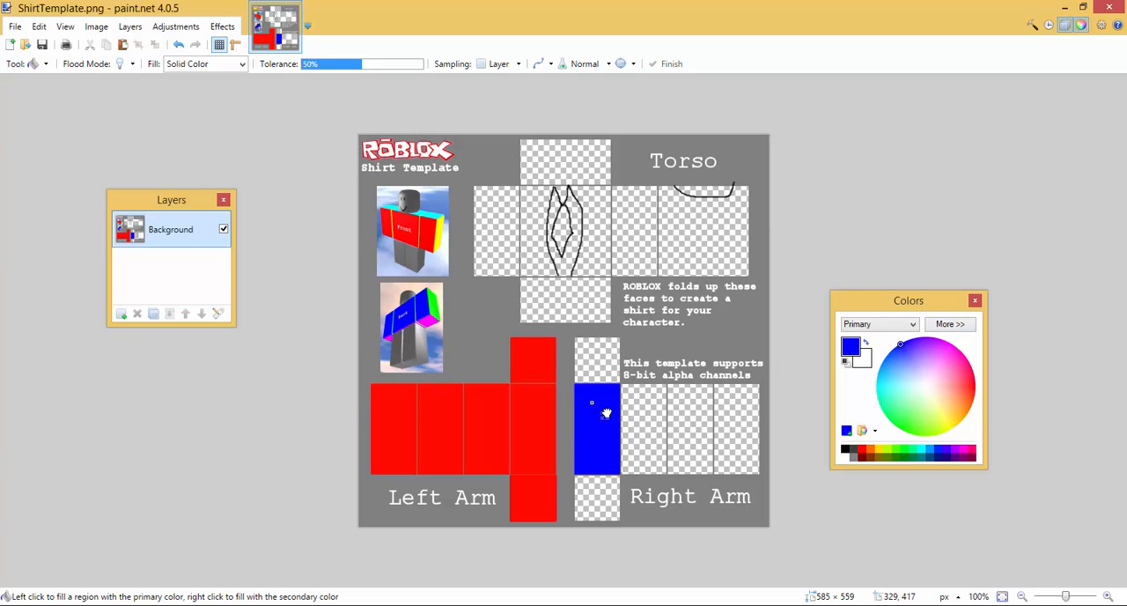
Fill the remaining Right Arm faces blue and the front torso's right part red
left_click(606, 414)
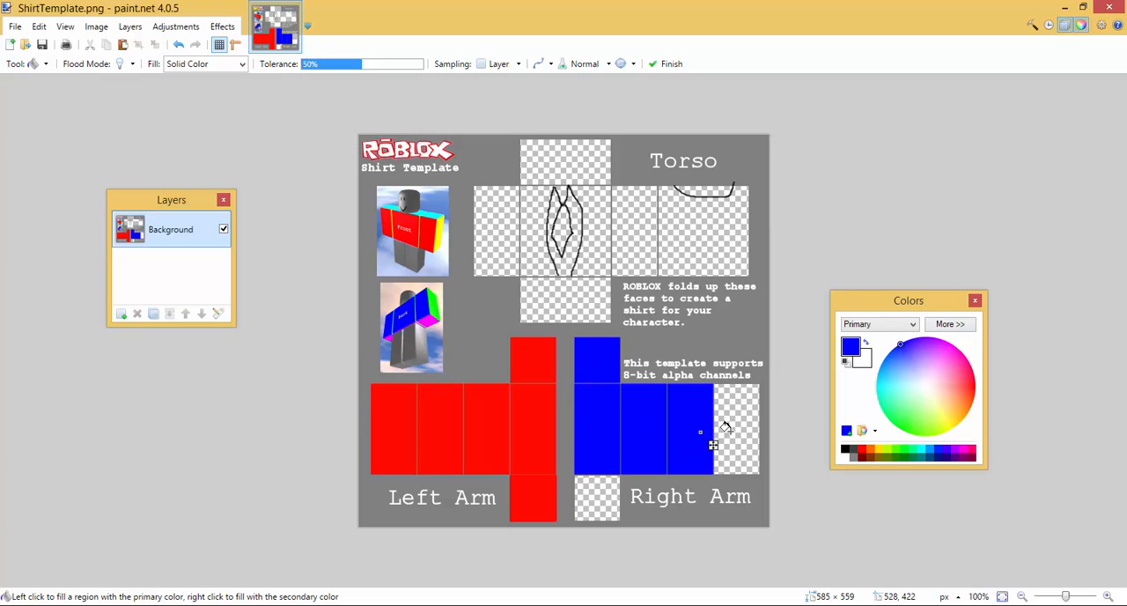
left_click(713, 432)
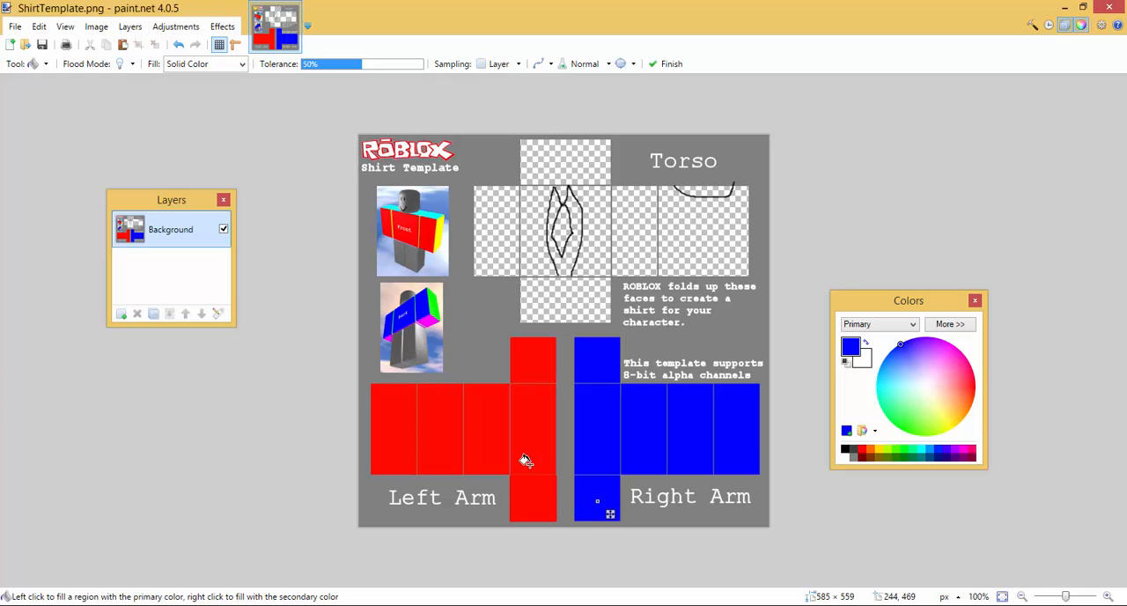
mouse_move(541, 258)
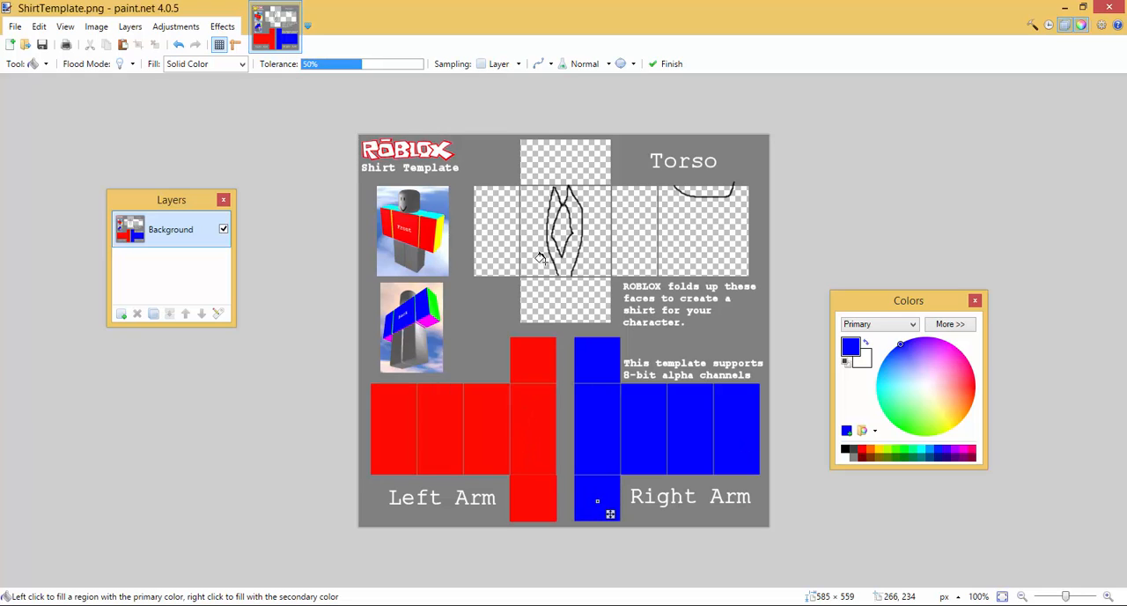
mouse_move(616, 286)
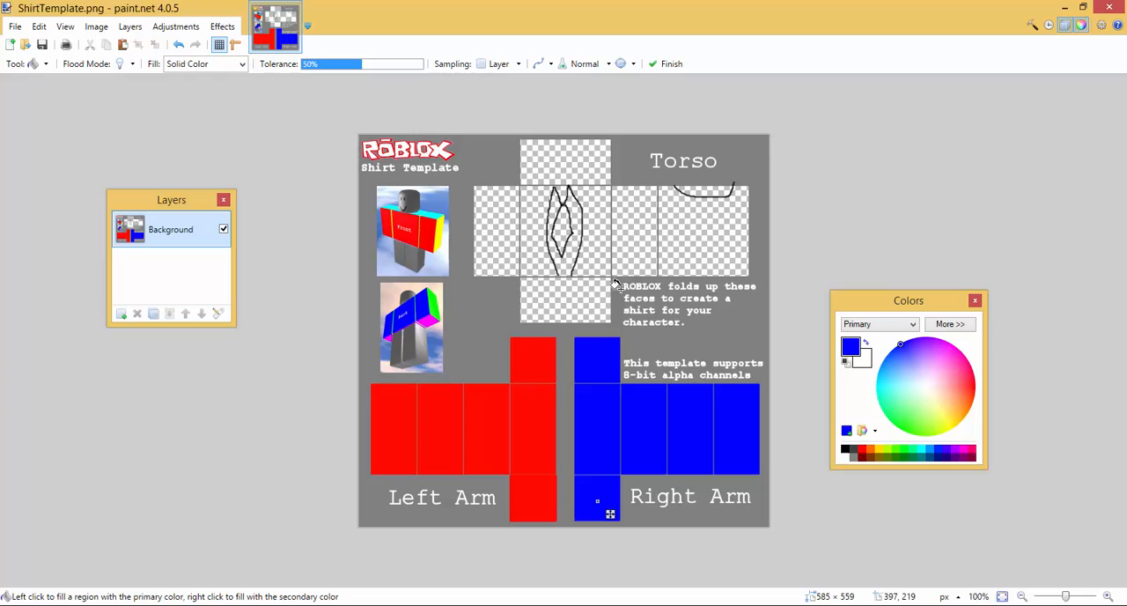
mouse_move(608, 231)
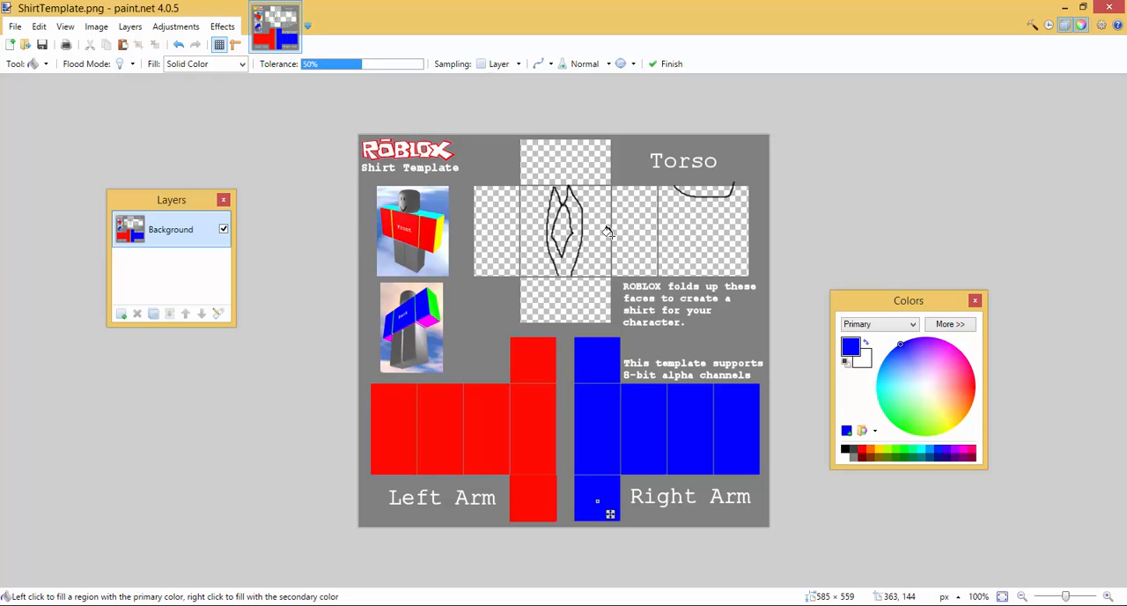
left_click(594, 242)
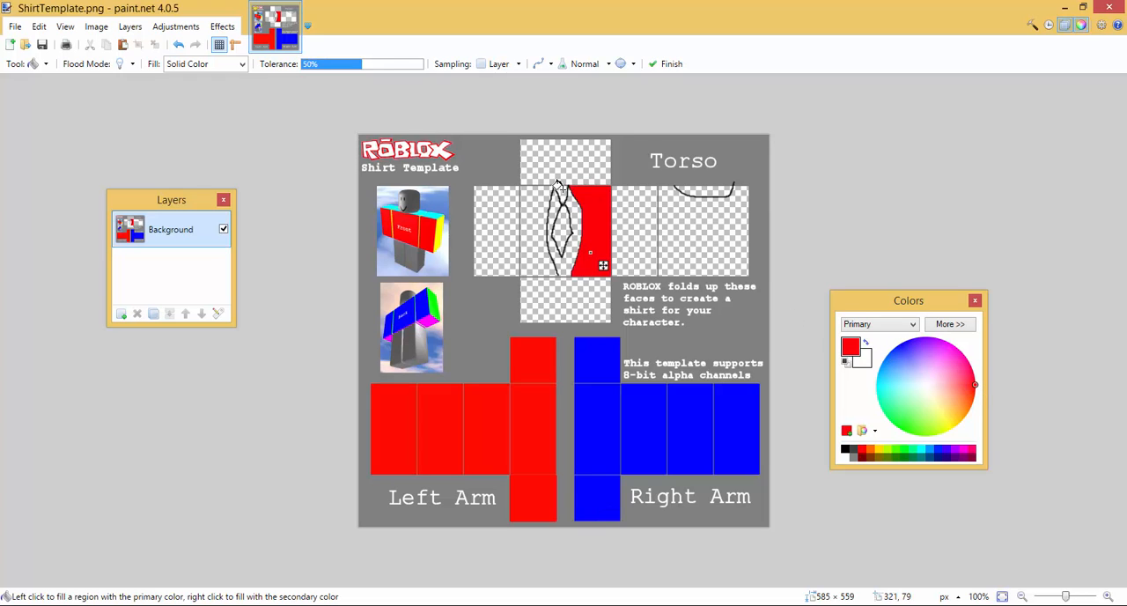
mouse_move(78, 66)
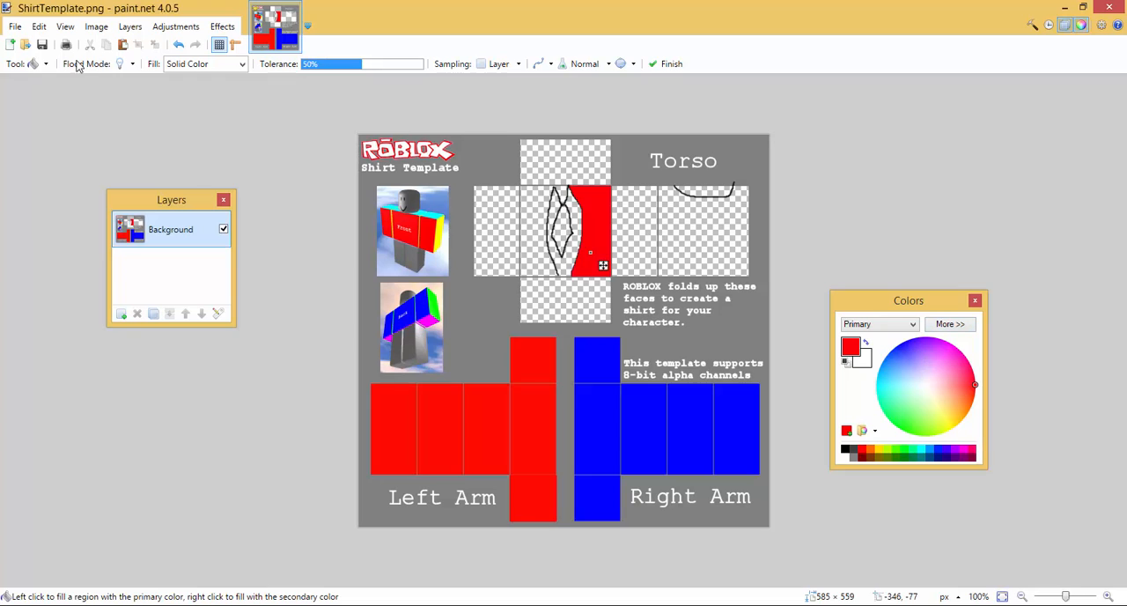
Reselect Paint Bucket, undo a stray blue fill on the front torso, and fill the collar face blue
left_click(67, 63)
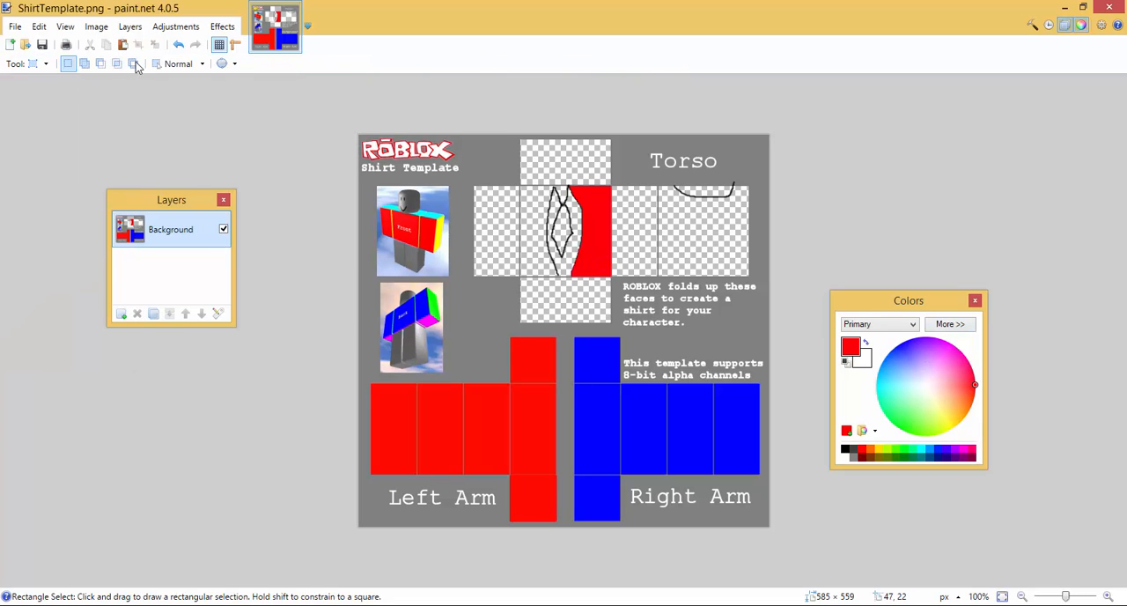
left_click(26, 63)
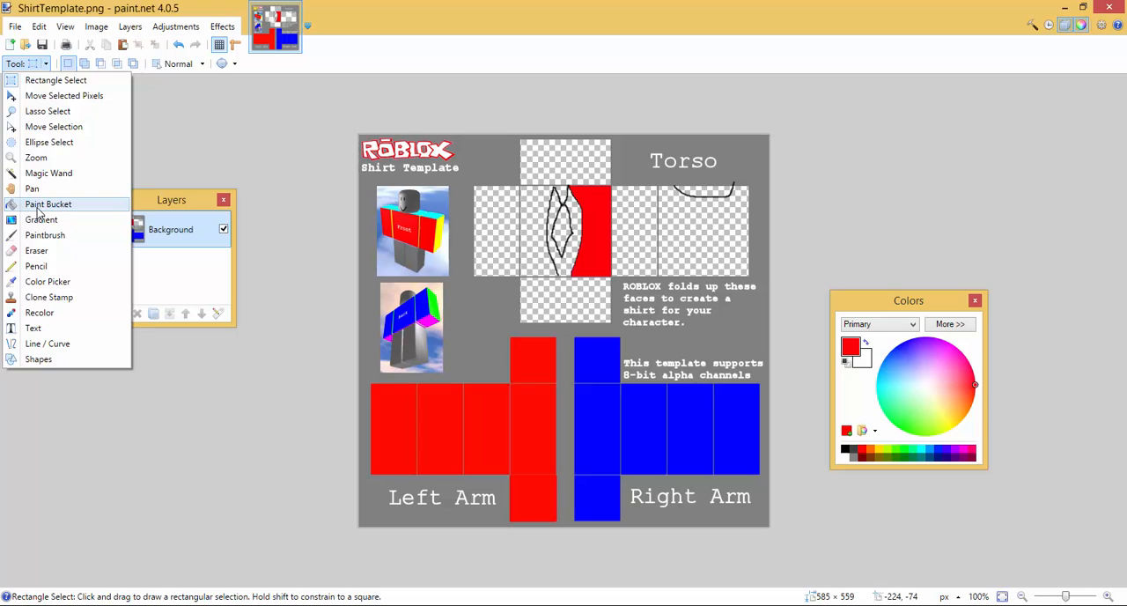
left_click(48, 204)
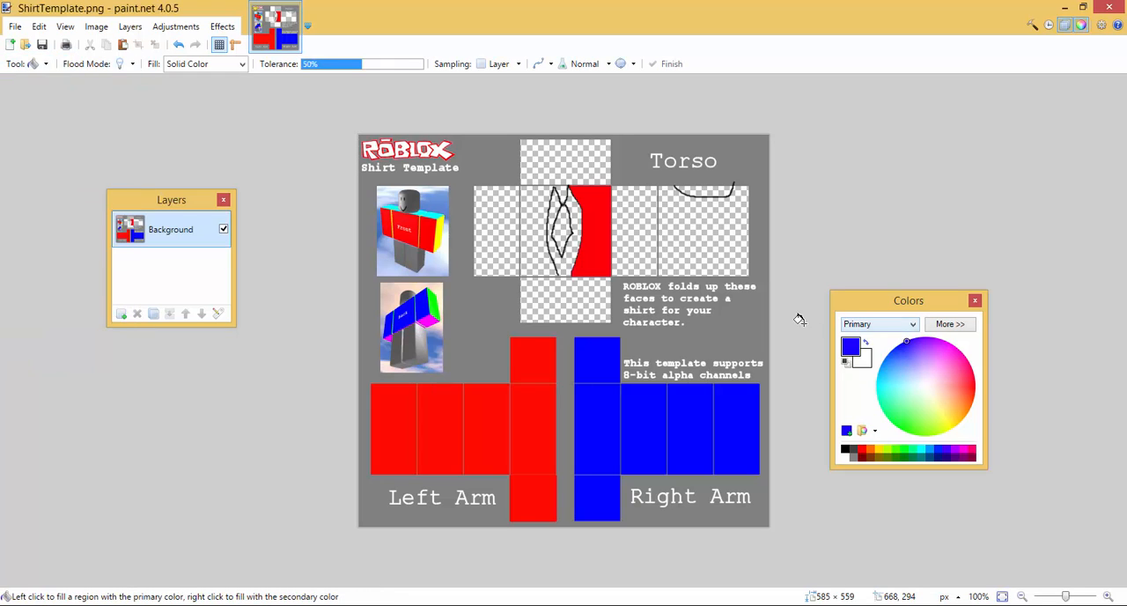
left_click(537, 228)
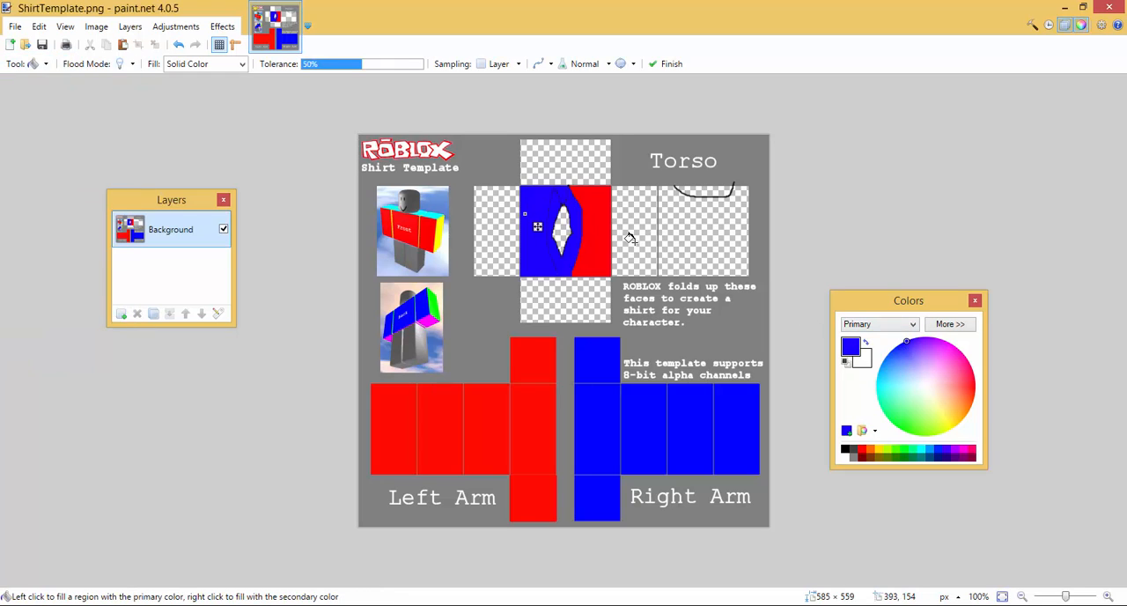
mouse_move(643, 224)
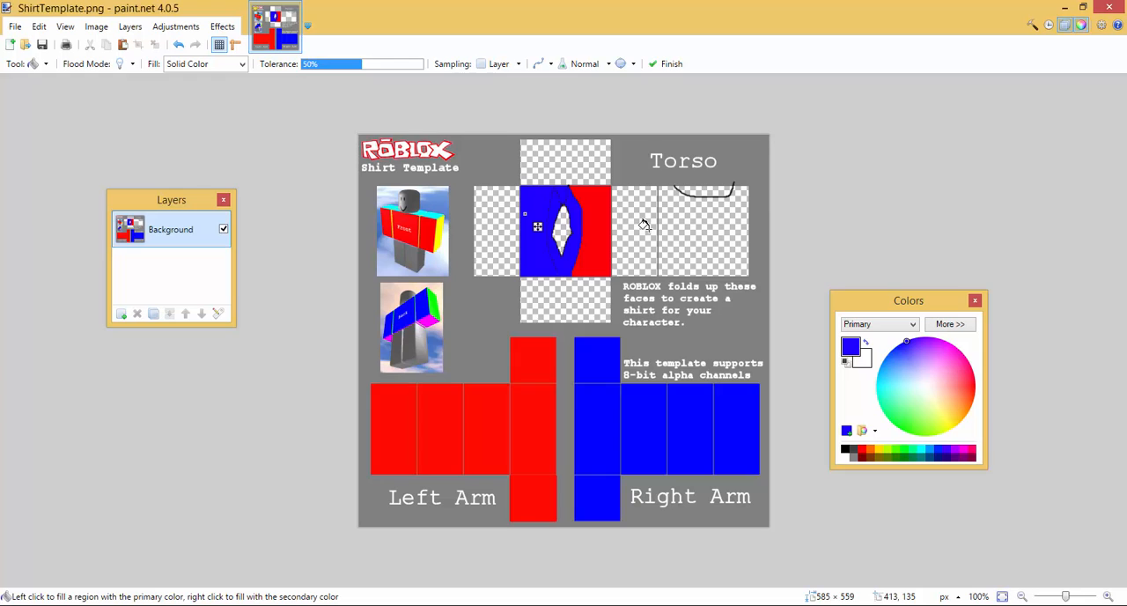
left_click(538, 227)
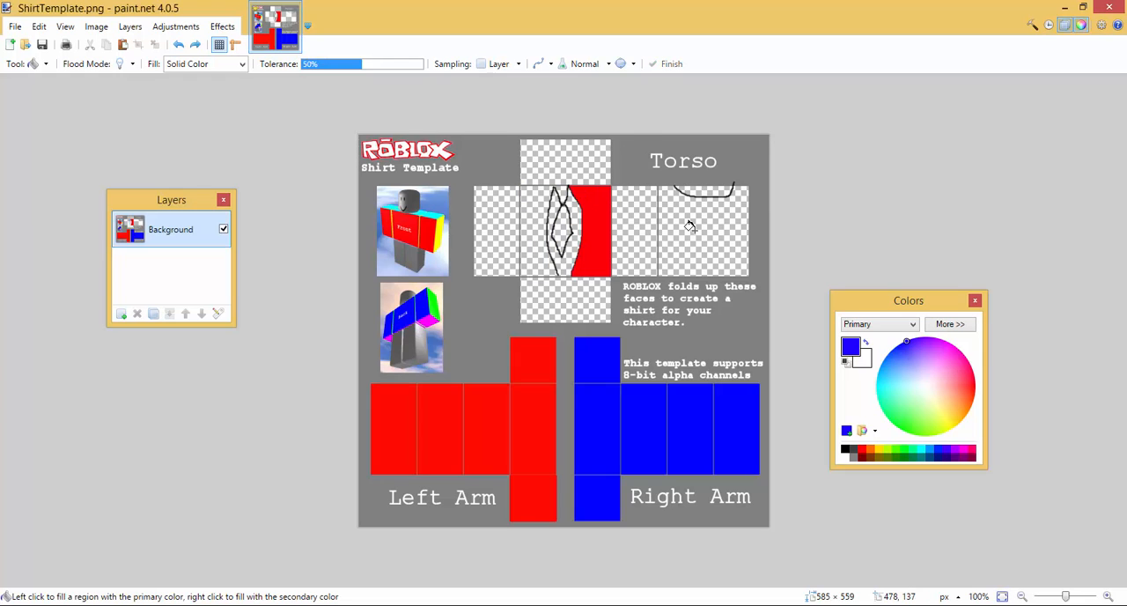
left_click(696, 228)
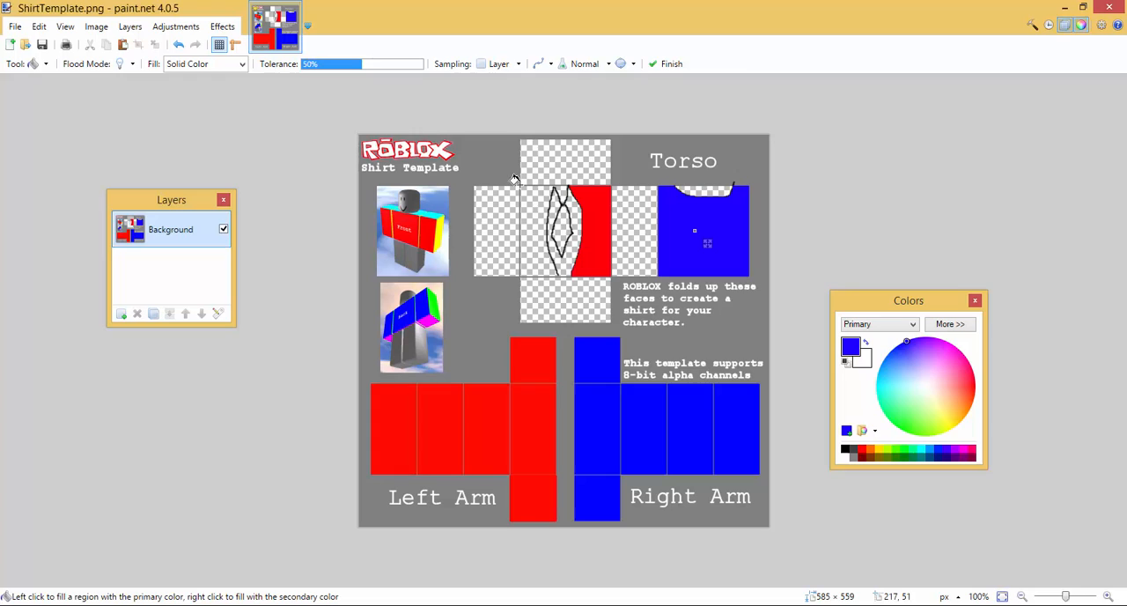
mouse_move(536, 195)
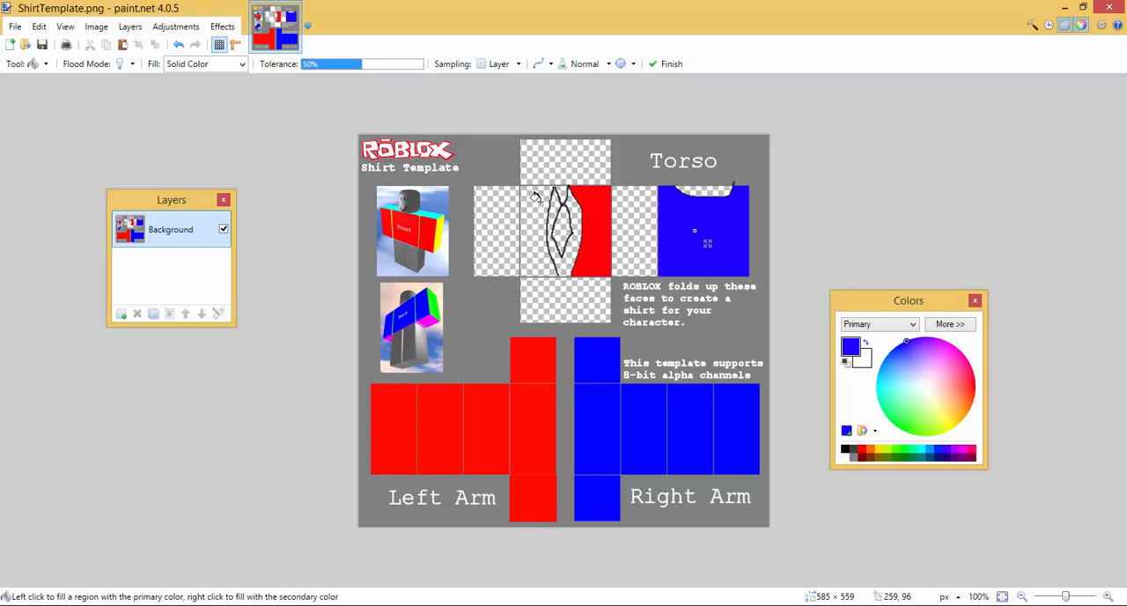
mouse_move(528, 196)
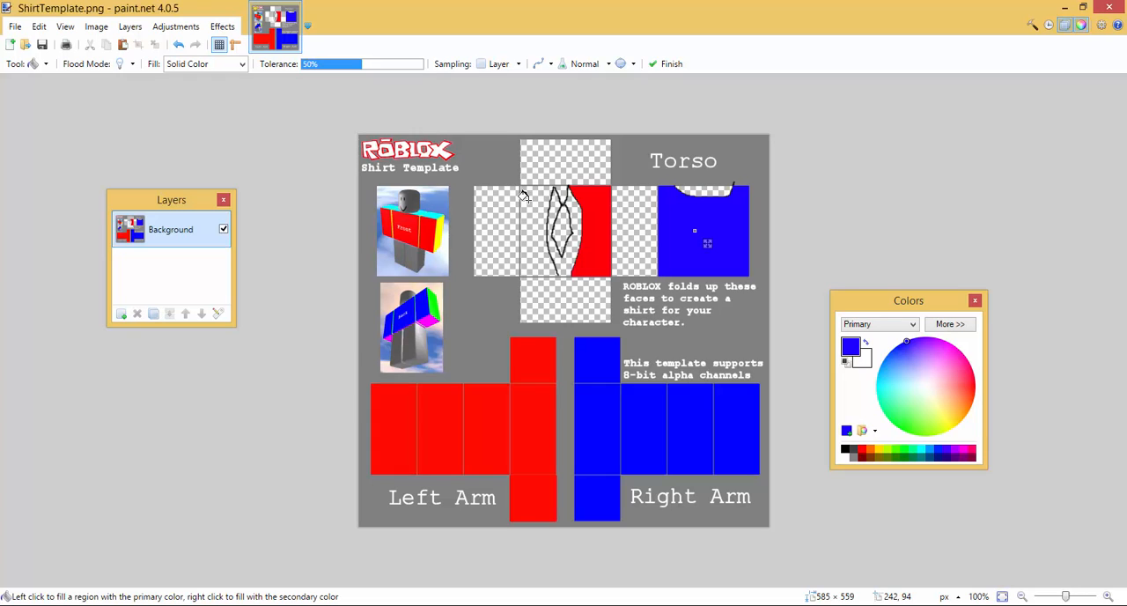
mouse_move(50, 69)
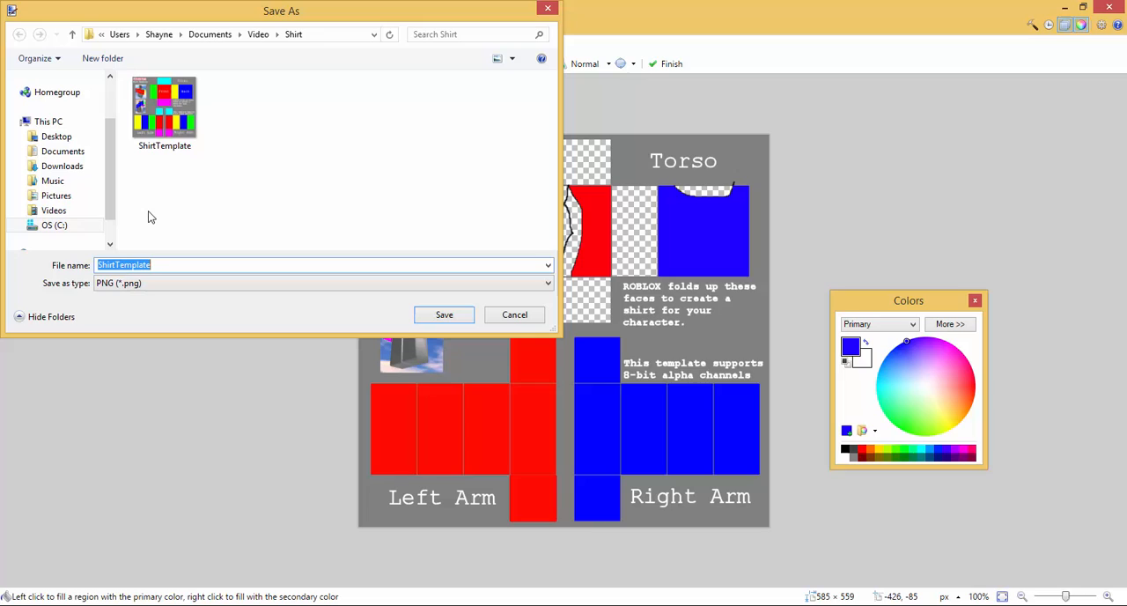
Save the image as MyUglyShirt.png and confirm the PNG save settings
type("MyU")
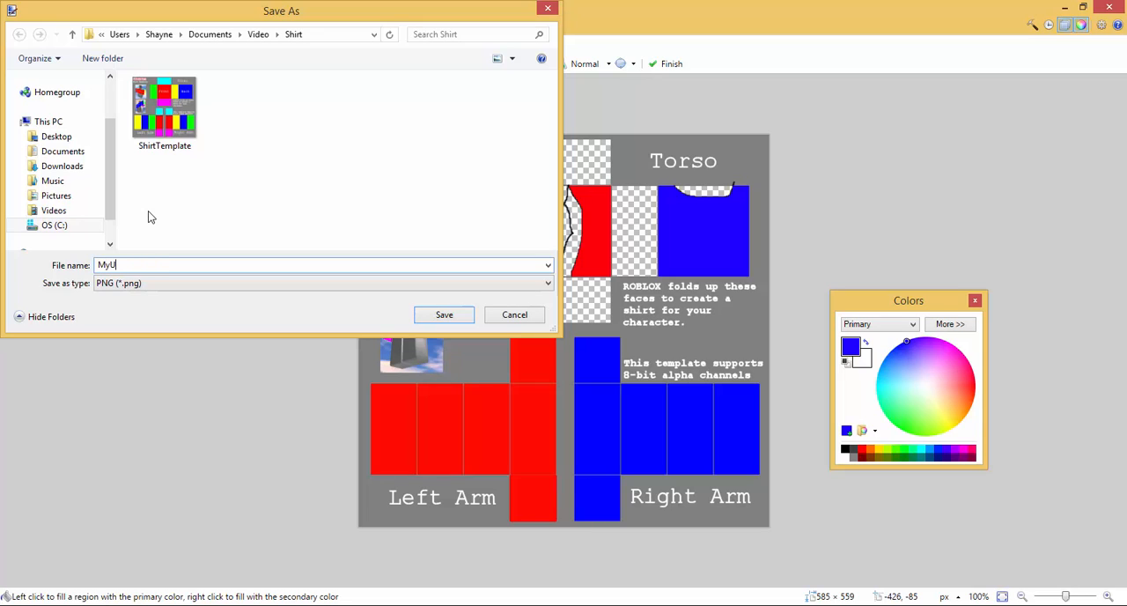
type("glyShirt")
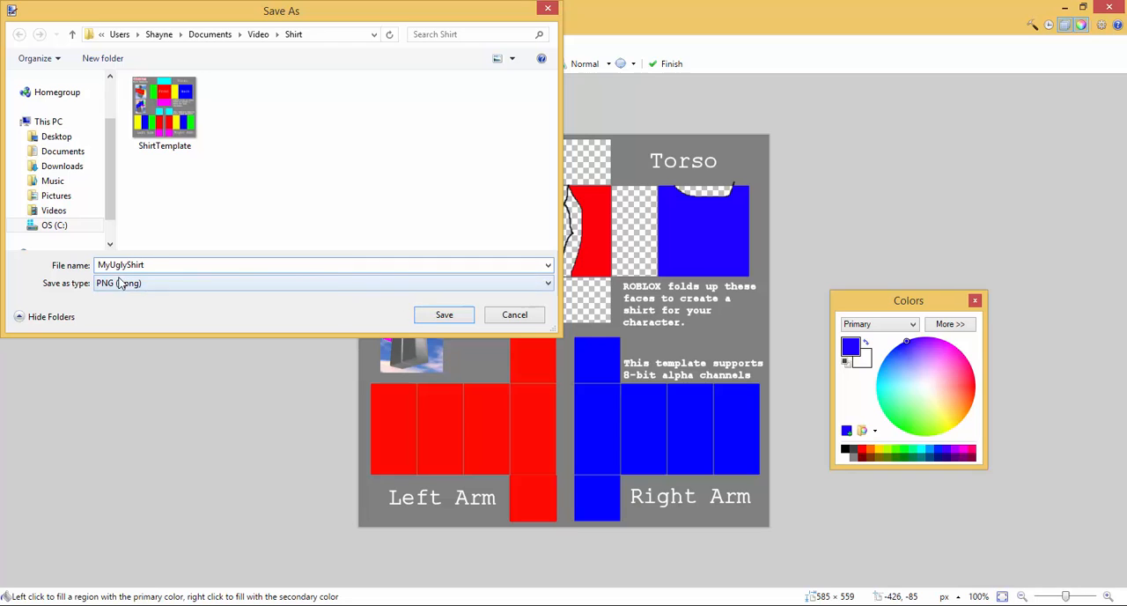
mouse_move(443, 315)
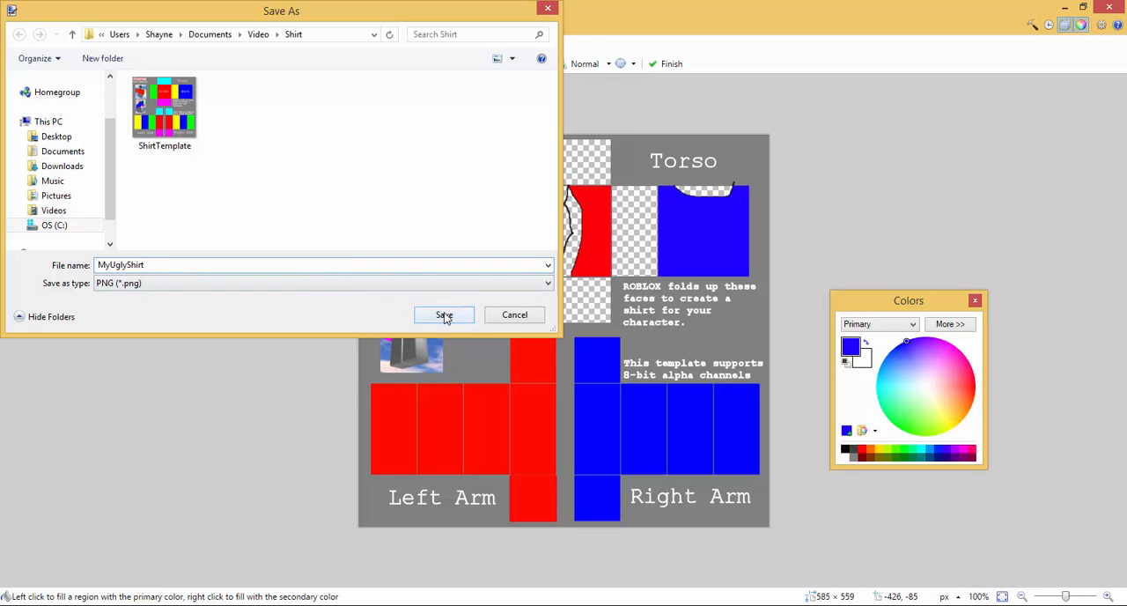
left_click(444, 315)
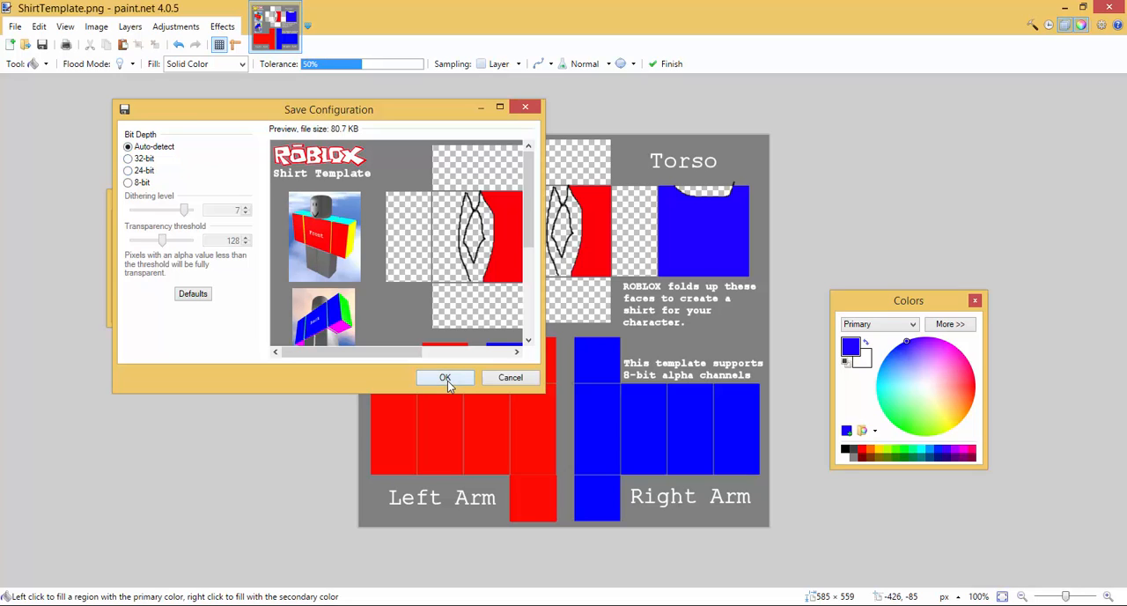
left_click(445, 377)
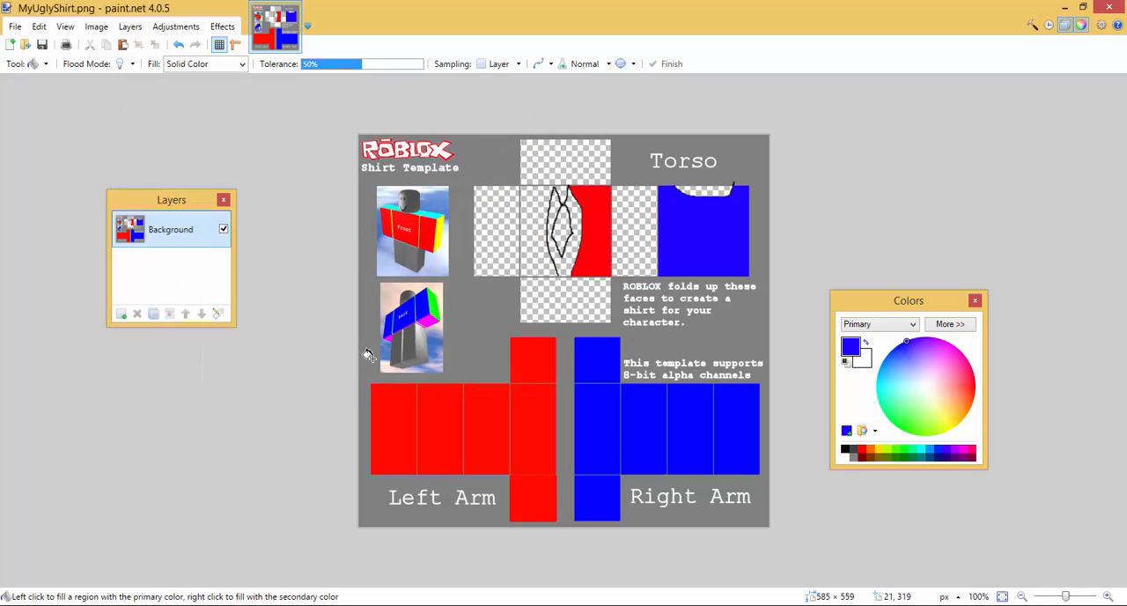
mouse_move(233, 597)
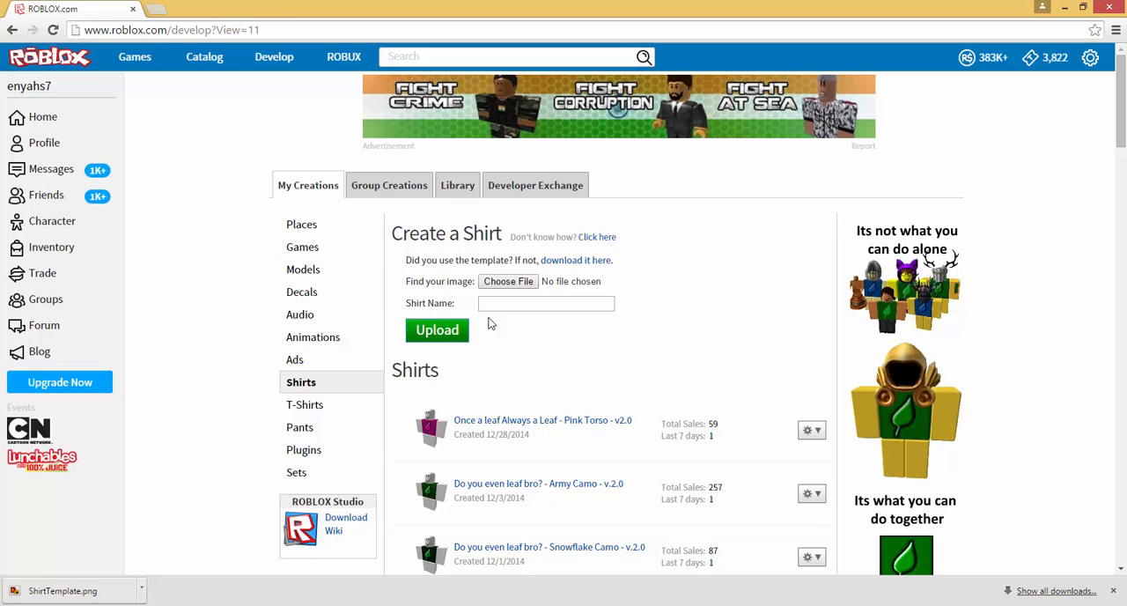
mouse_move(423, 280)
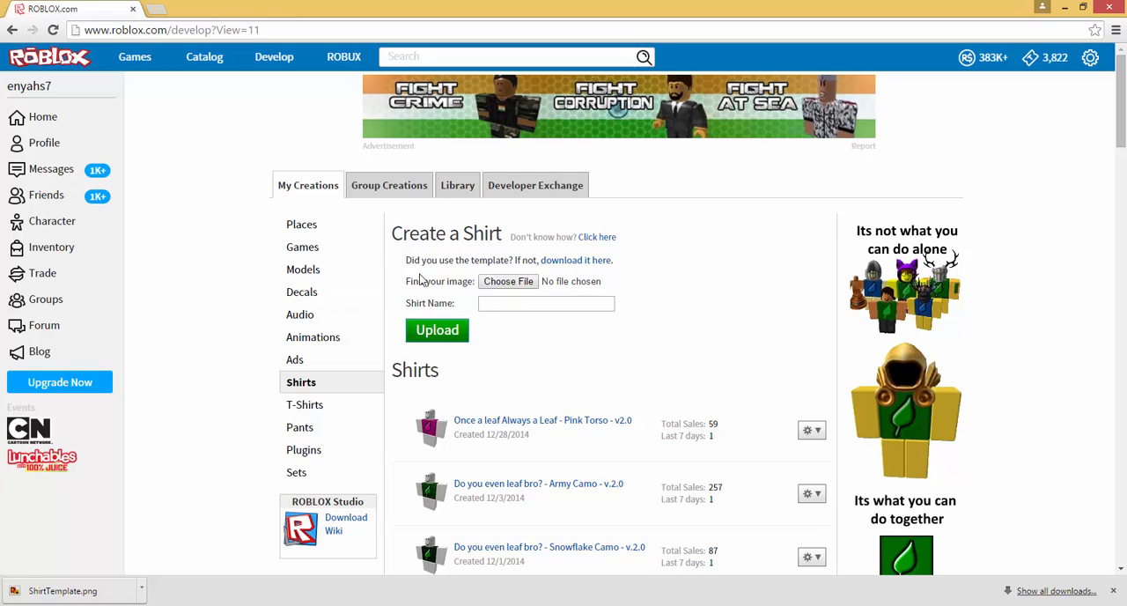
mouse_move(450, 292)
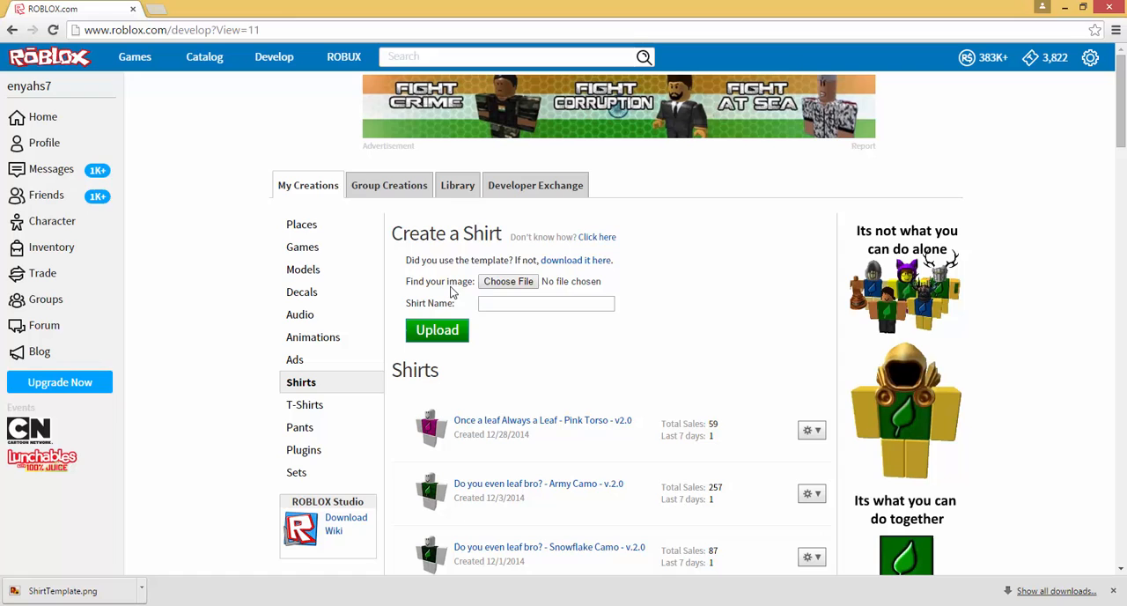
Select MyUglyShirt.png as the shirt image and upload it as MyUglyShirt
left_click(508, 280)
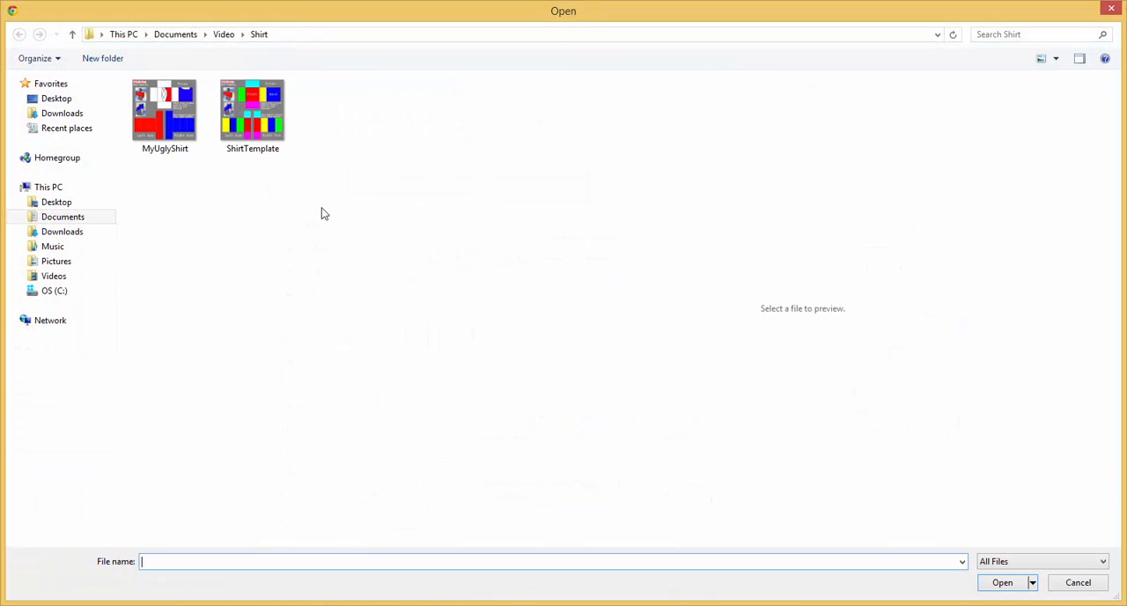
left_click(165, 110)
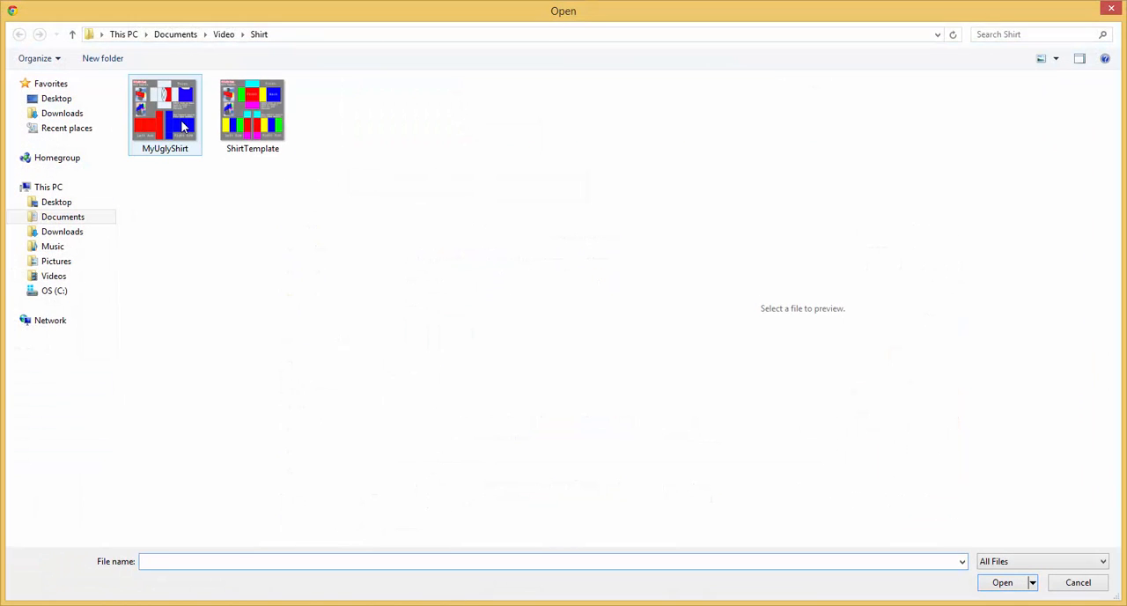
mouse_move(180, 130)
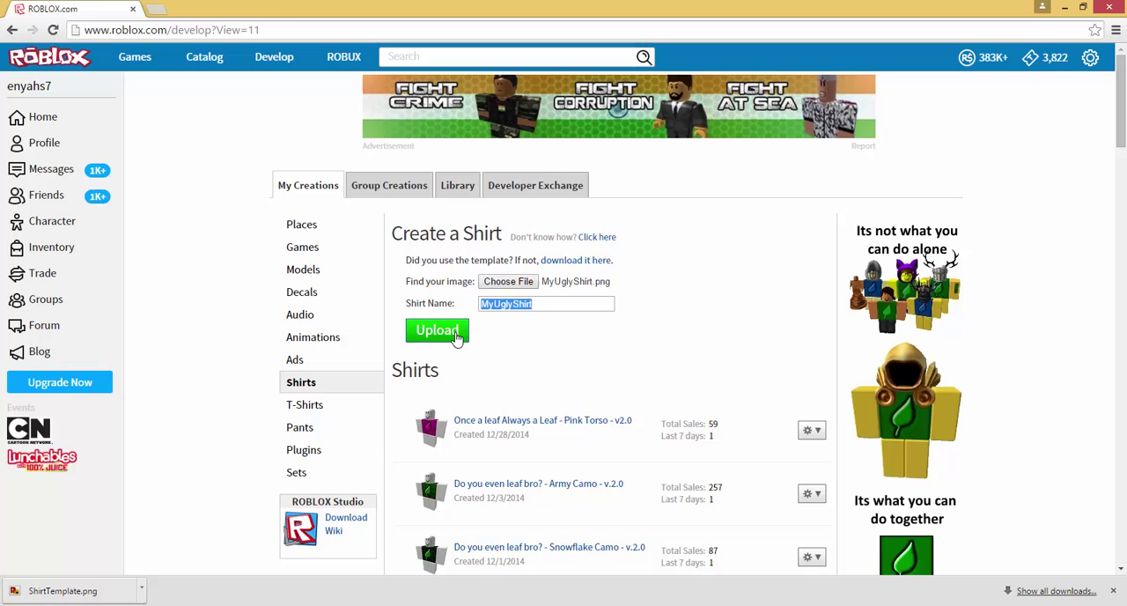
left_click(437, 329)
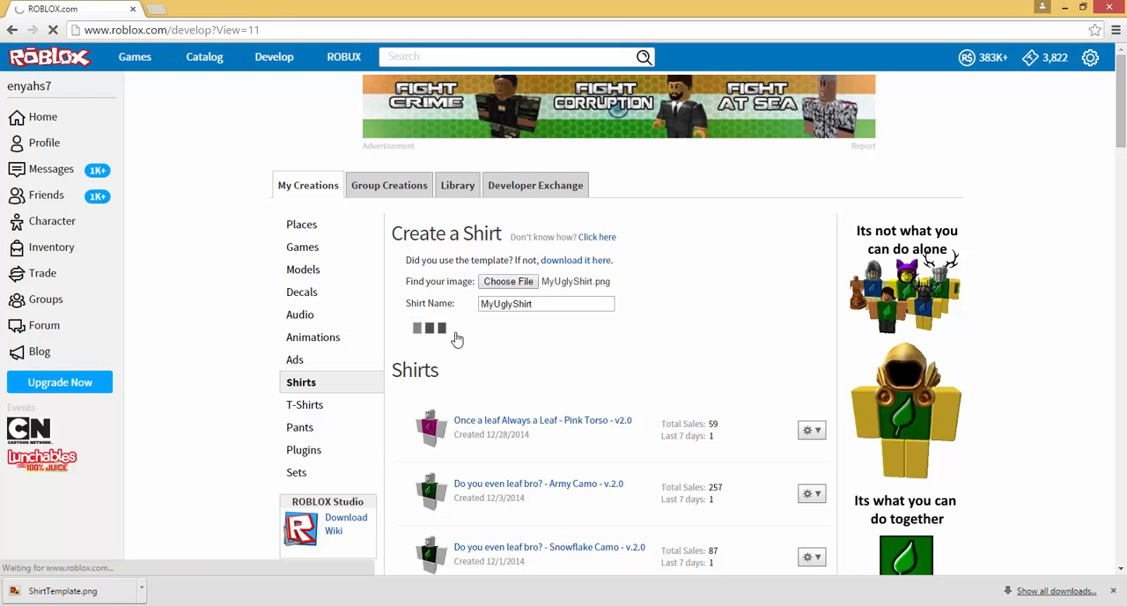
left_click(437, 331)
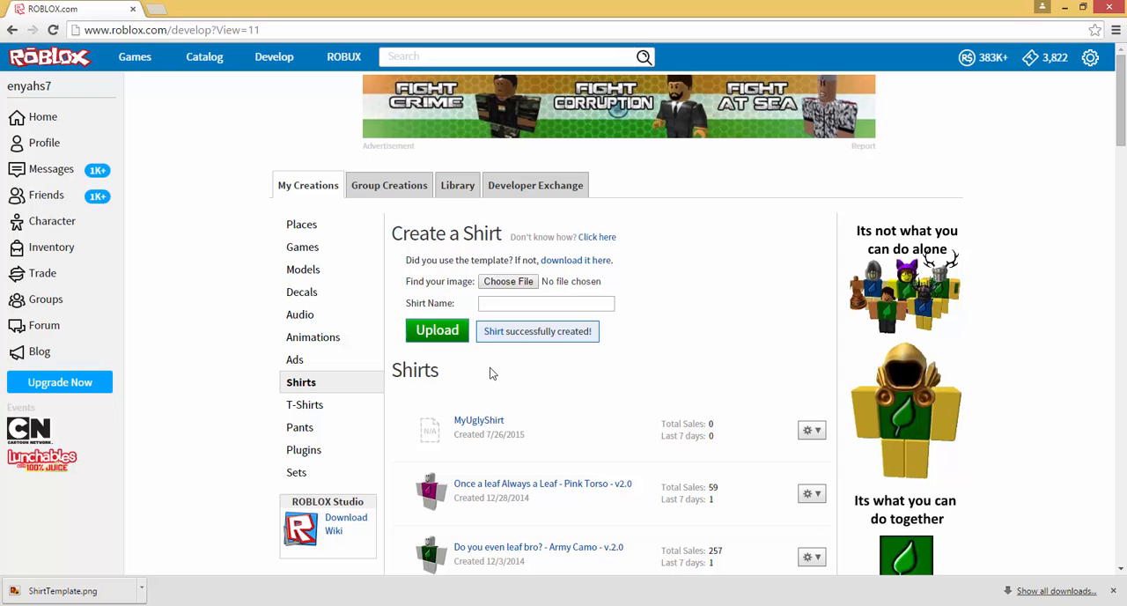
mouse_move(490, 425)
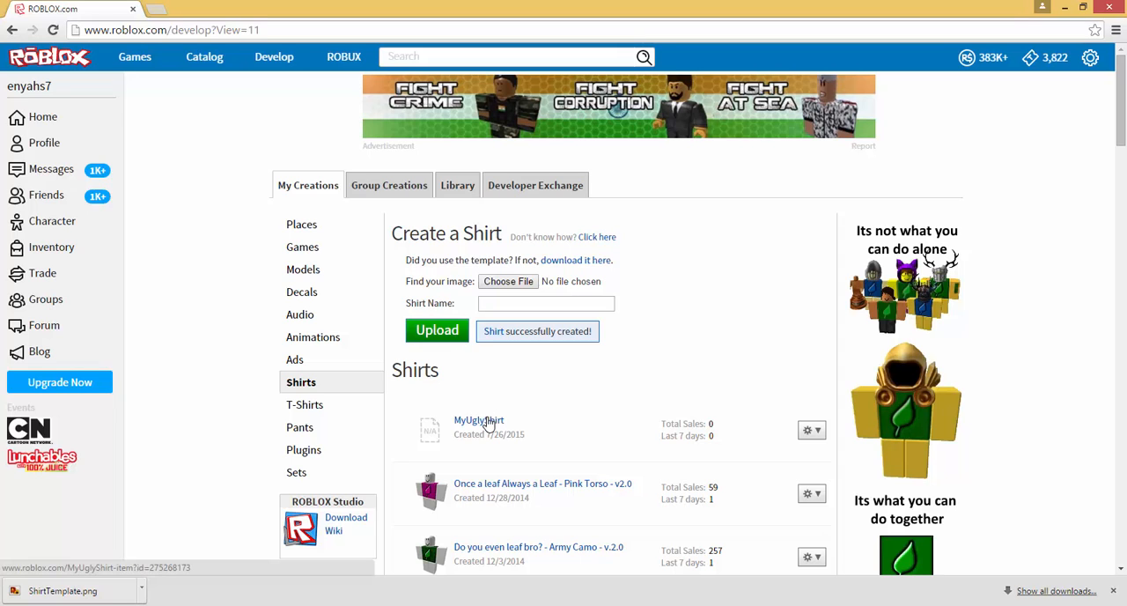
Open the MyUglyShirt item page and choose Configure this Shirt from its gear menu
left_click(479, 420)
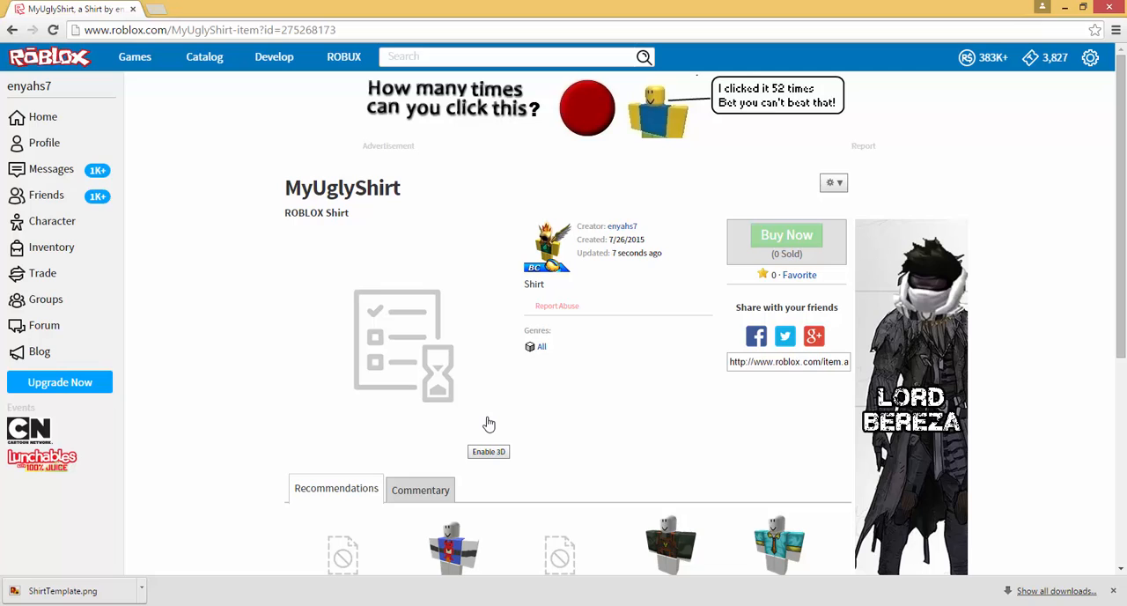
mouse_move(856, 184)
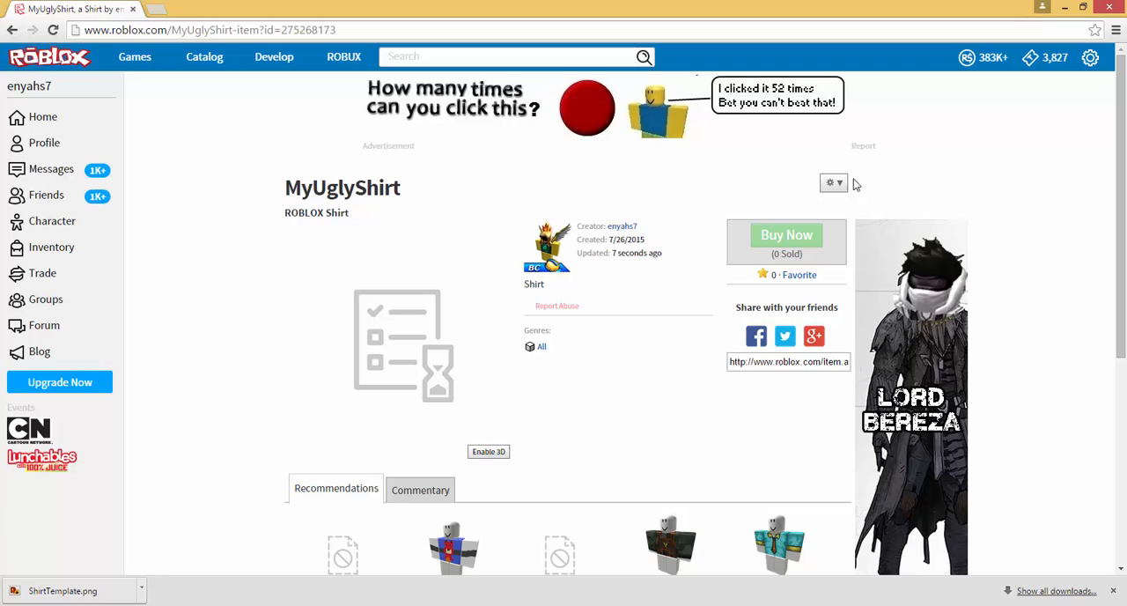
left_click(831, 182)
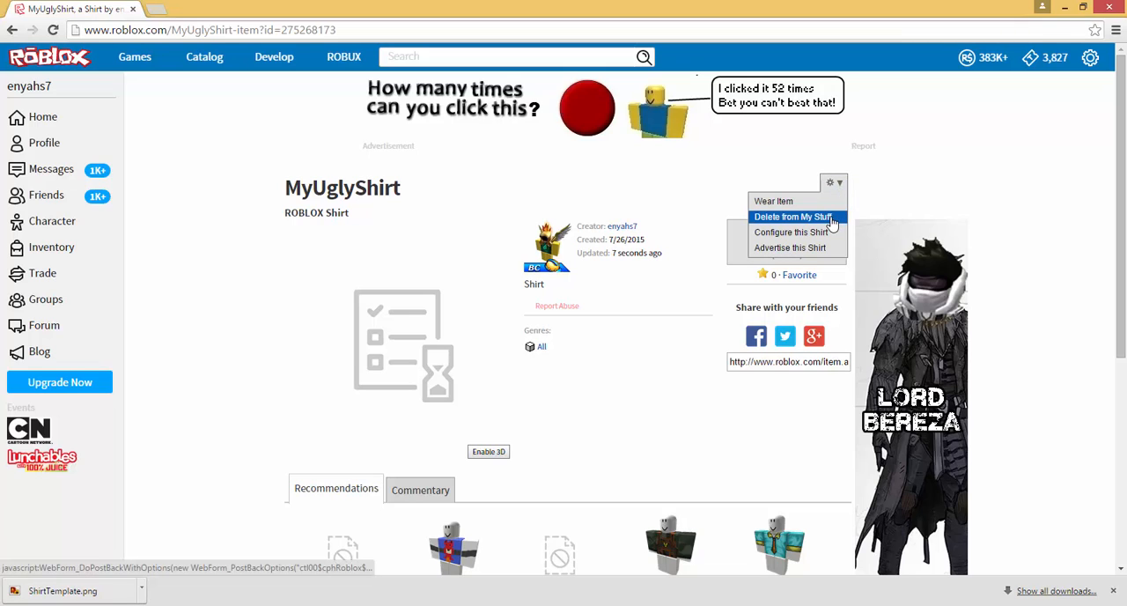
mouse_move(836, 177)
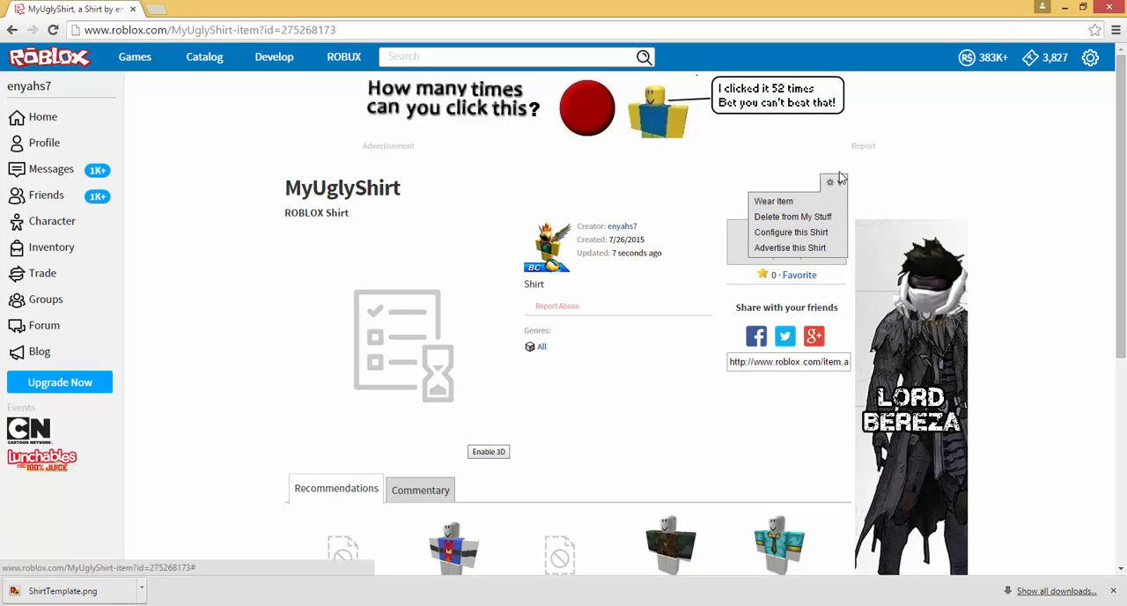
left_click(829, 182)
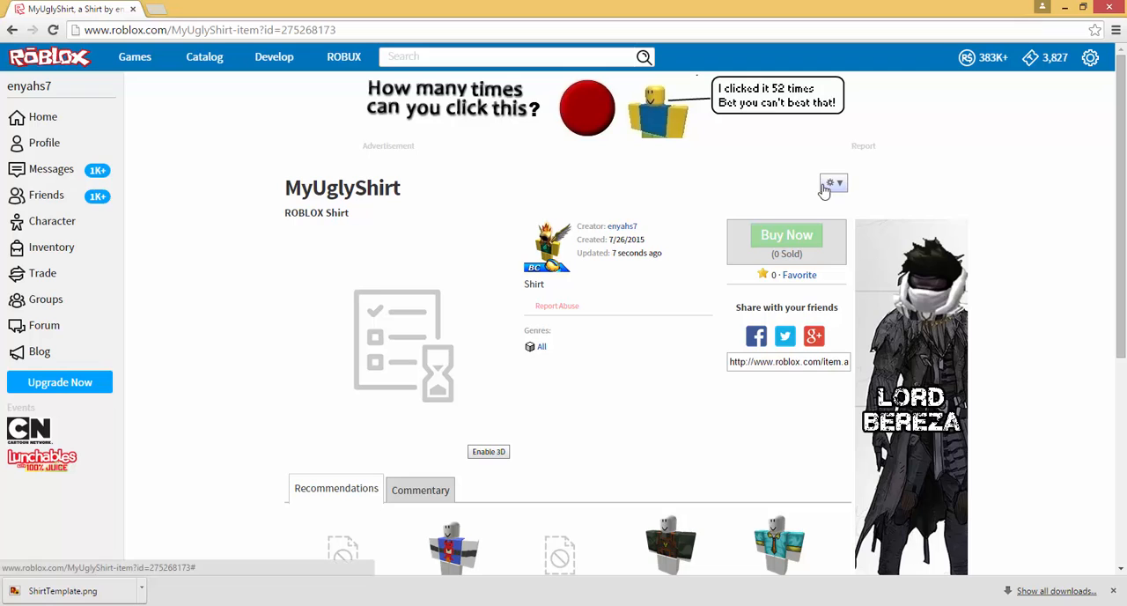
mouse_move(788, 180)
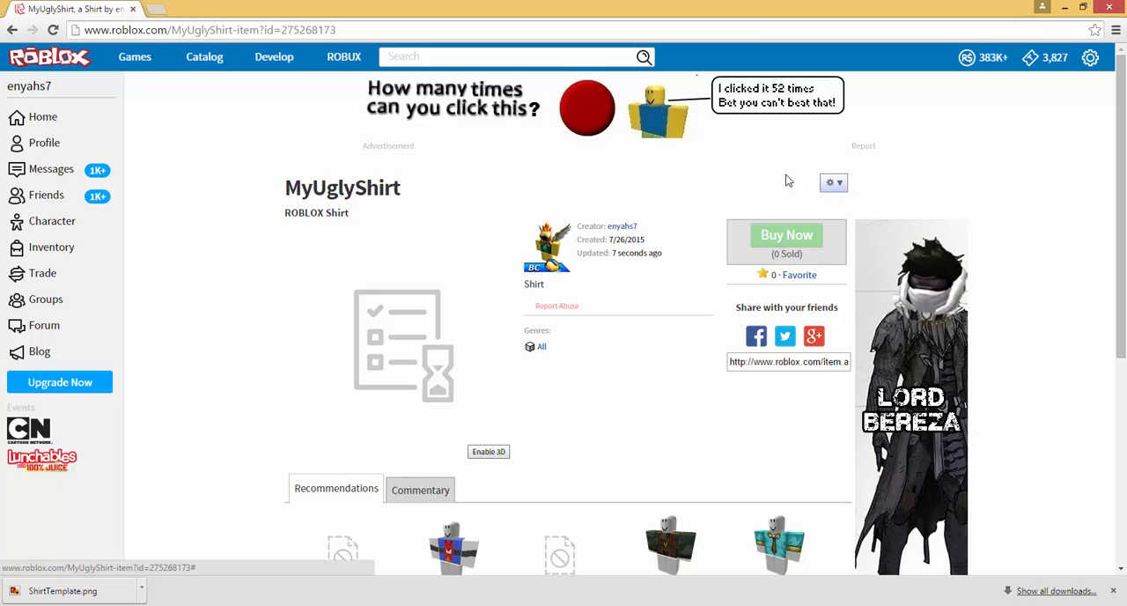
left_click(202, 29)
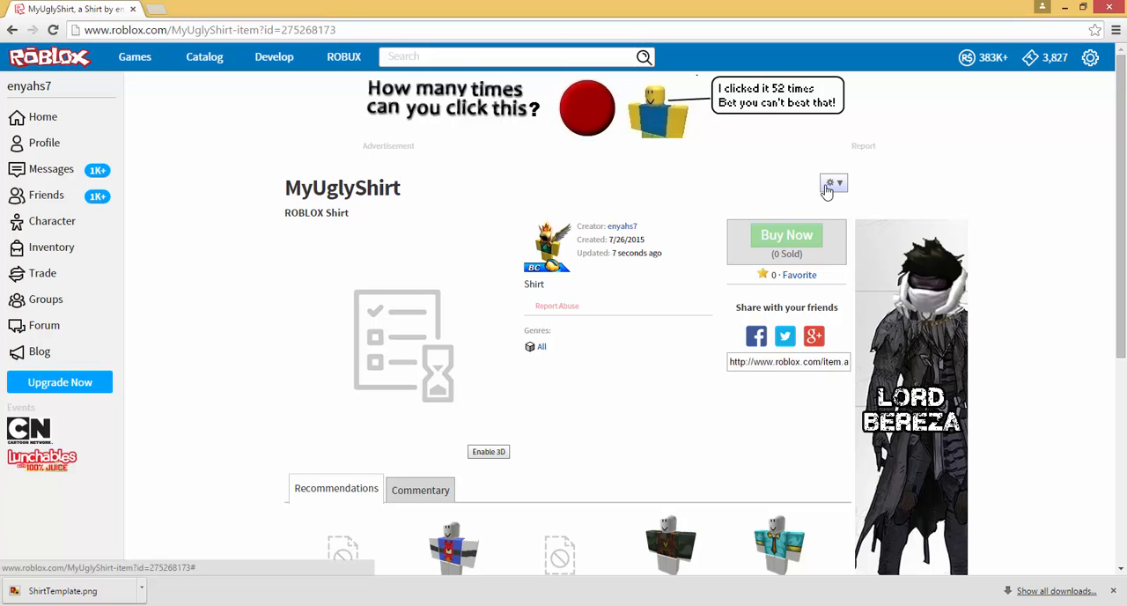
left_click(828, 182)
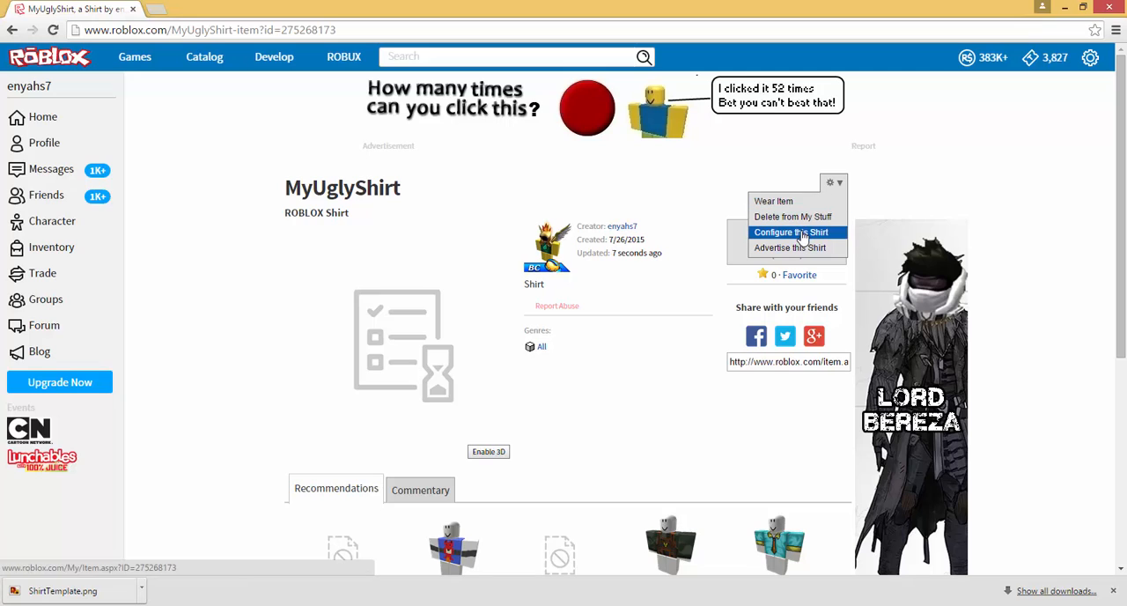
left_click(789, 232)
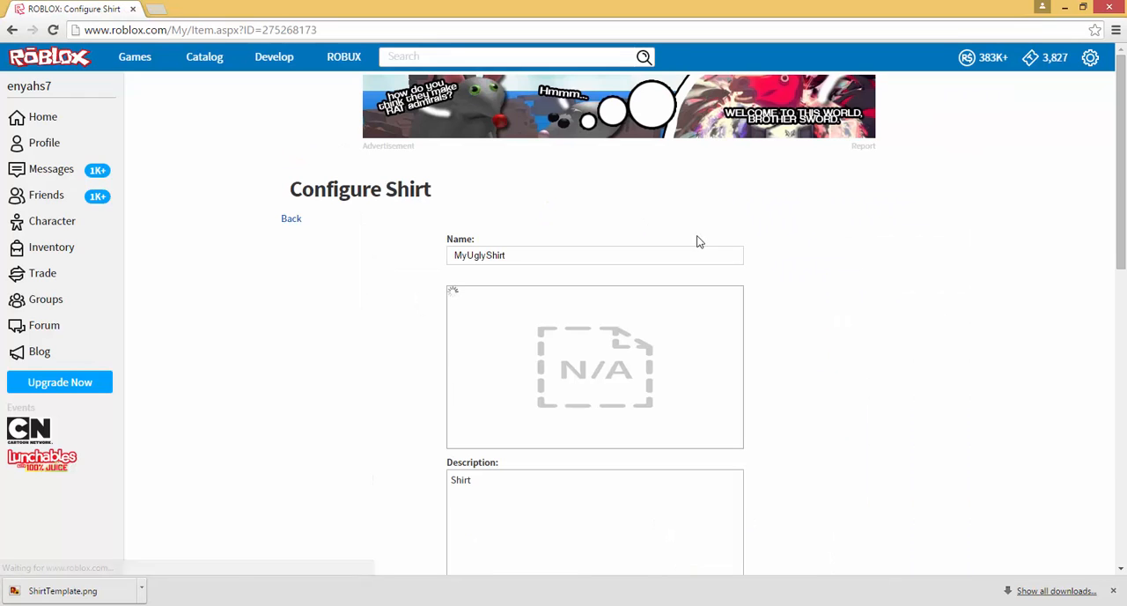
Enable selling MyUglyShirt for 10 Robux and 100 Tickets, and save the settings
scroll("down", 3)
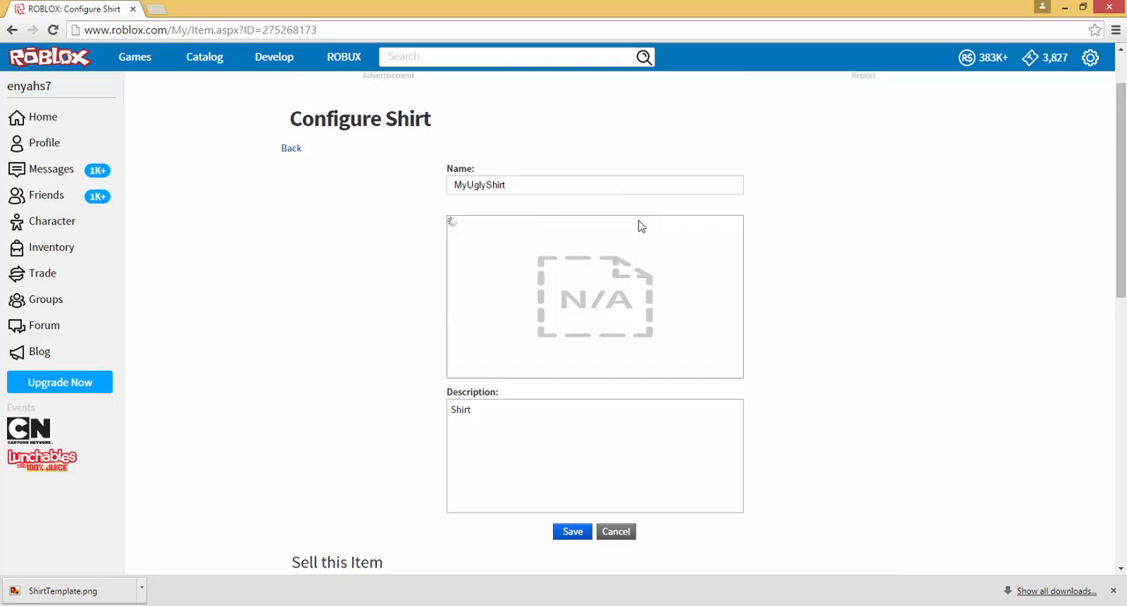
scroll("down", 3)
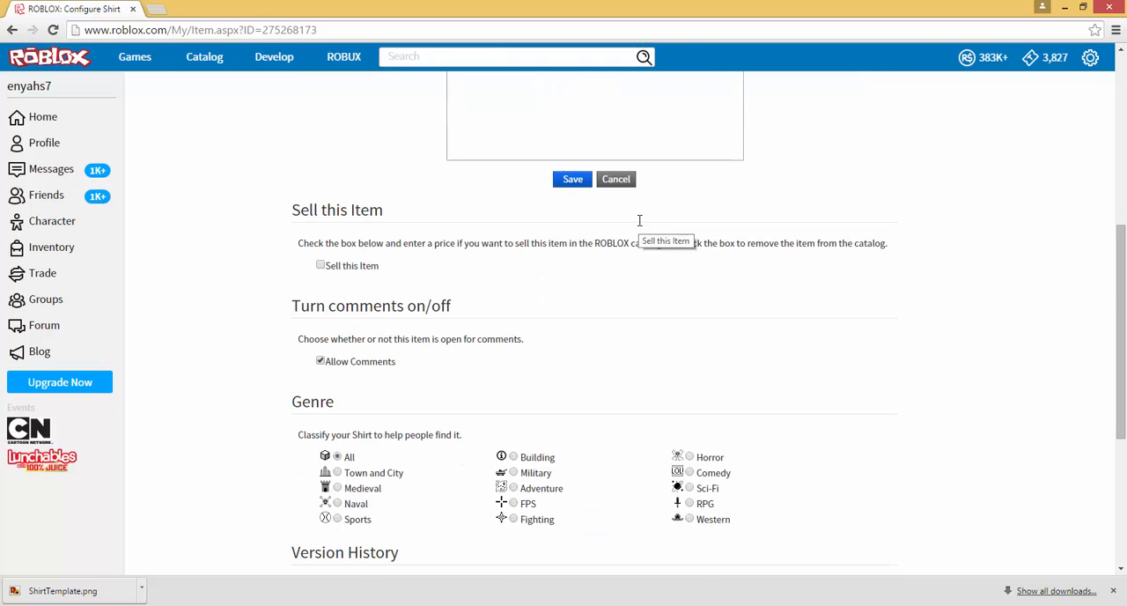
mouse_move(398, 220)
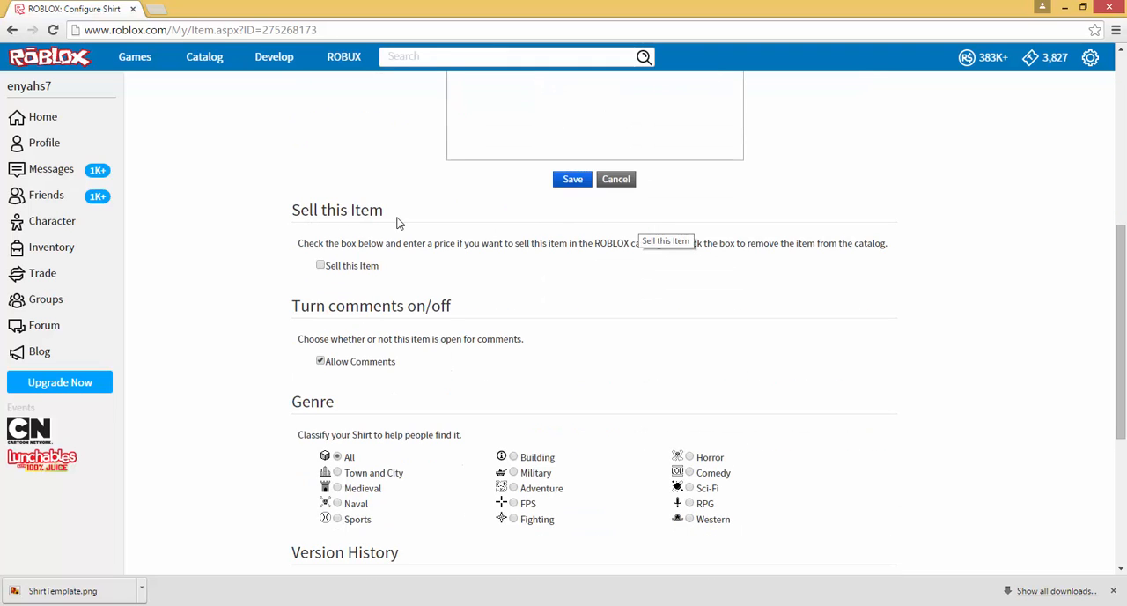
mouse_move(319, 274)
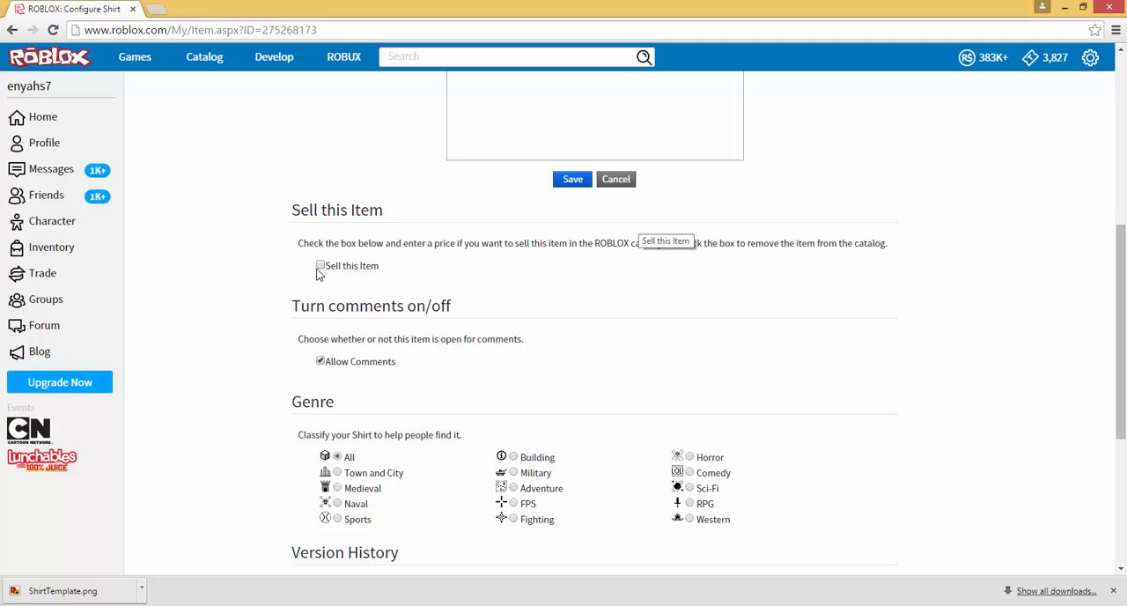
left_click(321, 266)
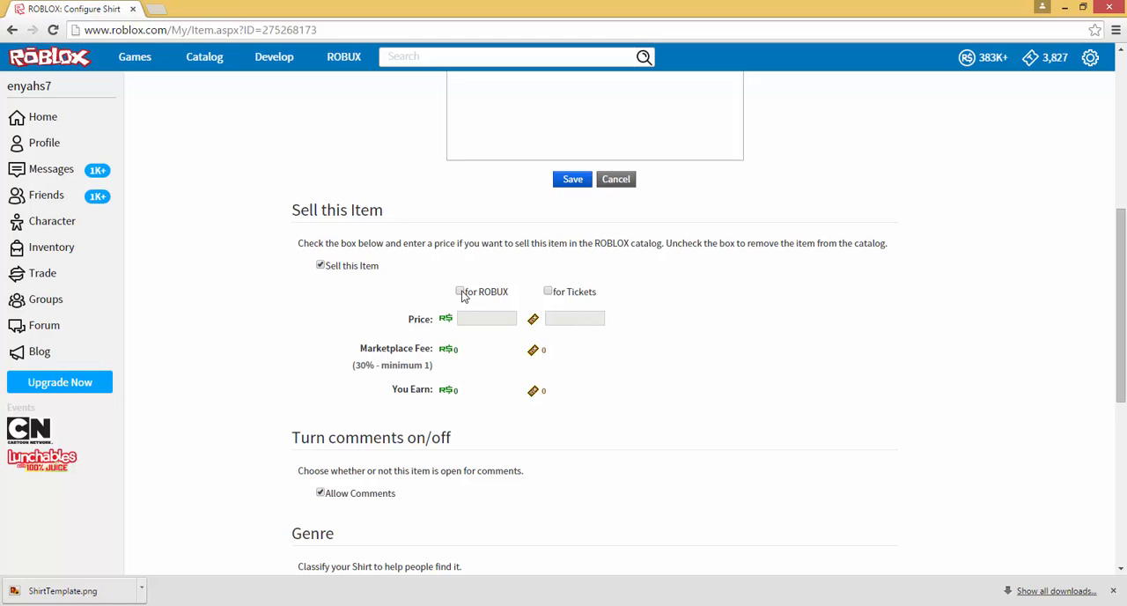
left_click(459, 290)
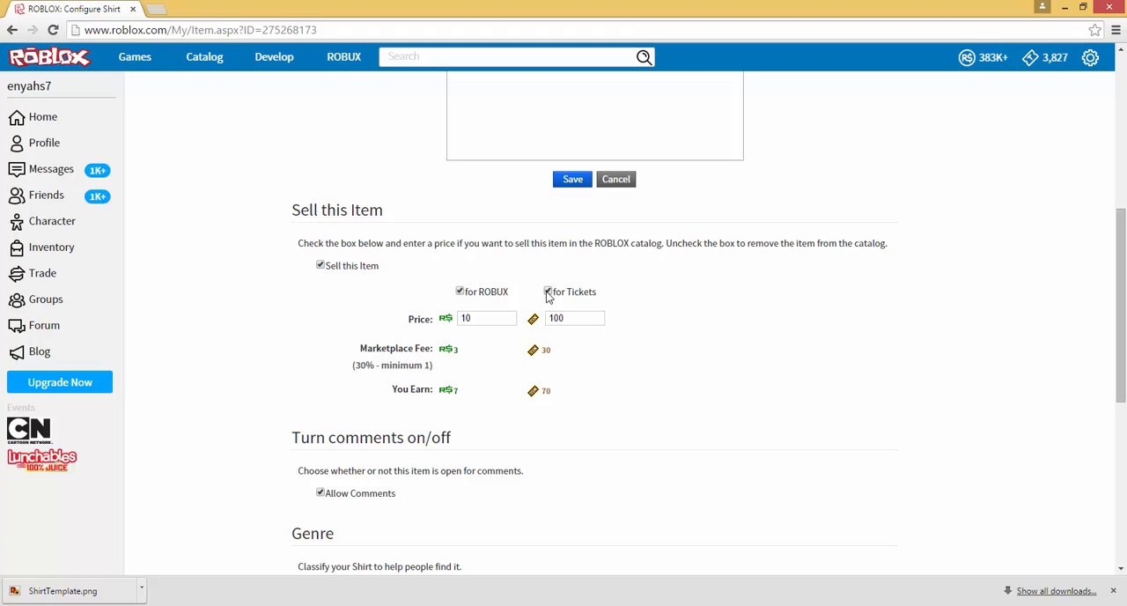
left_click(547, 292)
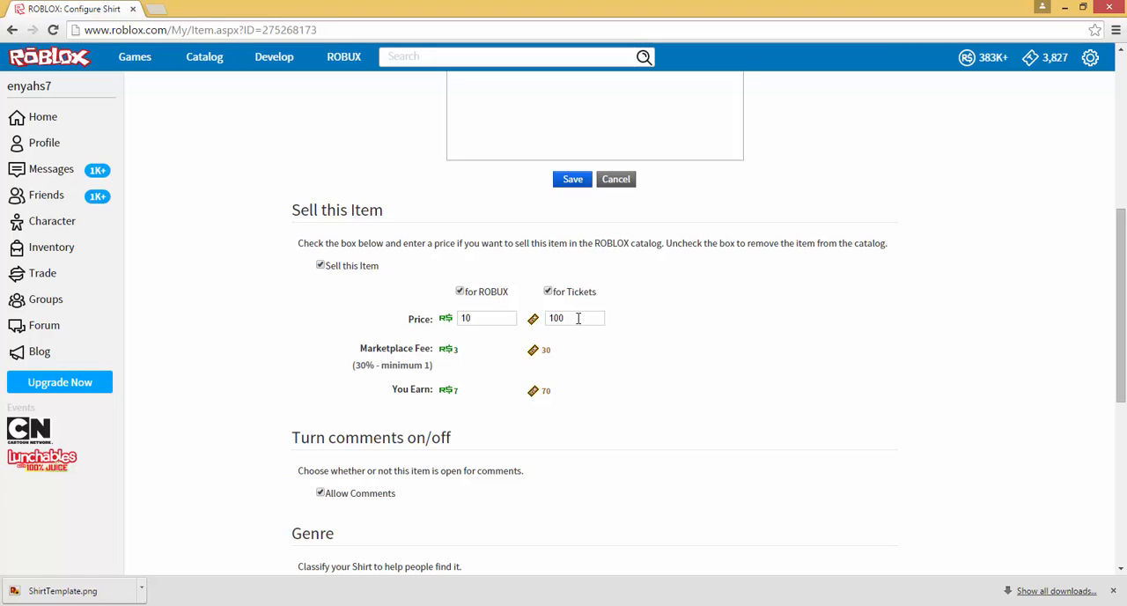
mouse_move(610, 238)
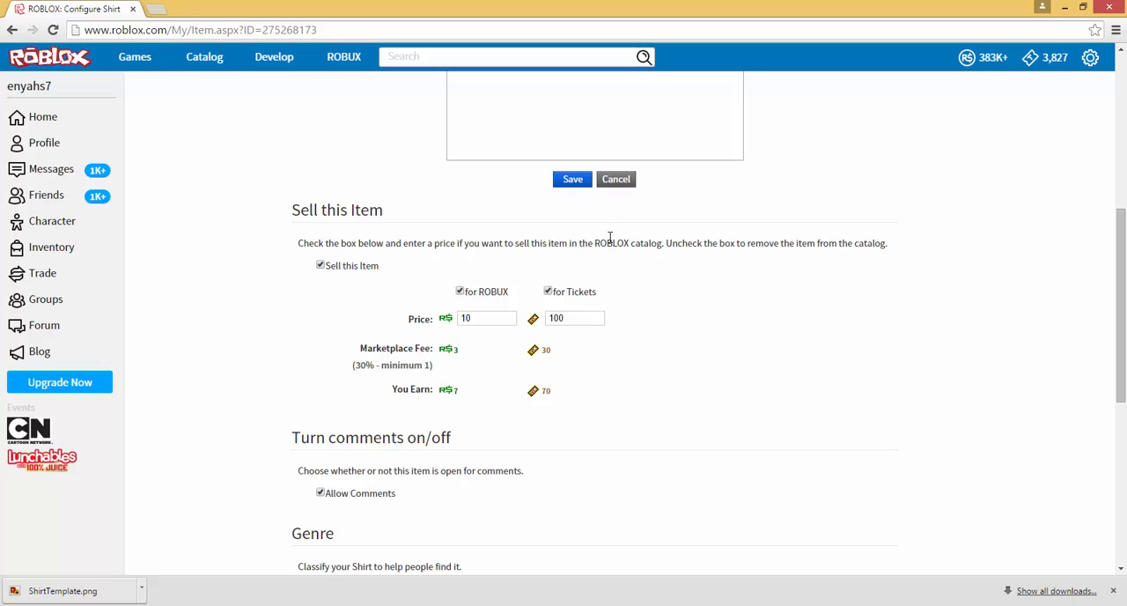
scroll("up", 3)
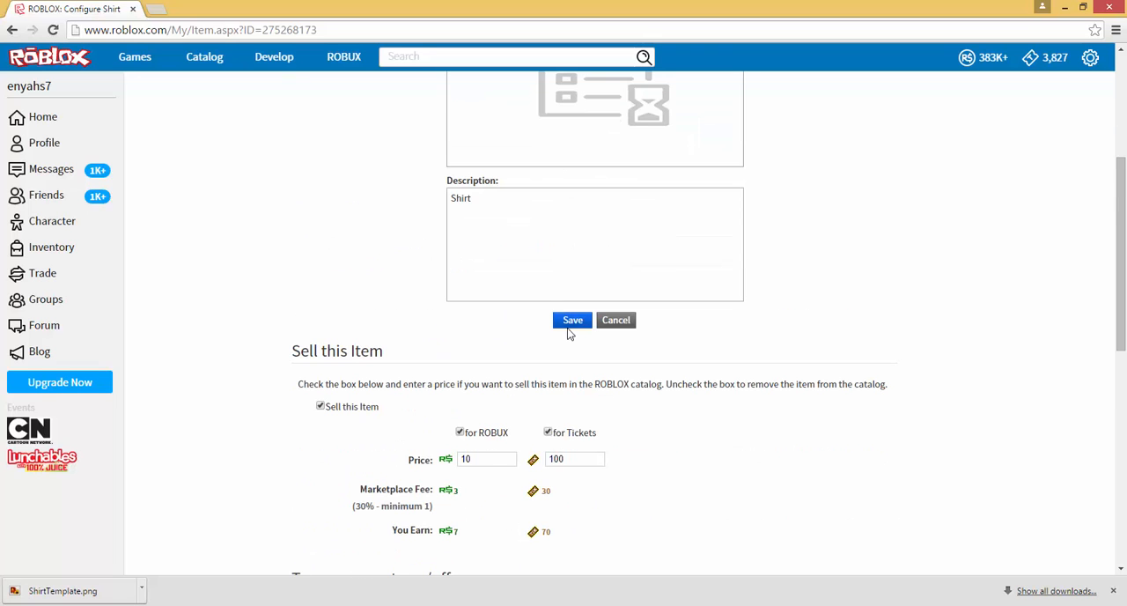
left_click(572, 319)
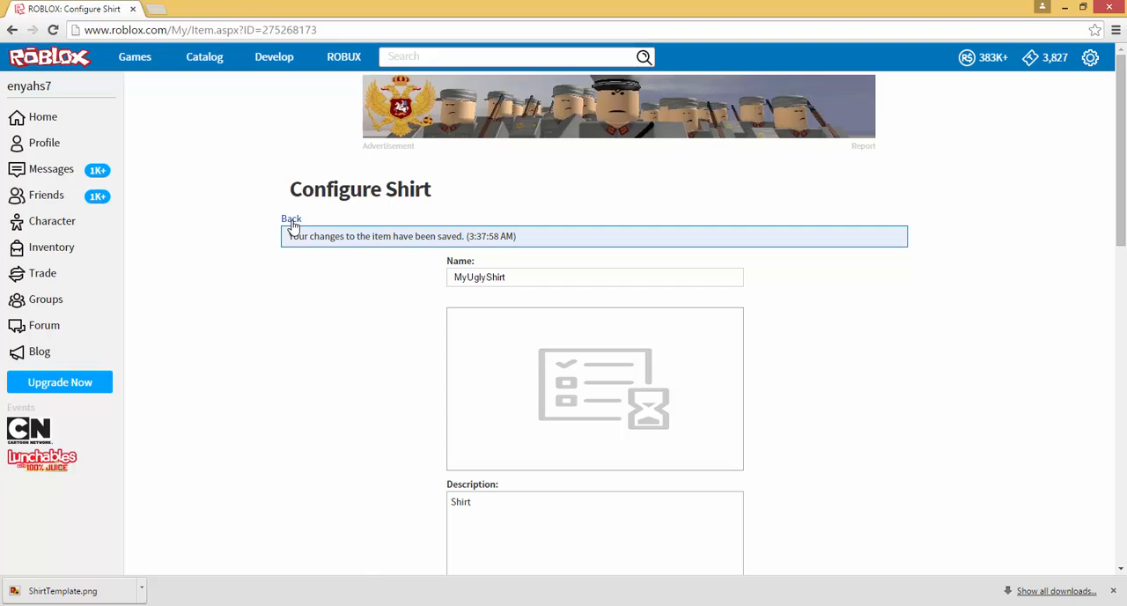
Go back to the MyUglyShirt item page showing 10 R$ or 100 Tickets
left_click(290, 218)
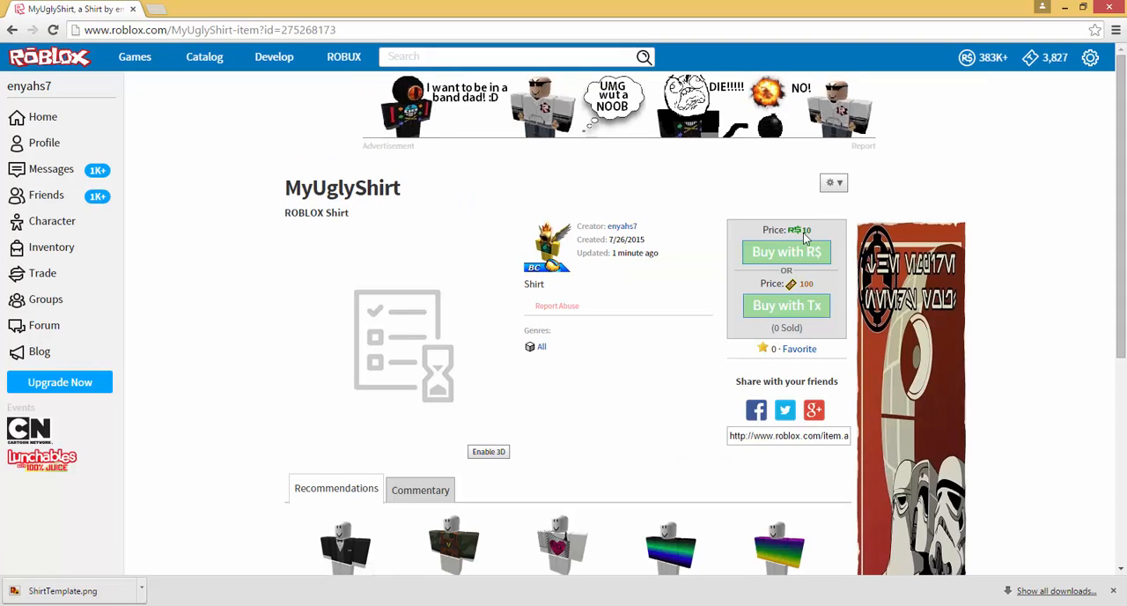
mouse_move(787, 305)
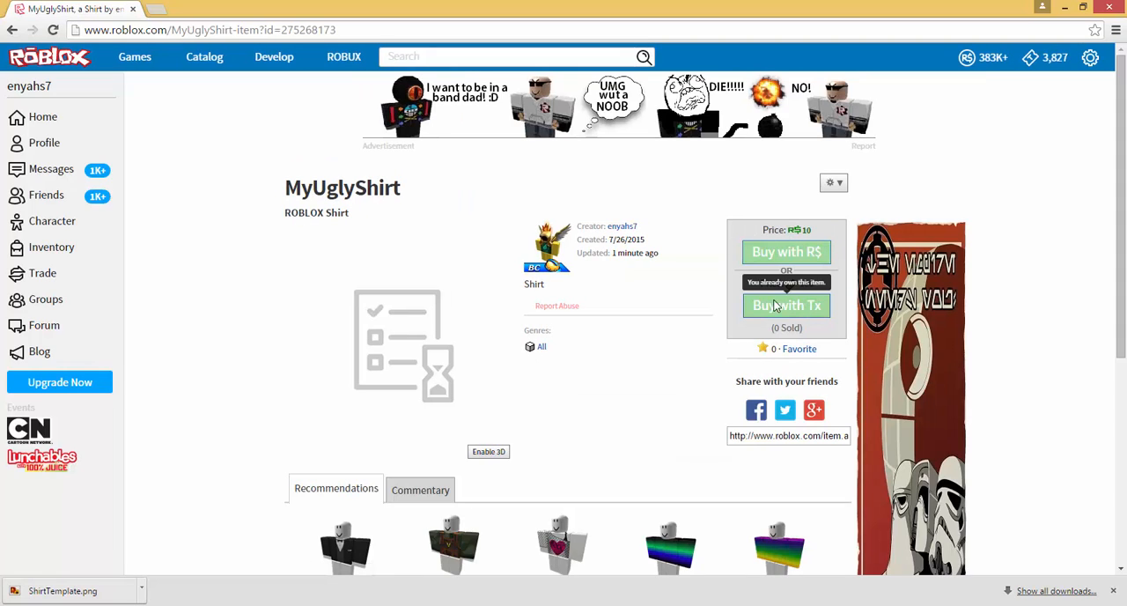
mouse_move(705, 286)
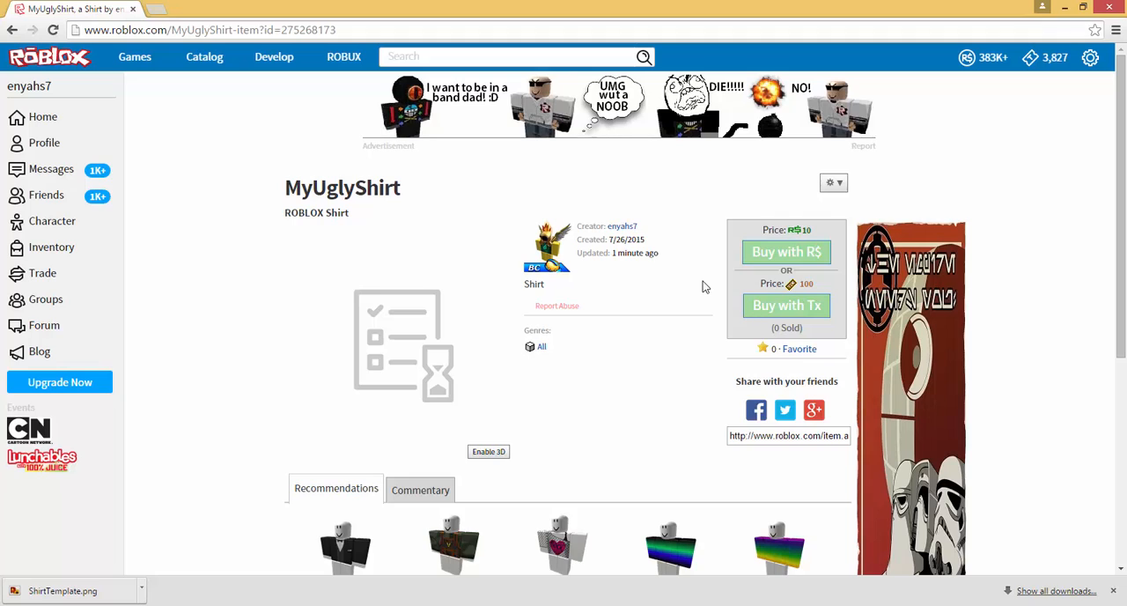